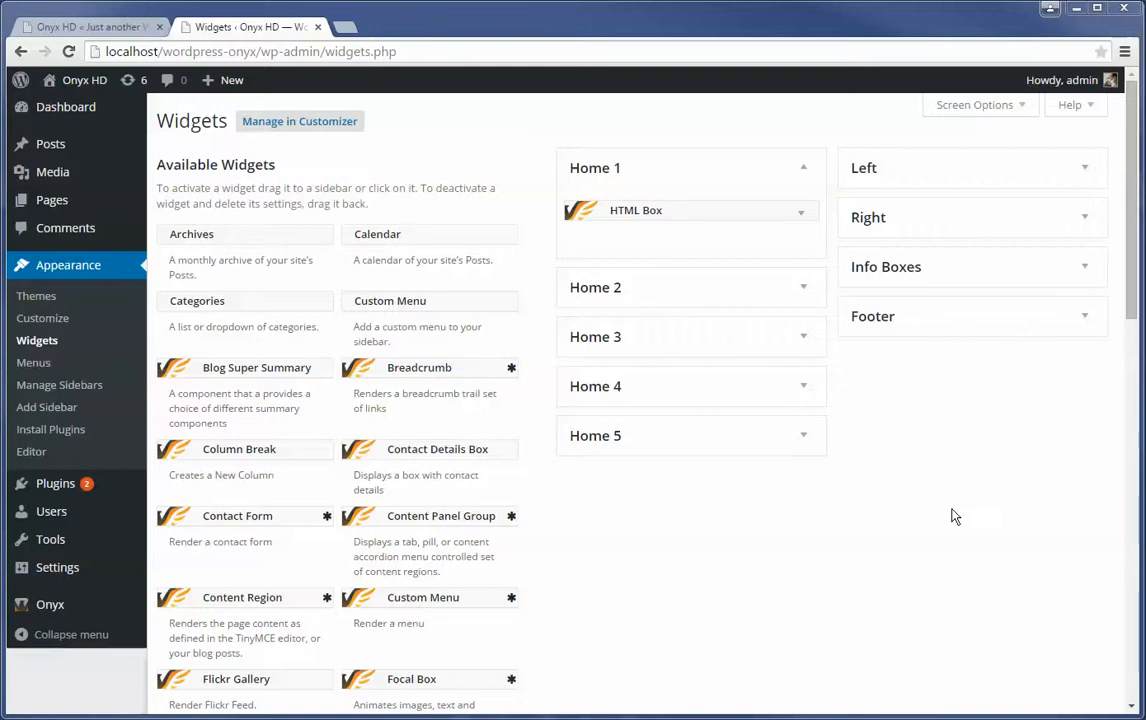
mouse_move(784, 608)
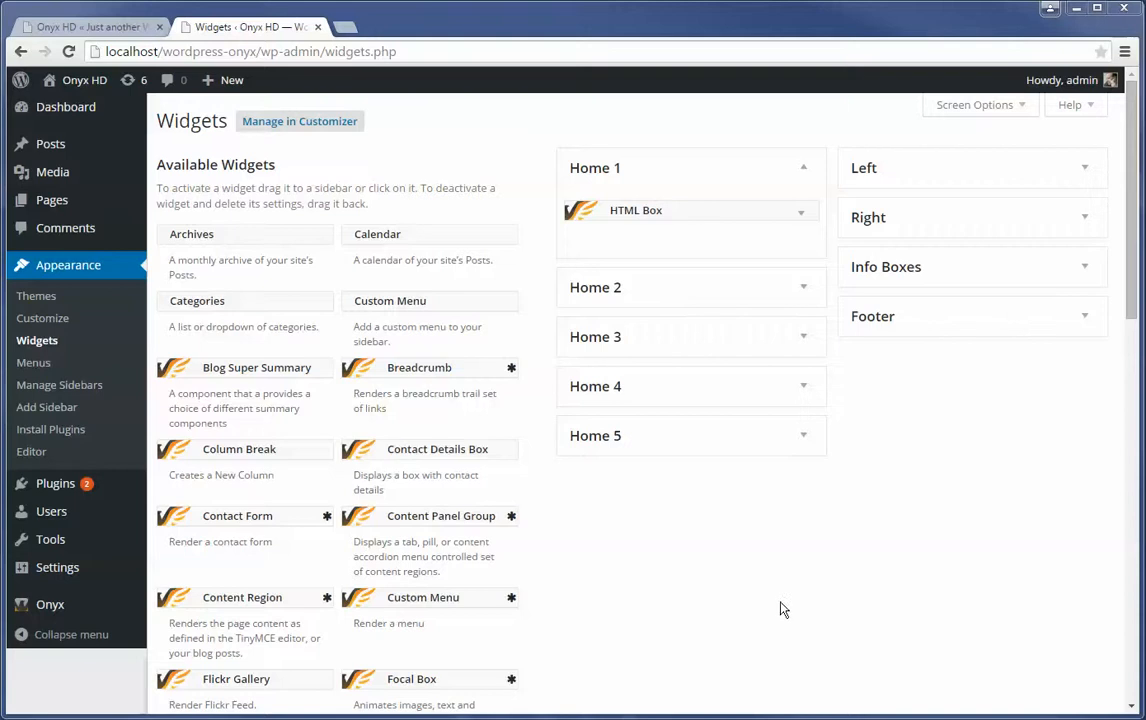
mouse_move(456, 308)
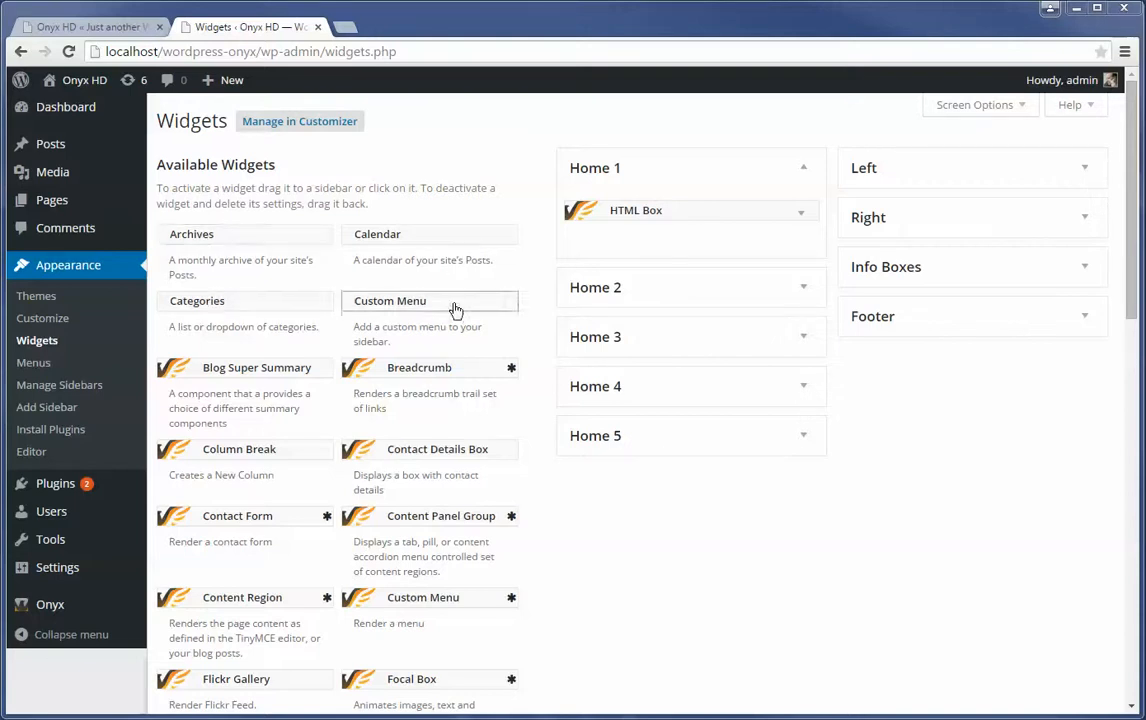
mouse_move(548, 420)
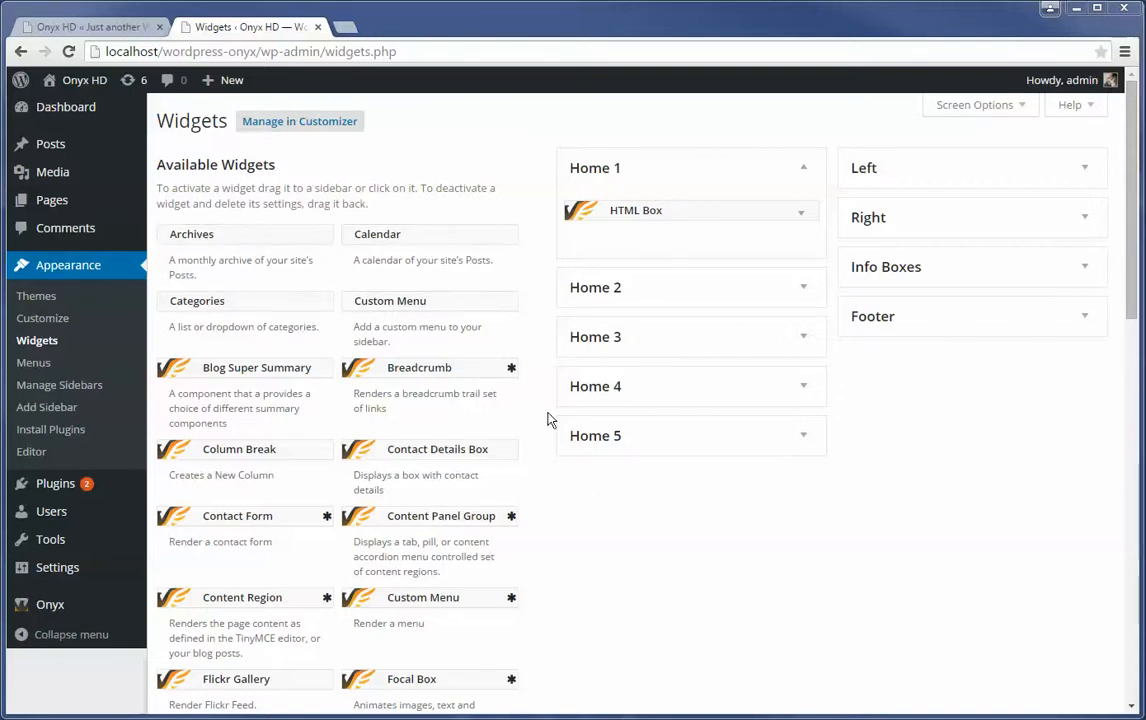
mouse_move(560, 632)
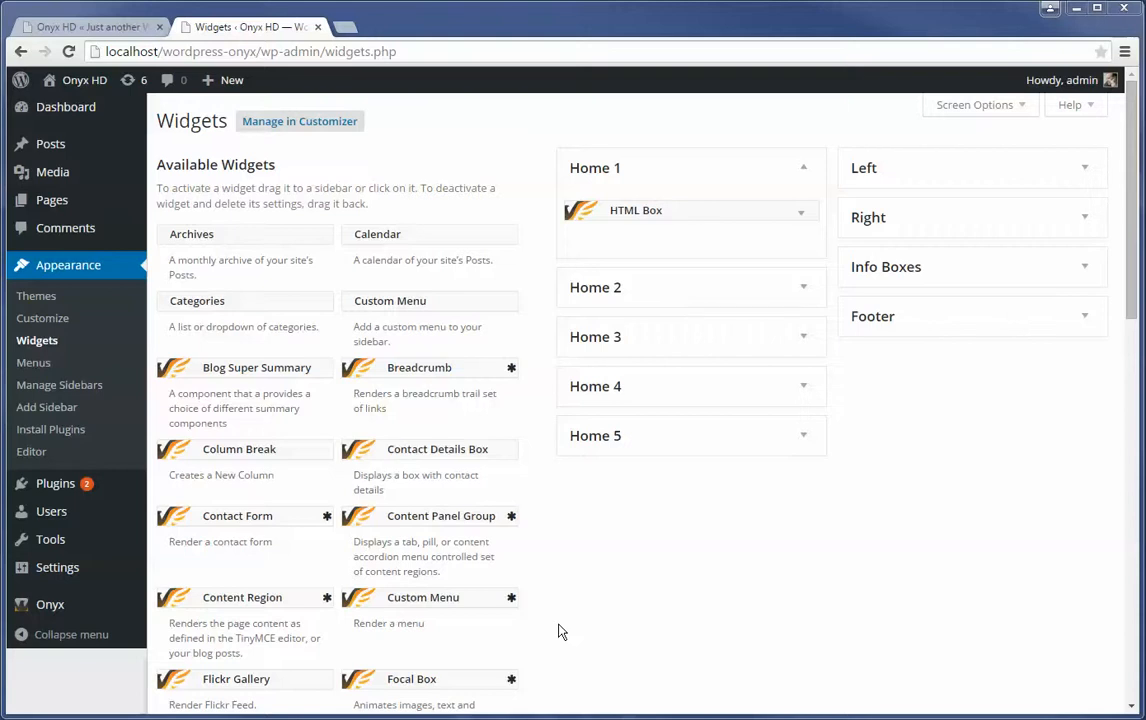
mouse_move(658, 586)
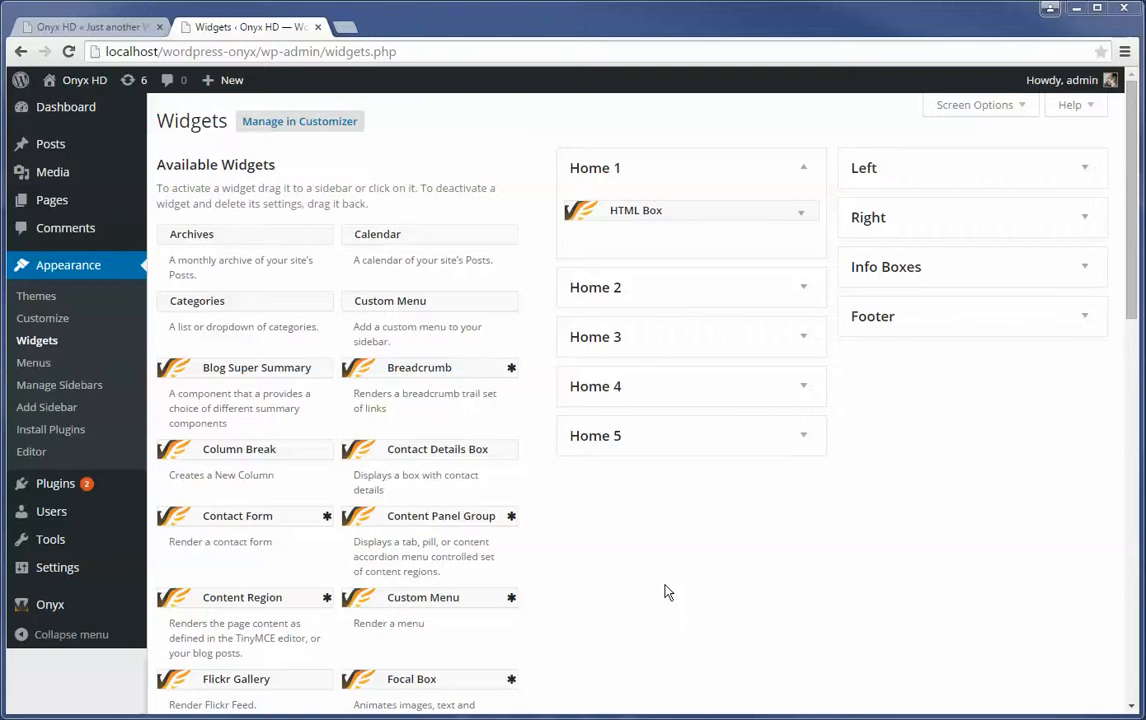
mouse_move(670, 592)
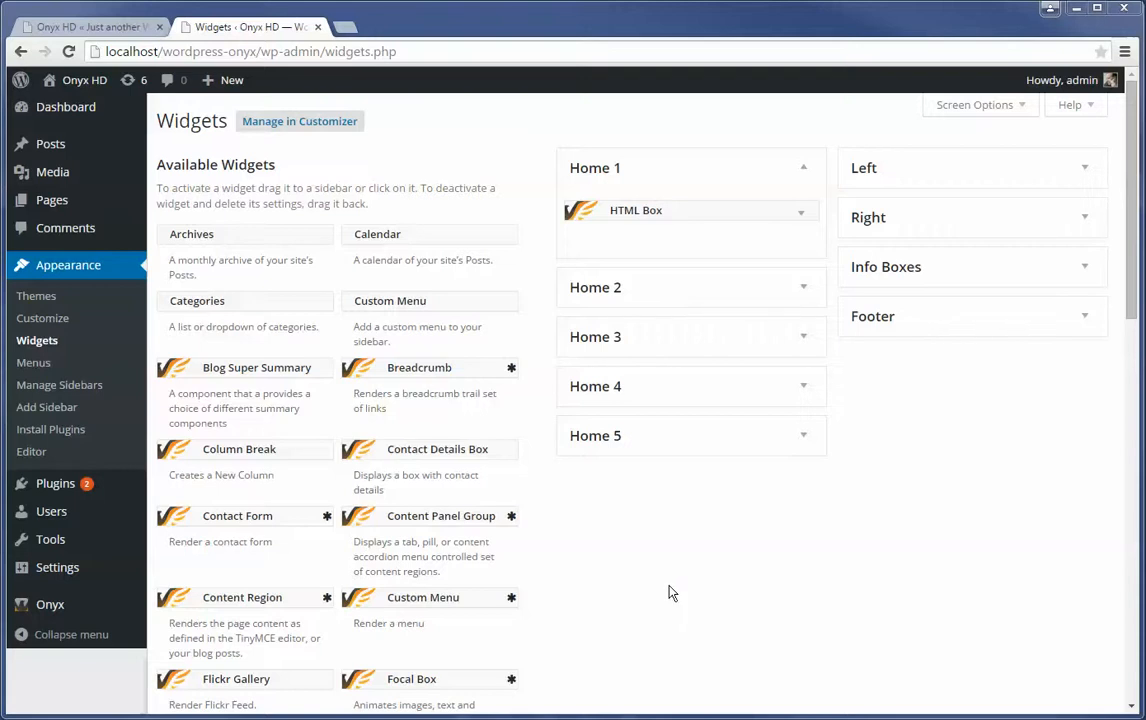
mouse_move(700, 112)
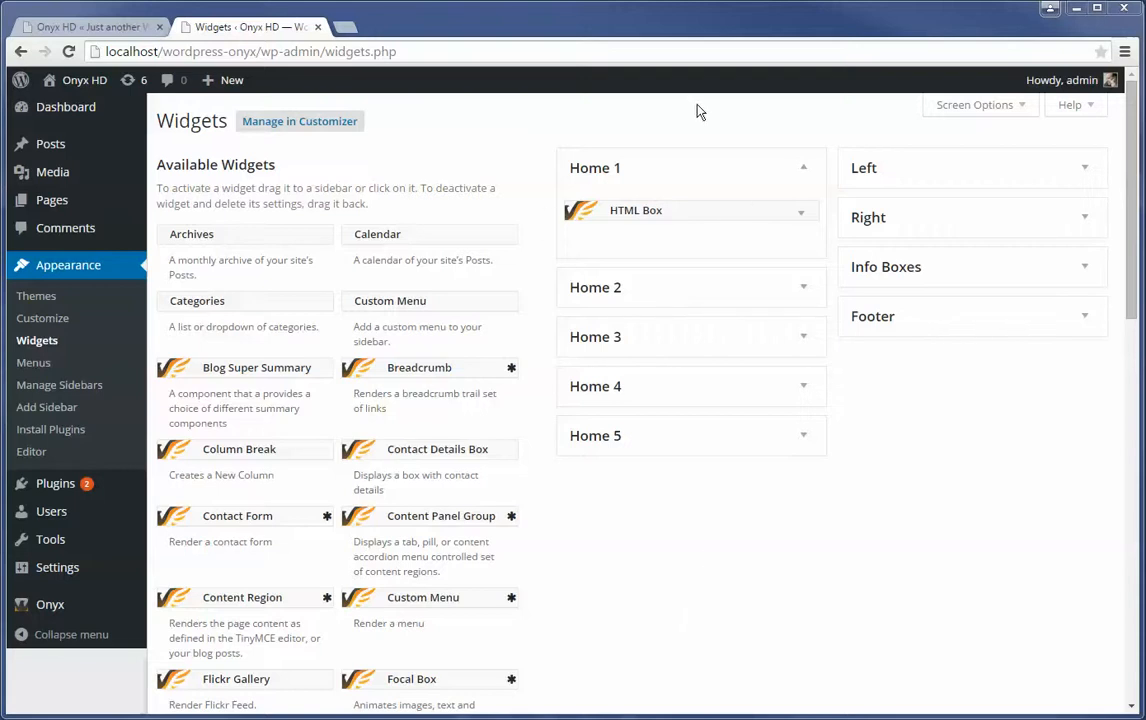
mouse_move(540, 100)
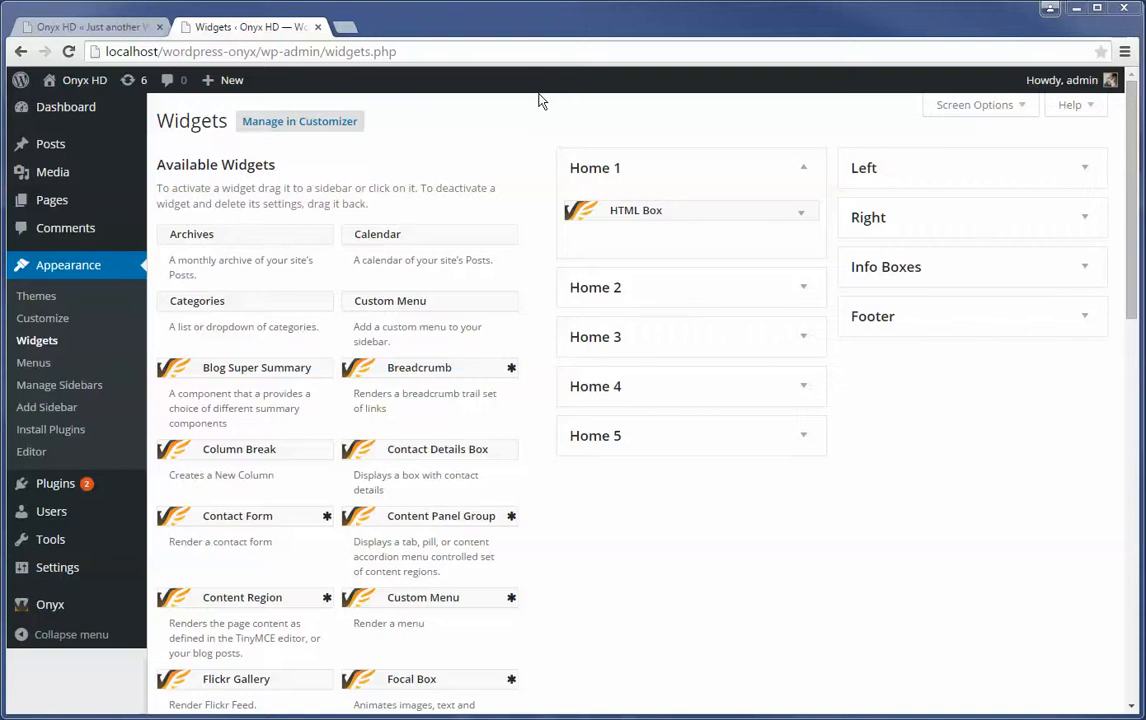
mouse_move(650, 526)
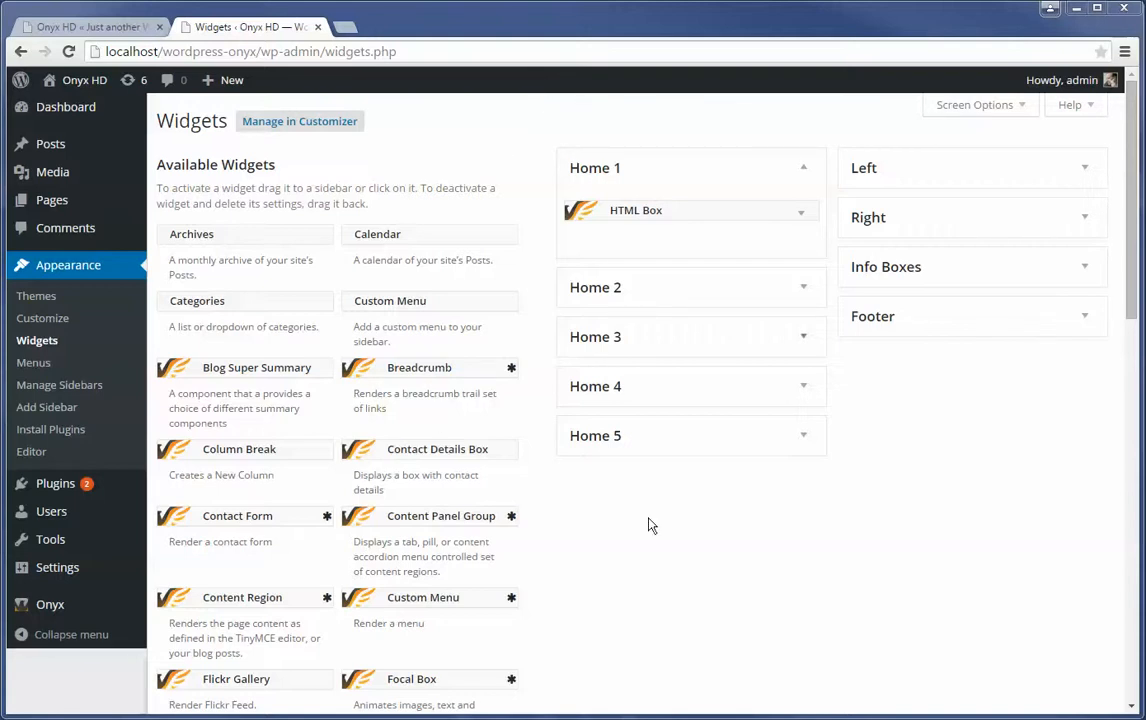
mouse_move(894, 628)
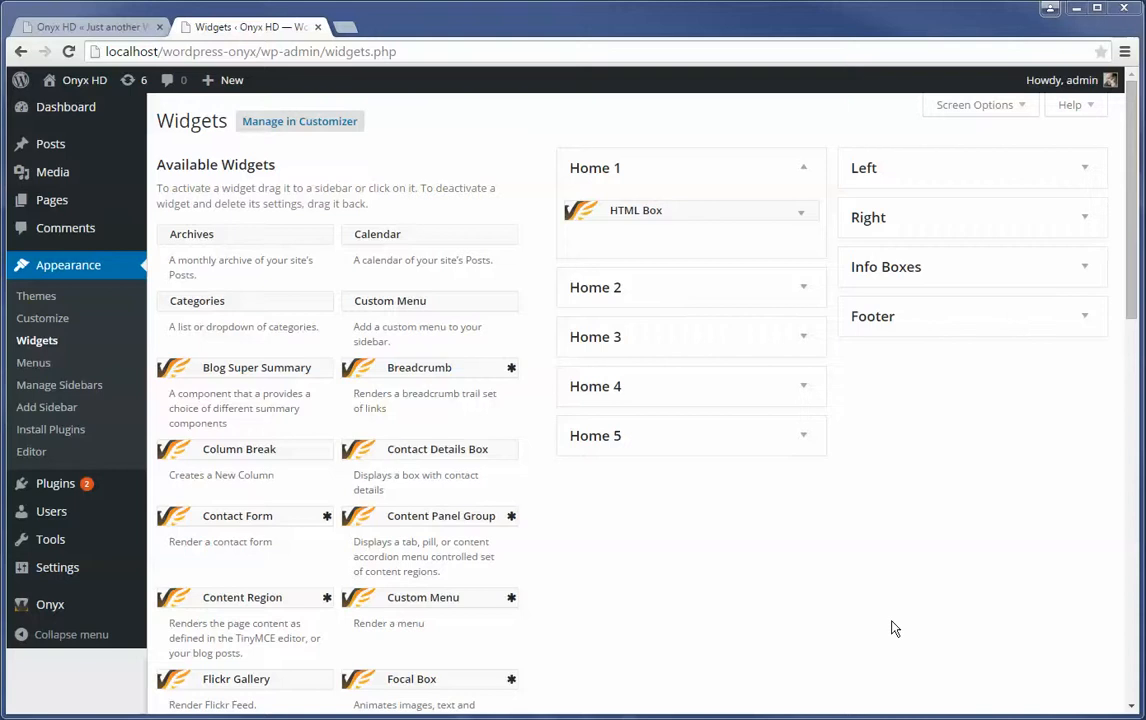
mouse_move(840, 652)
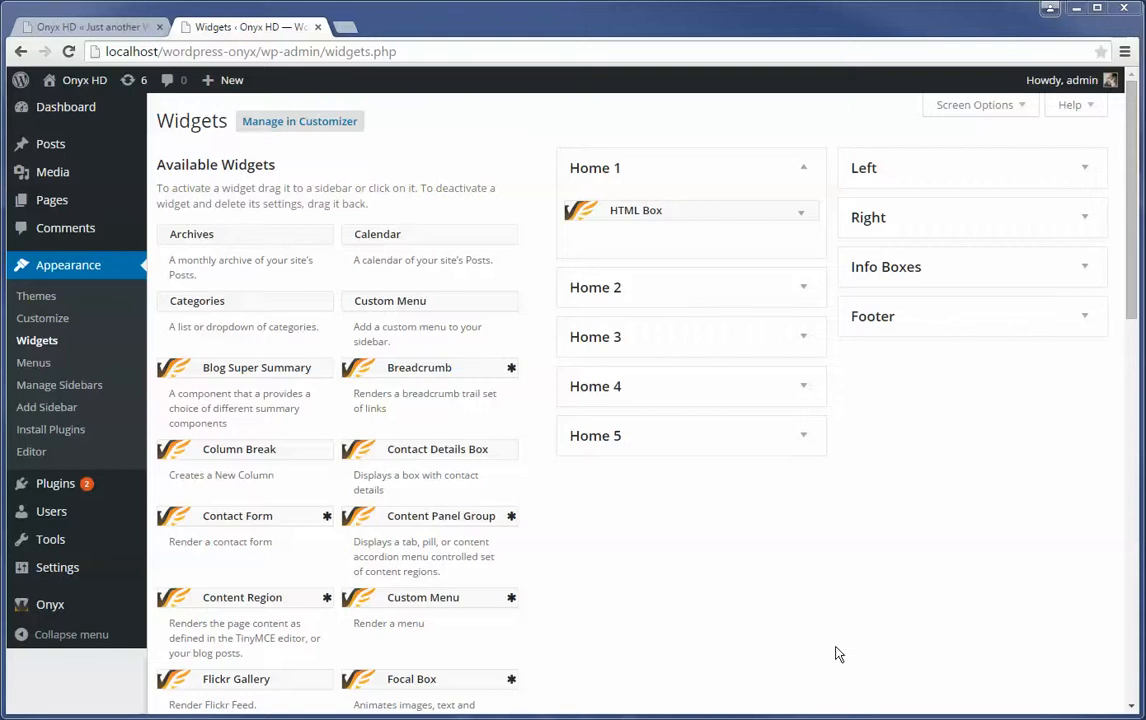
mouse_move(896, 592)
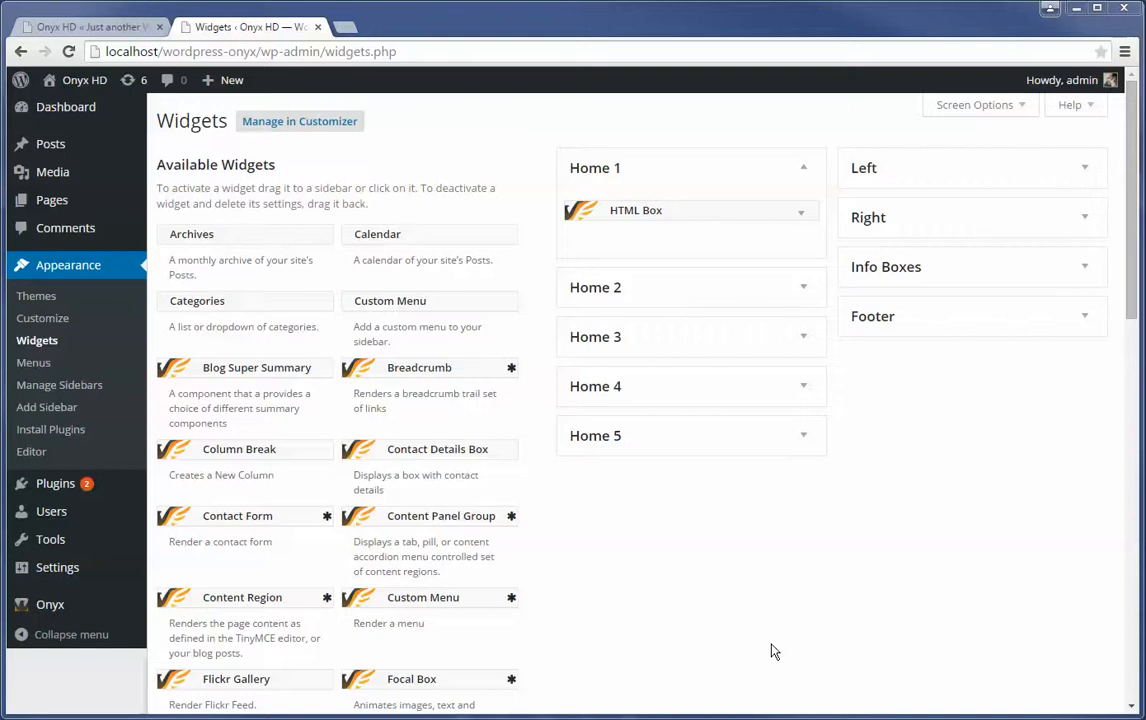
mouse_move(840, 652)
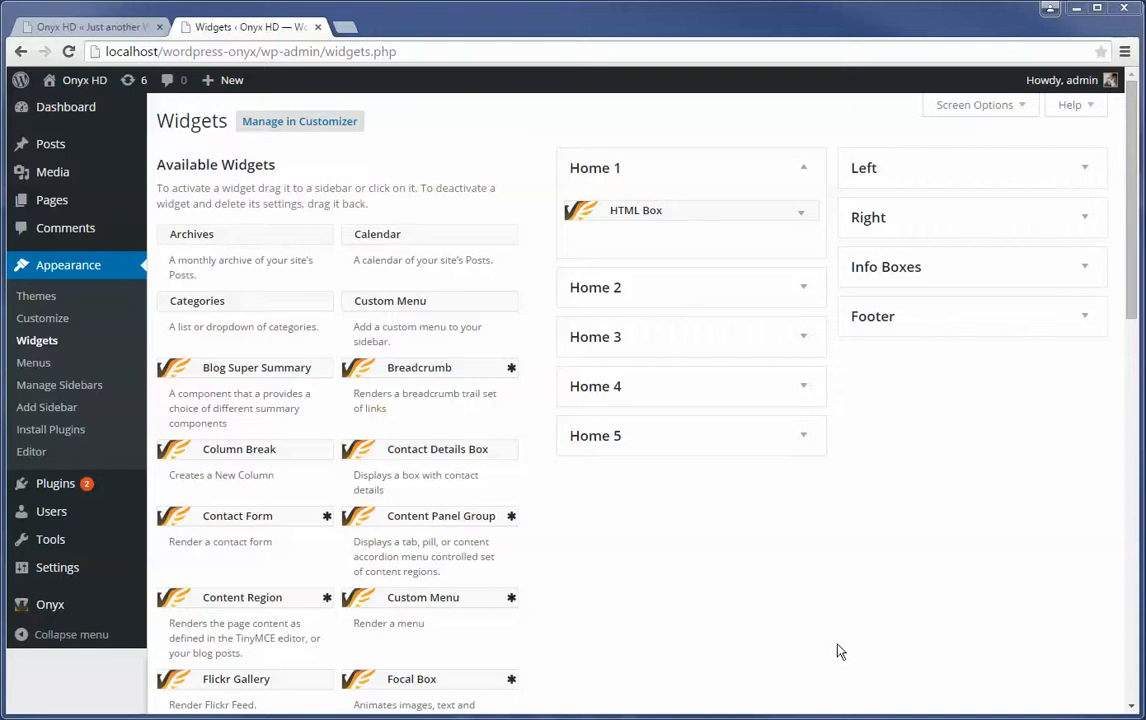
mouse_move(754, 612)
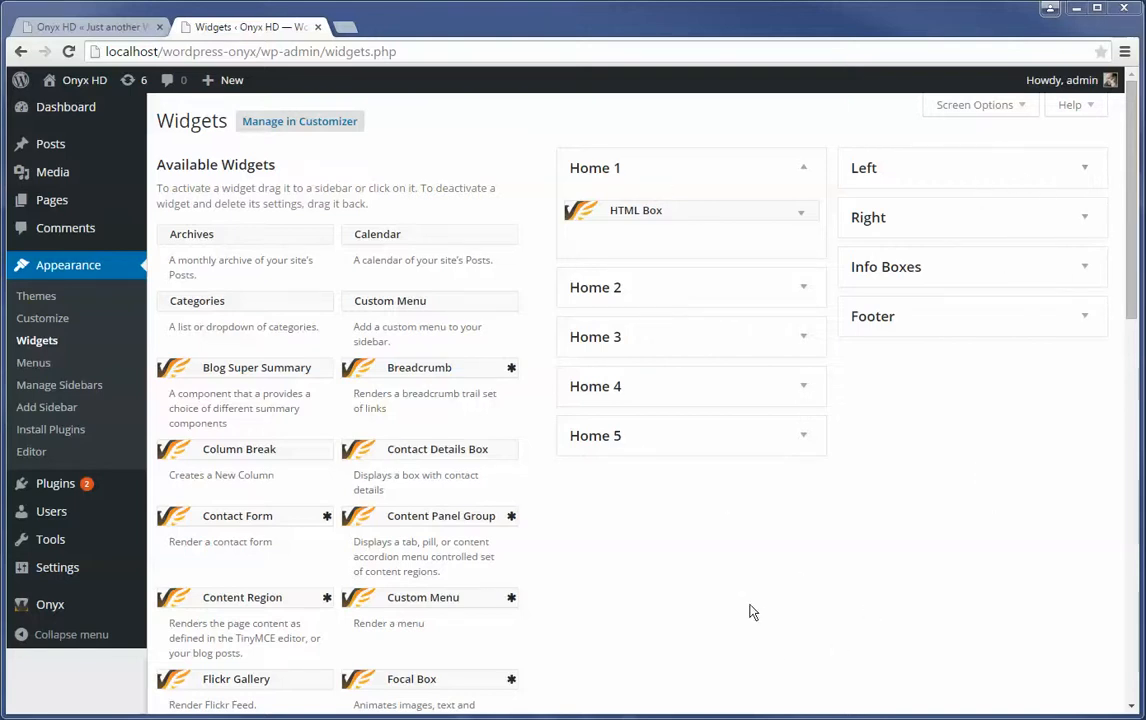
mouse_move(824, 608)
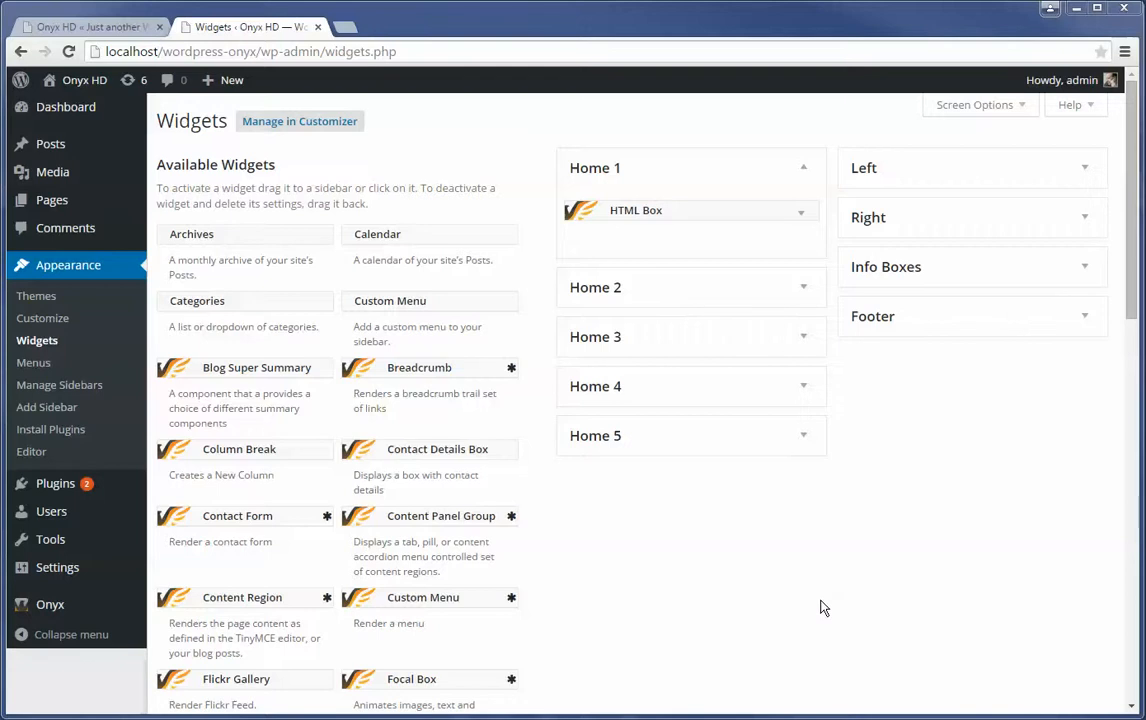
mouse_move(1016, 526)
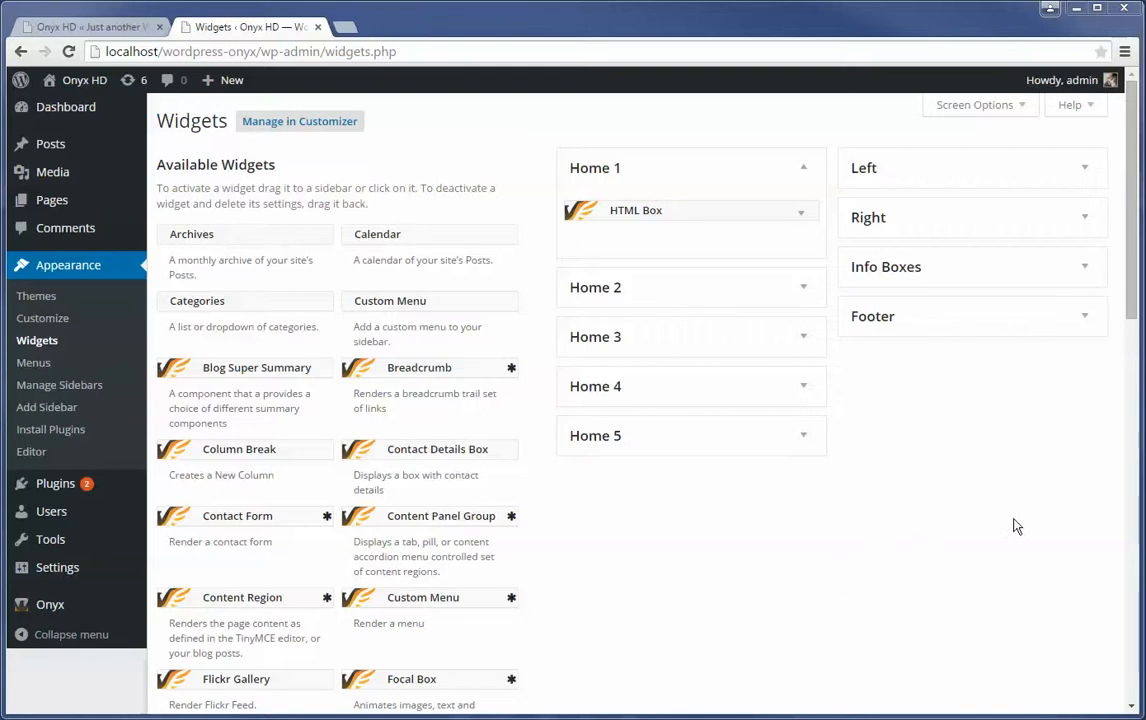
mouse_move(1044, 710)
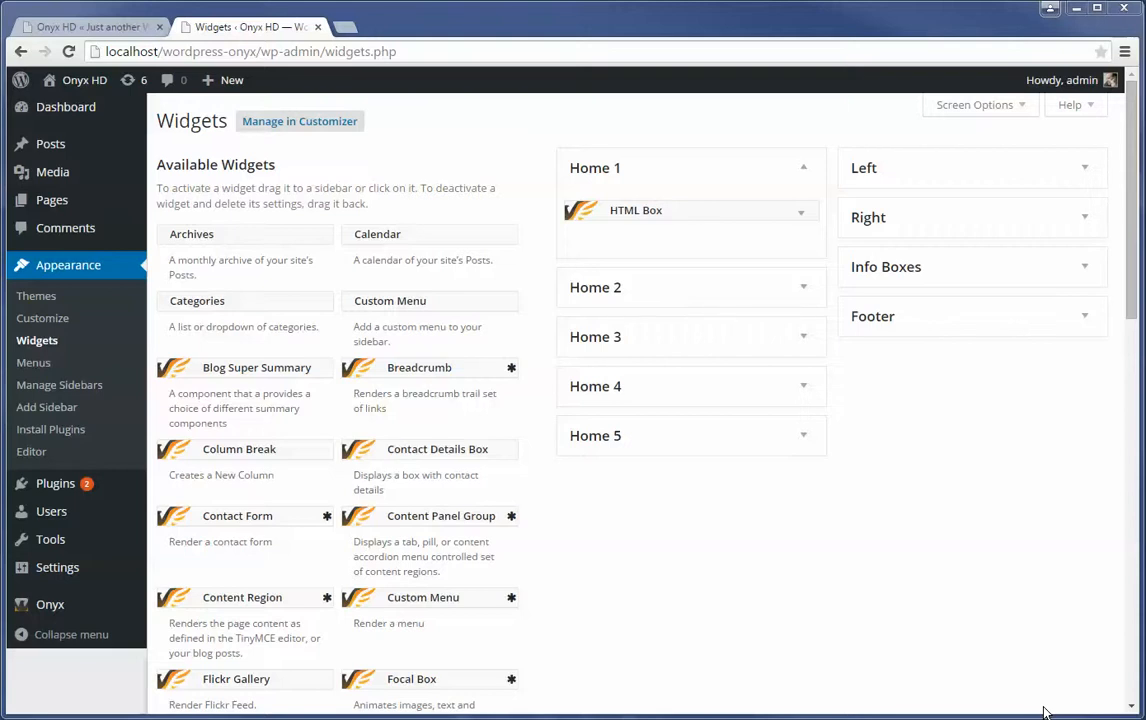
mouse_move(1100, 586)
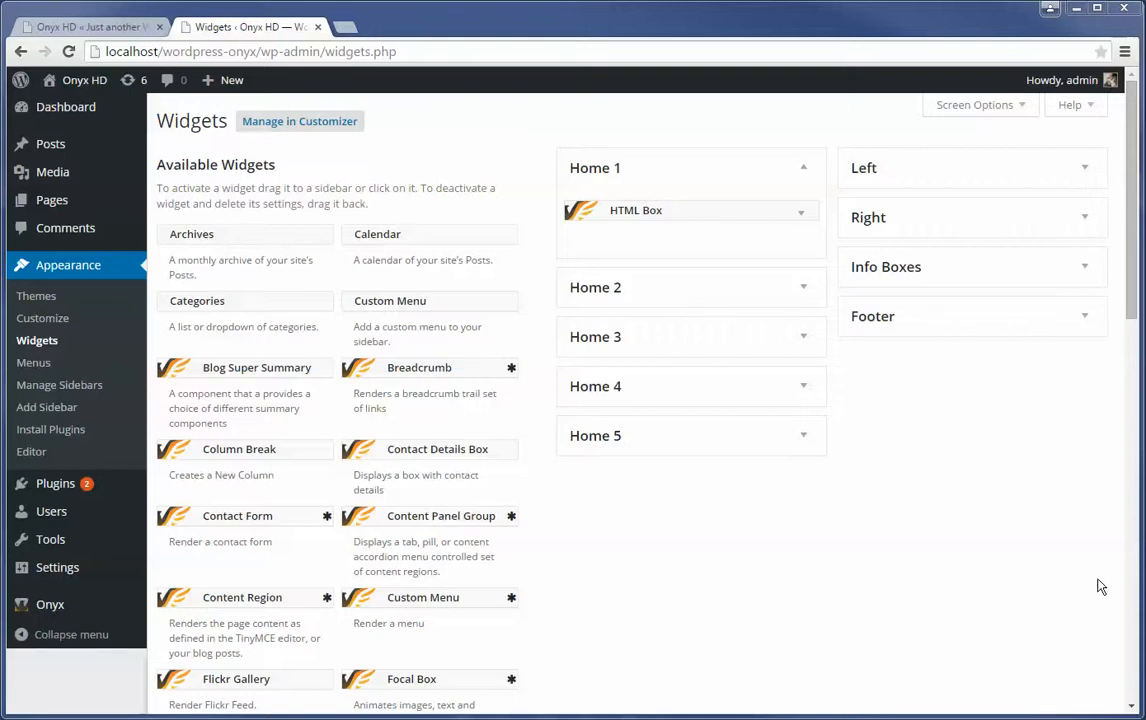
mouse_move(964, 388)
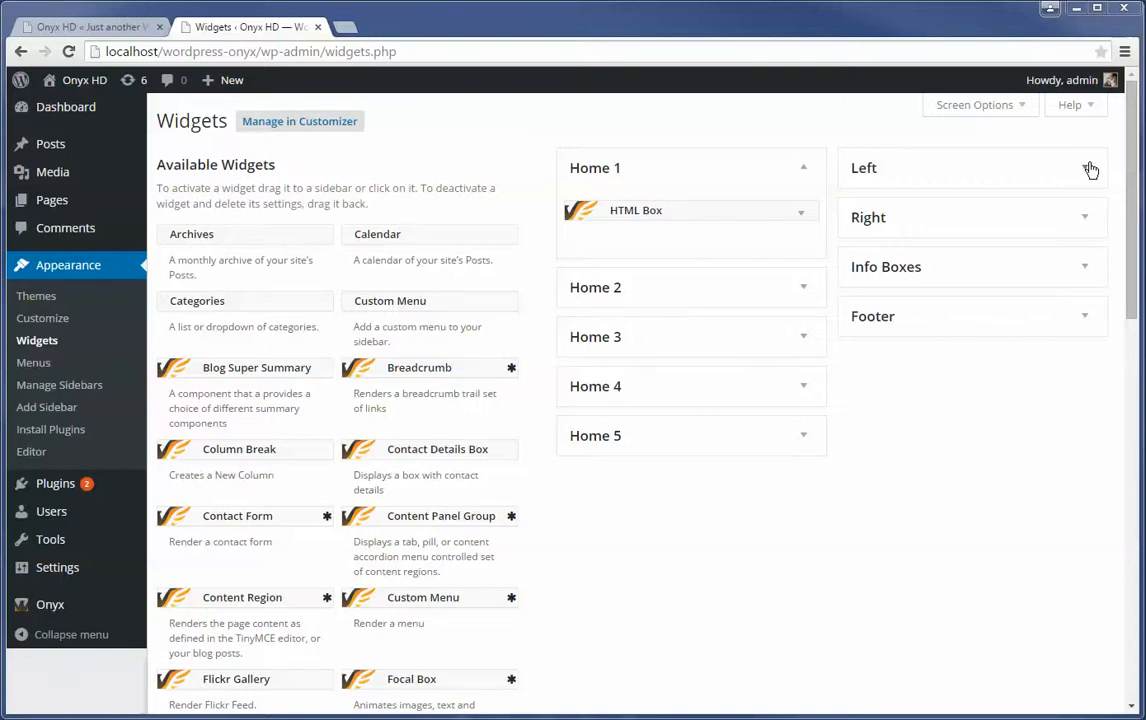
- Expand the Home 2, Home 3 and Home 4 sidebar panels to reveal their widgets
click(1092, 168)
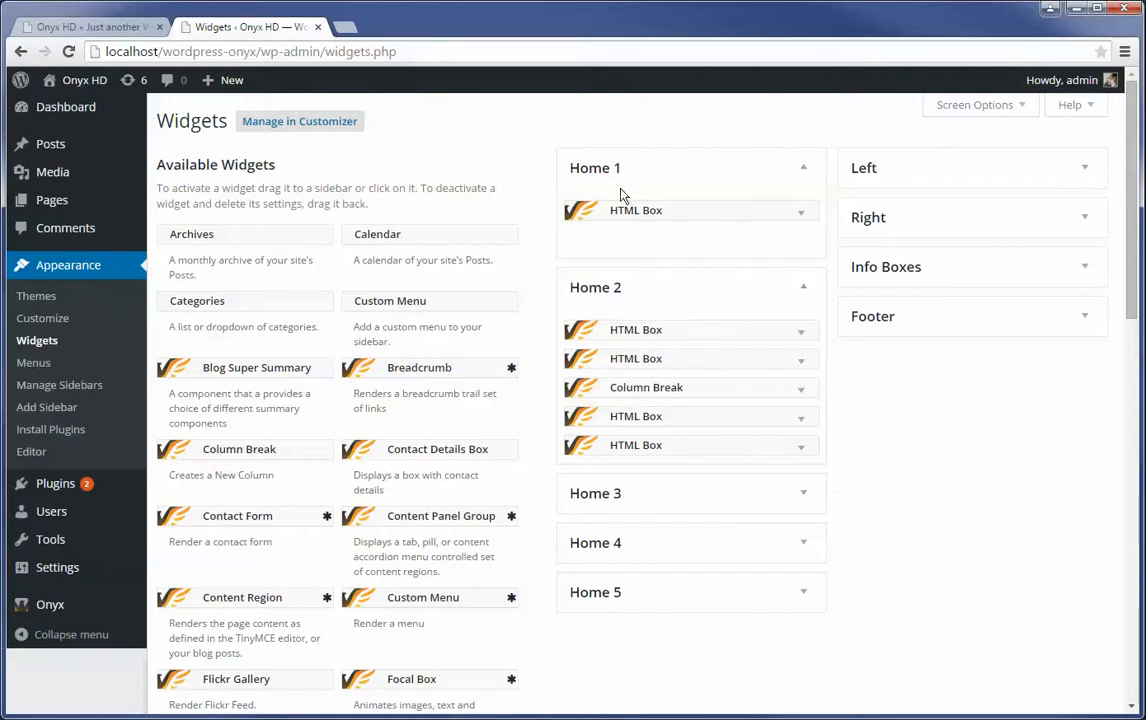
mouse_move(616, 536)
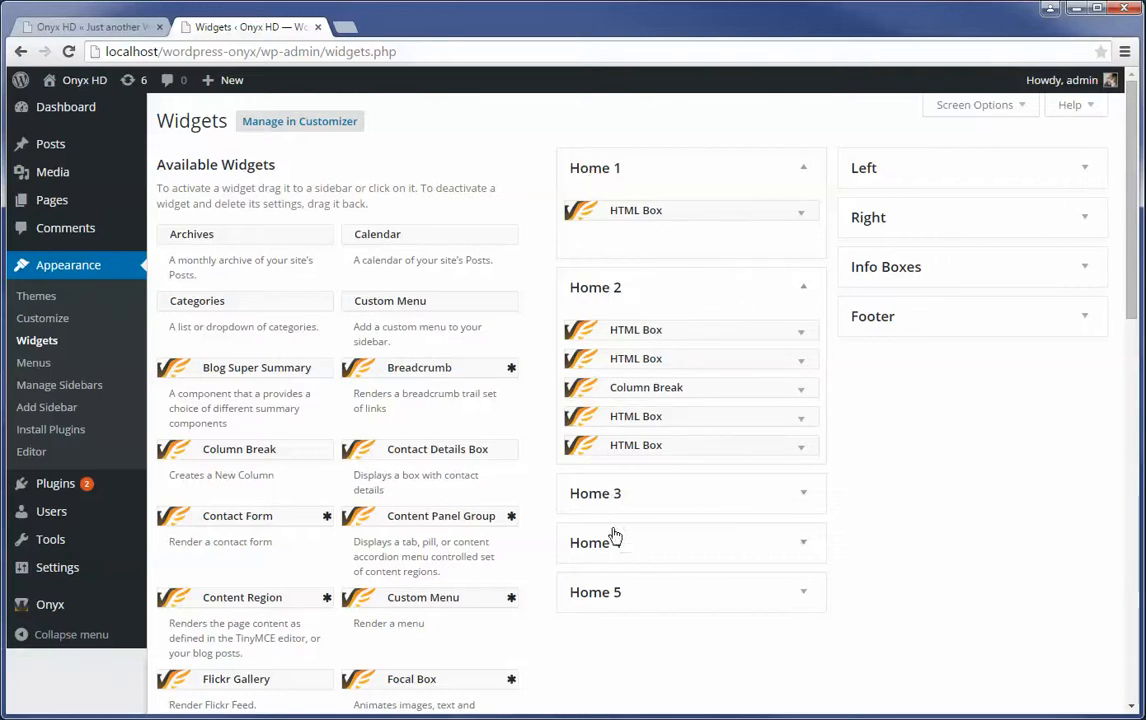
scroll(down, 3)
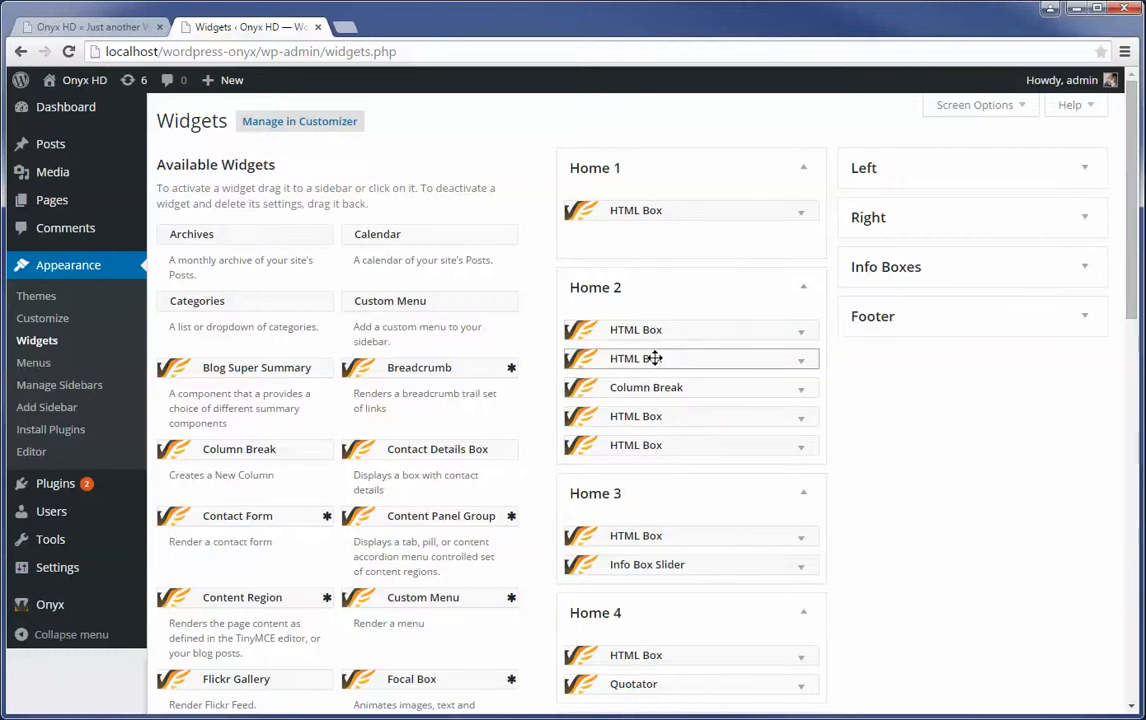
mouse_move(678, 416)
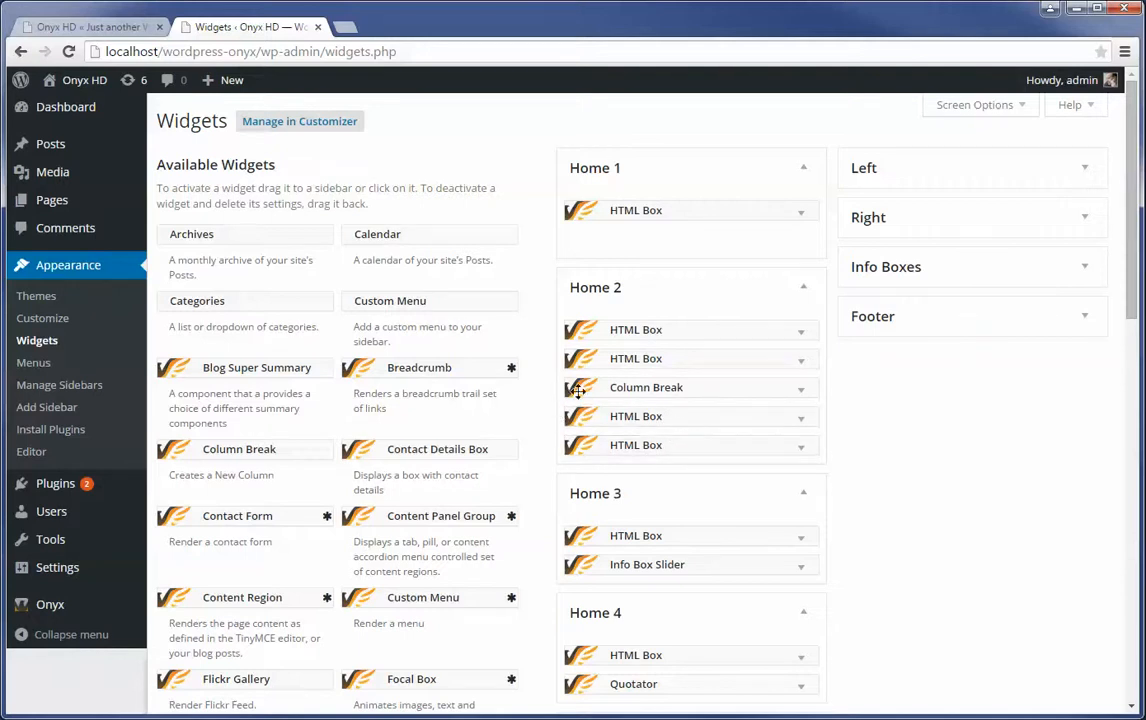
mouse_move(756, 442)
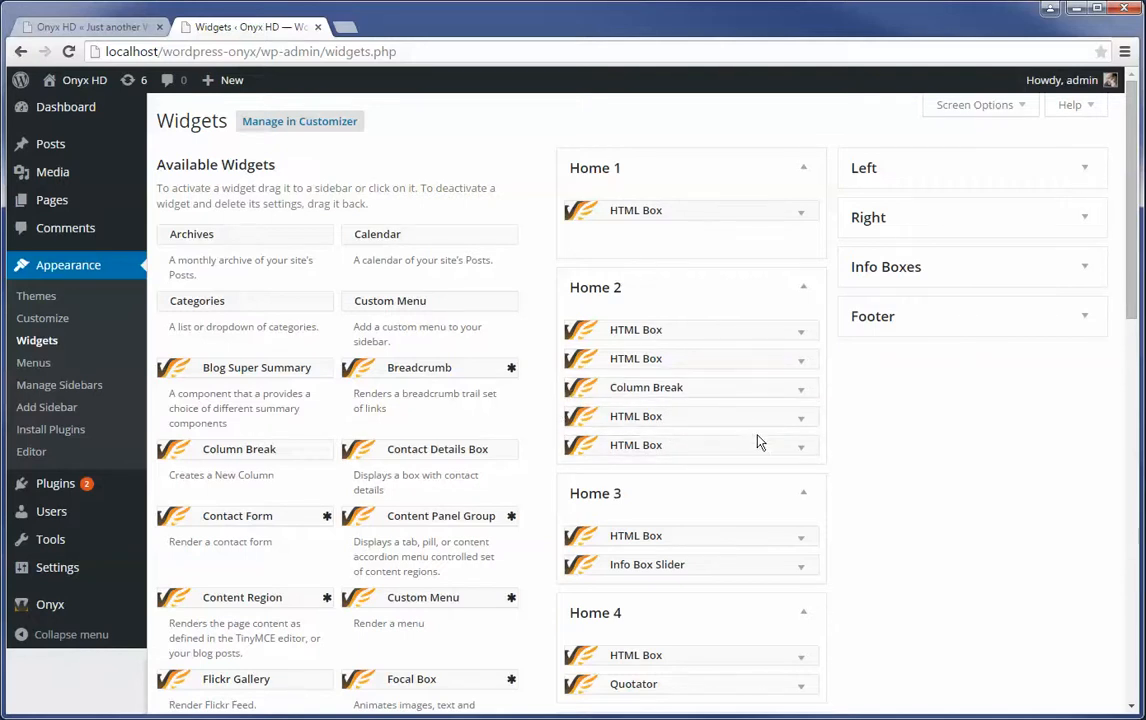
scroll(down, 3)
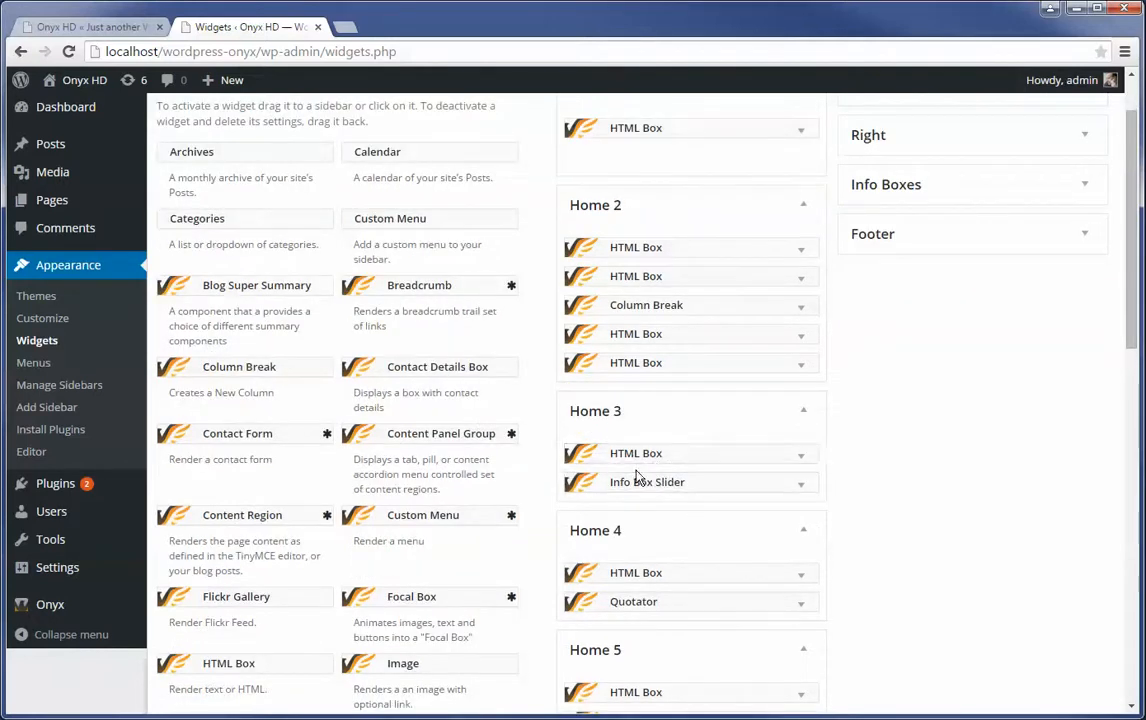
mouse_move(648, 508)
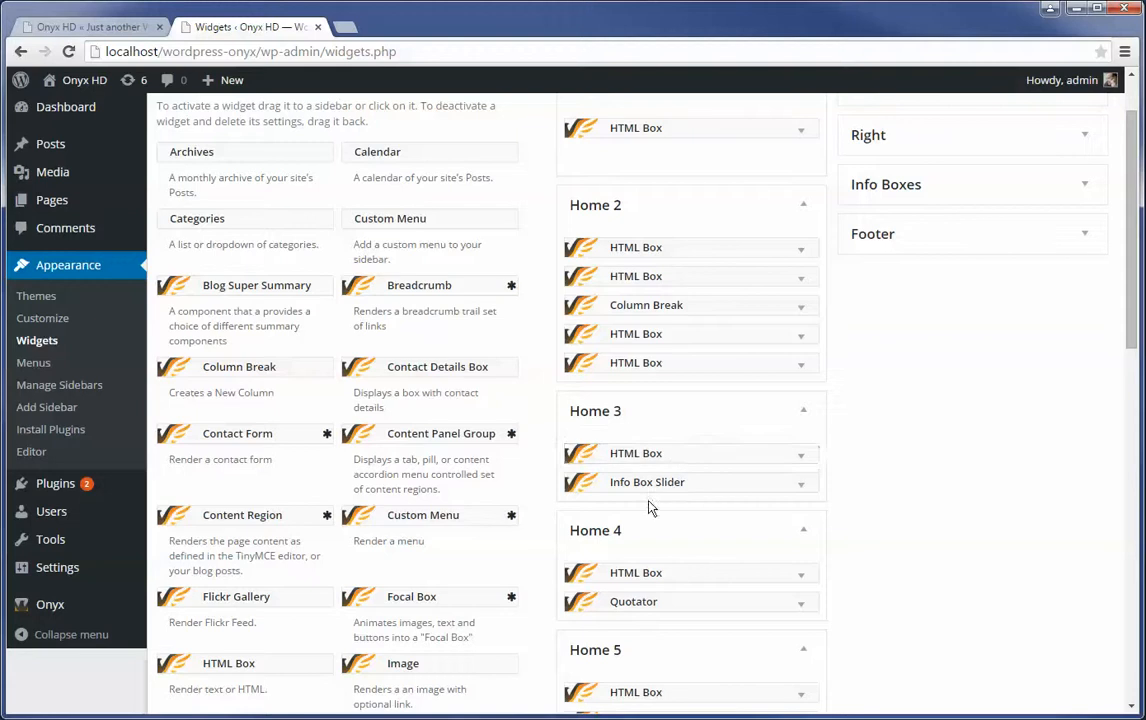
mouse_move(730, 564)
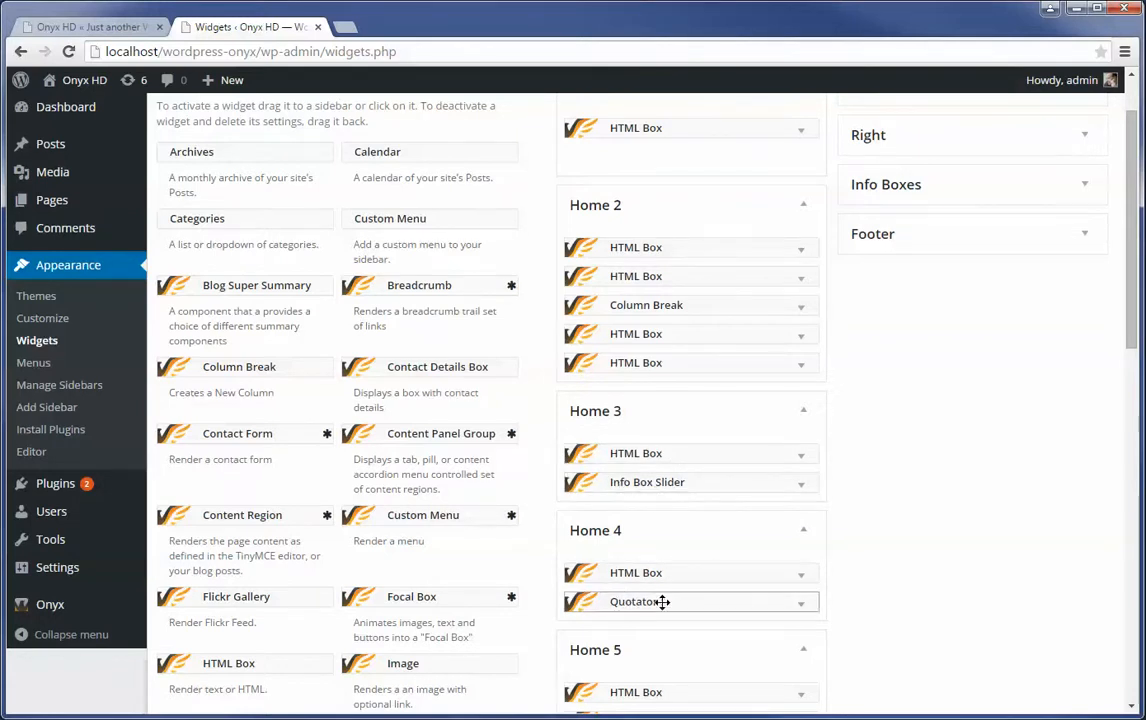
scroll(down, 3)
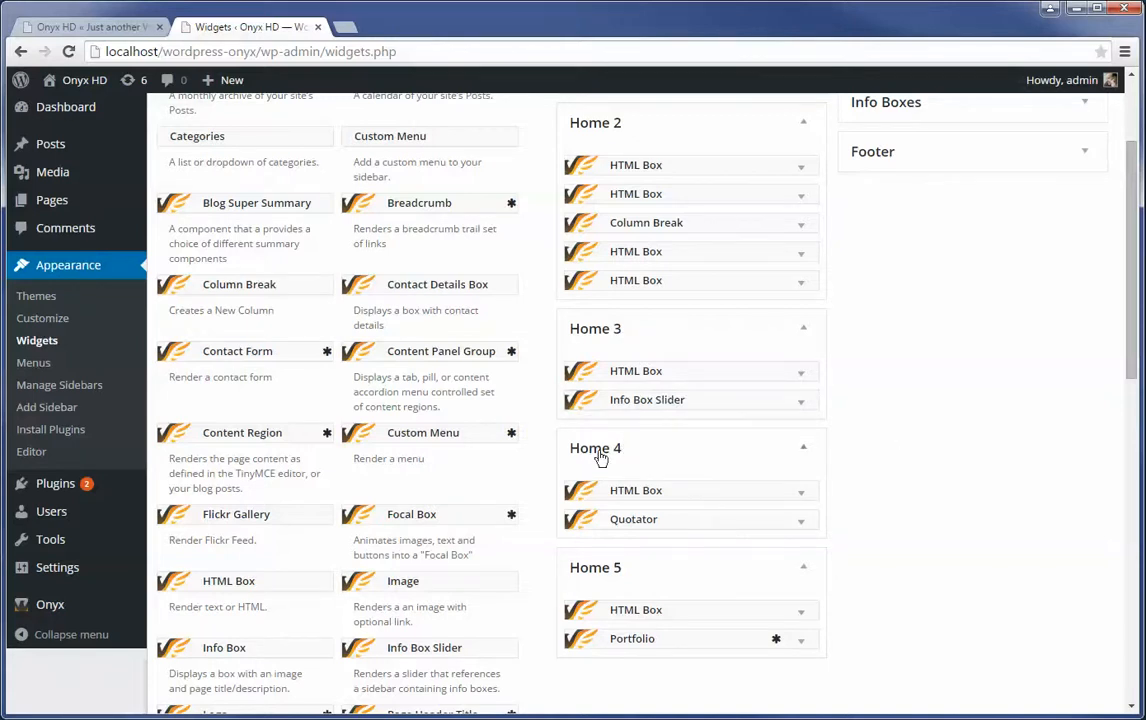
scroll(down, 3)
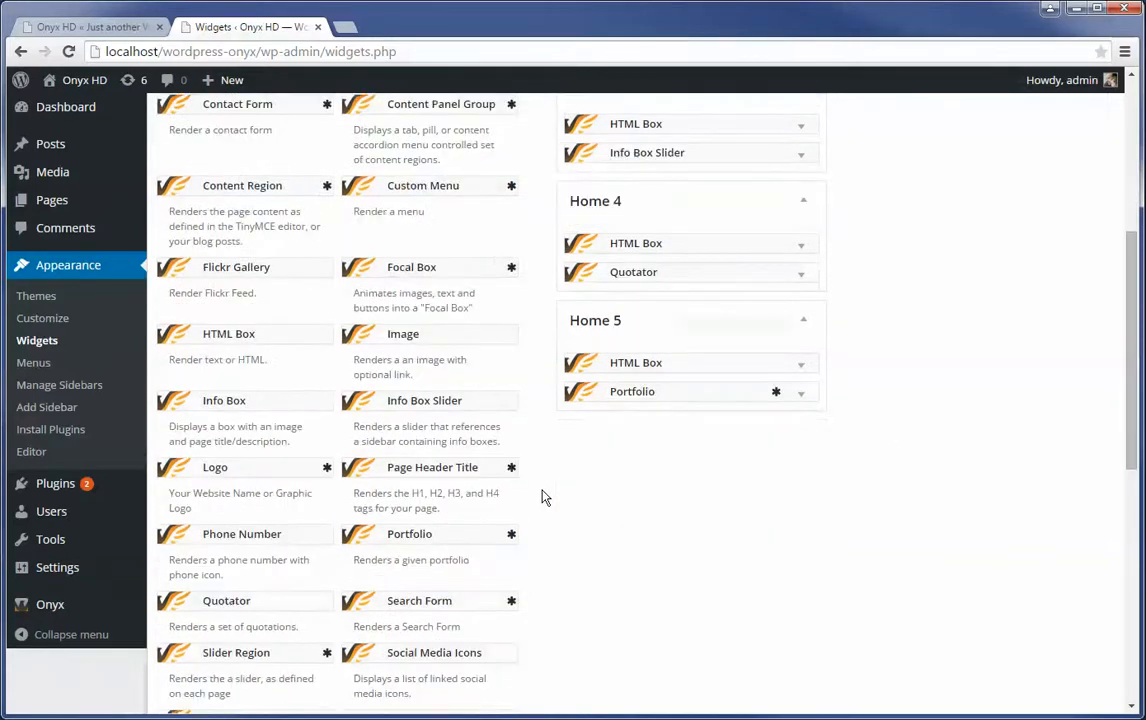
scroll(down, 3)
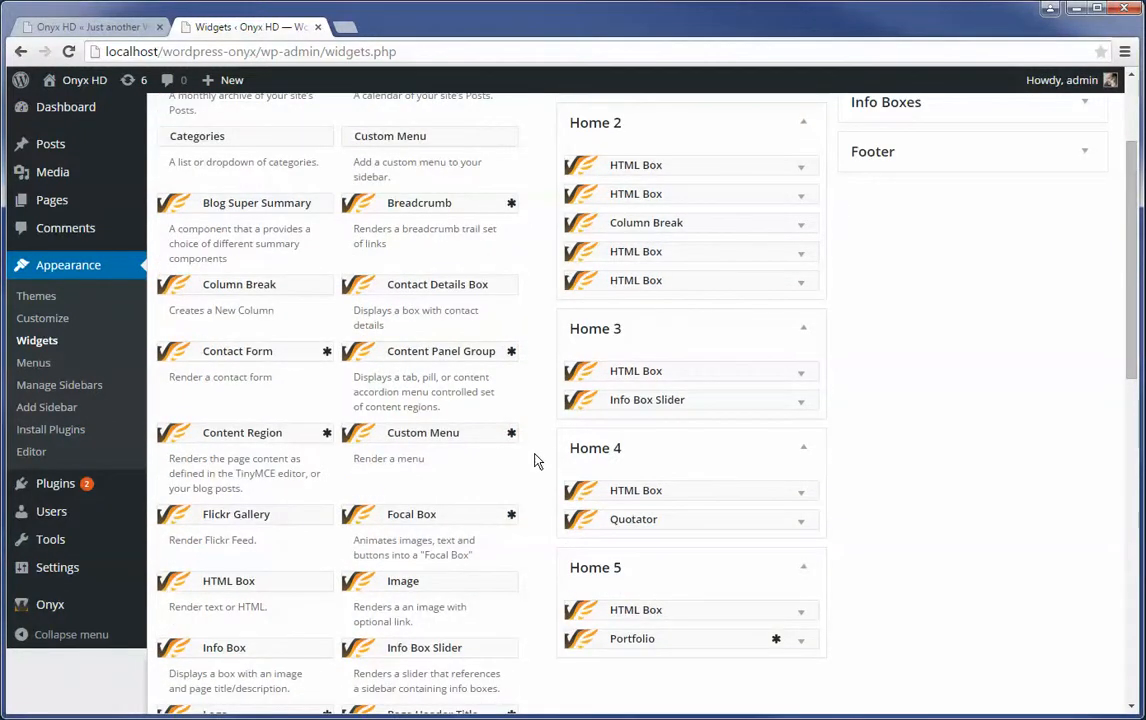
mouse_move(600, 460)
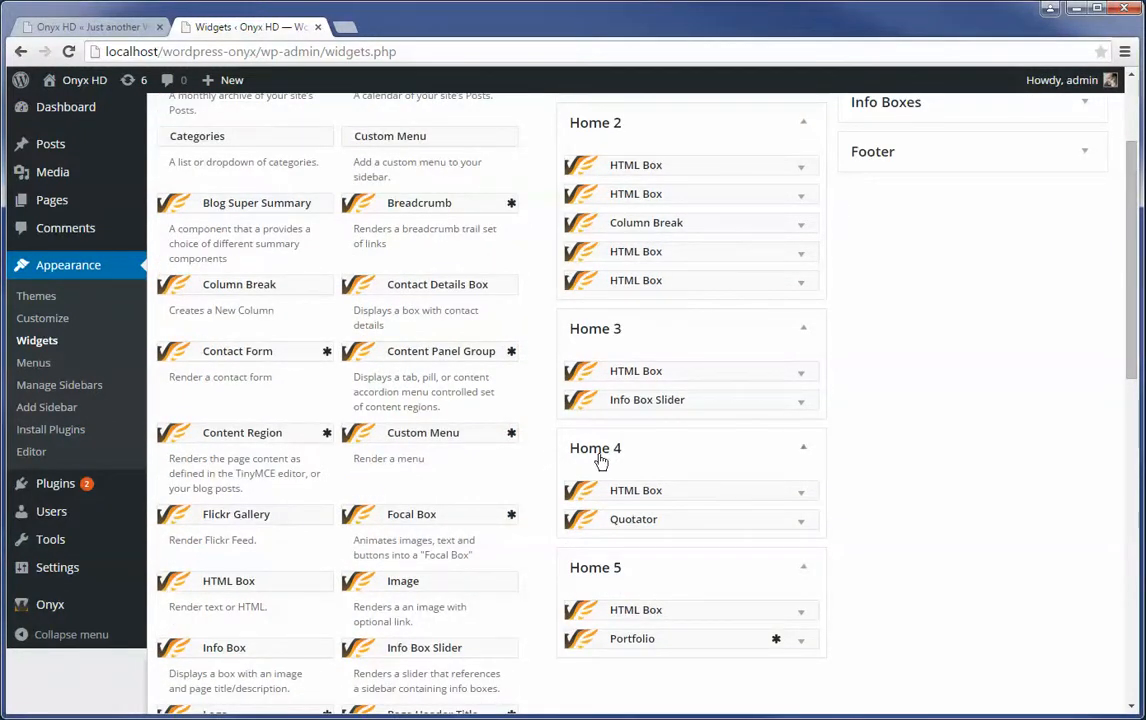
mouse_move(896, 598)
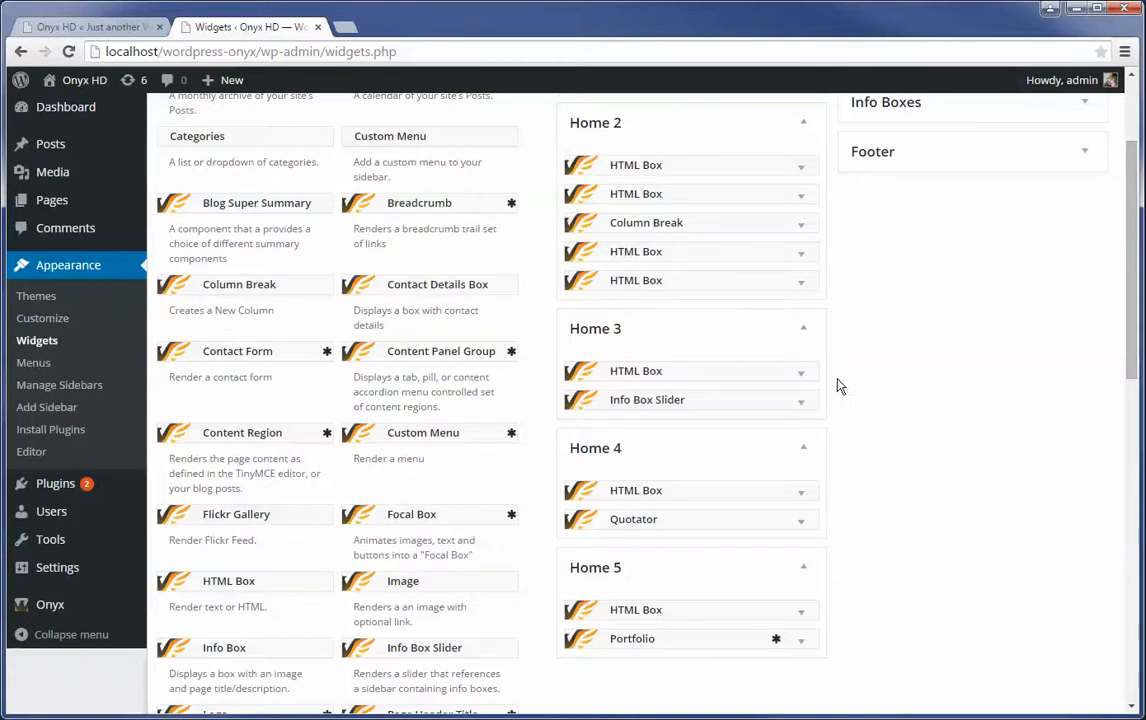
mouse_move(804, 378)
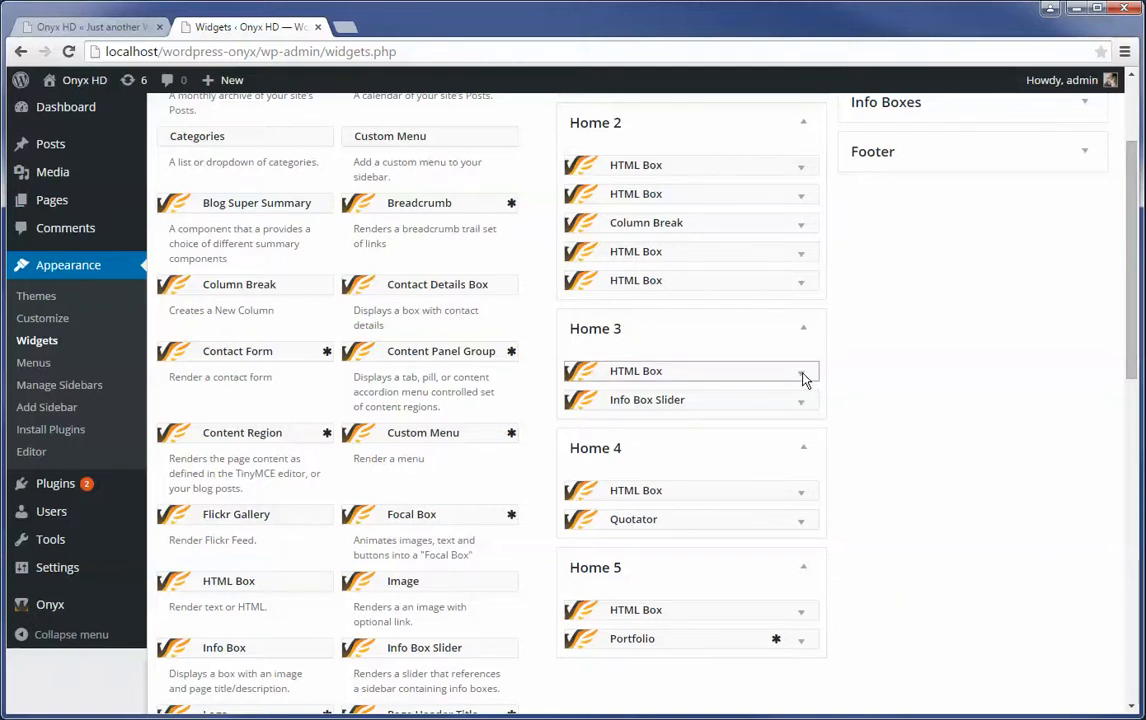
- Expand the Home 3 HTML Box to review its Navigation Carousel title and text, then collapse it
click(800, 370)
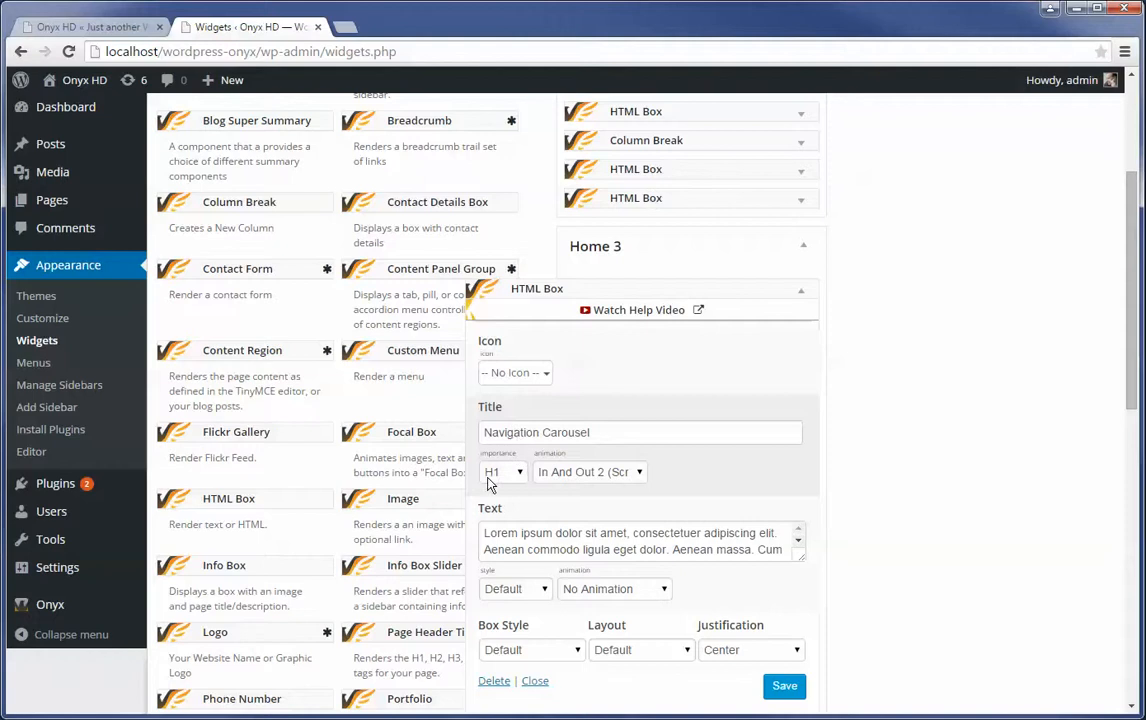
mouse_move(496, 480)
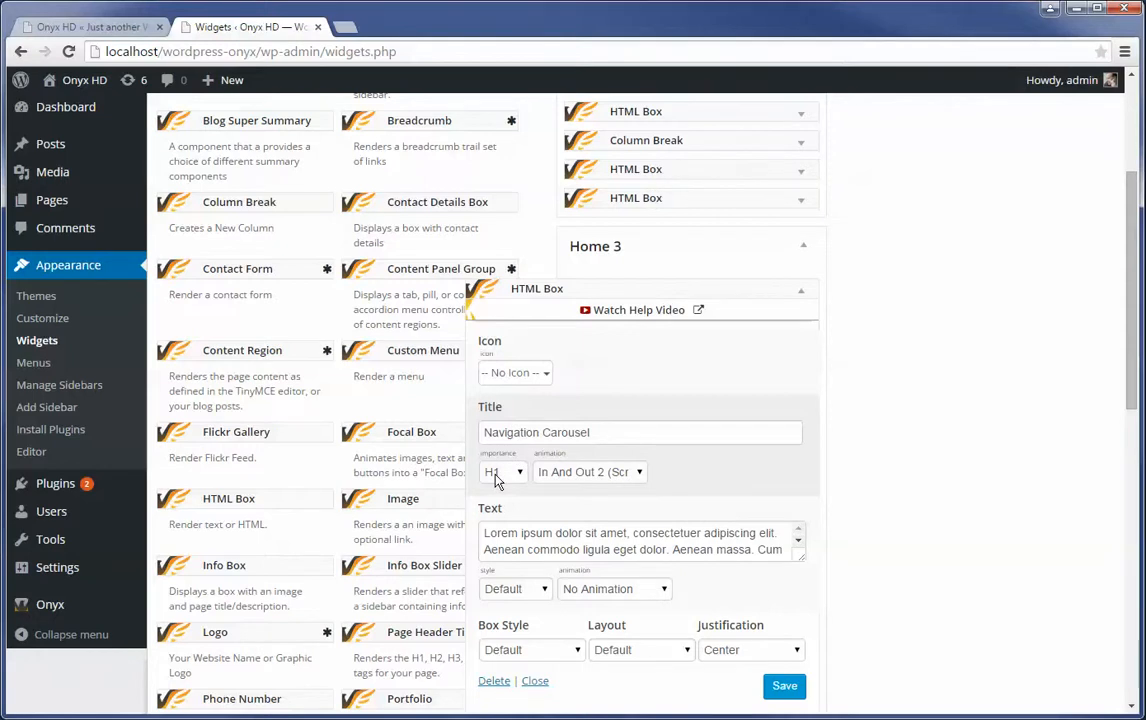
mouse_move(584, 484)
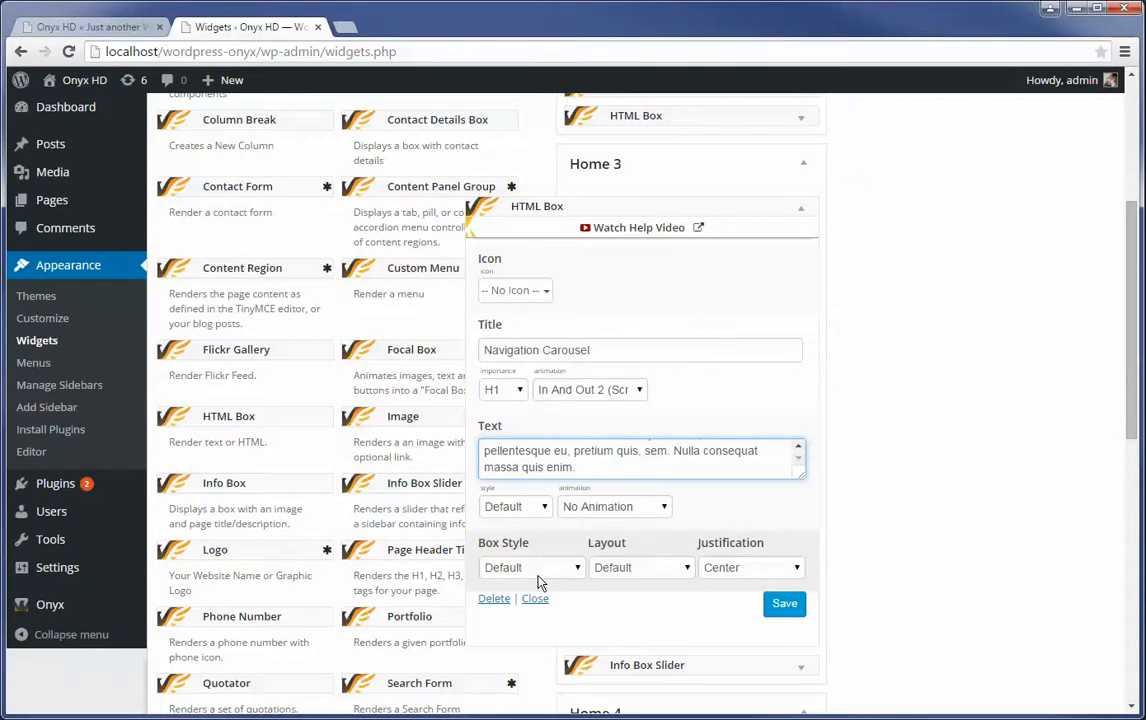
mouse_move(624, 580)
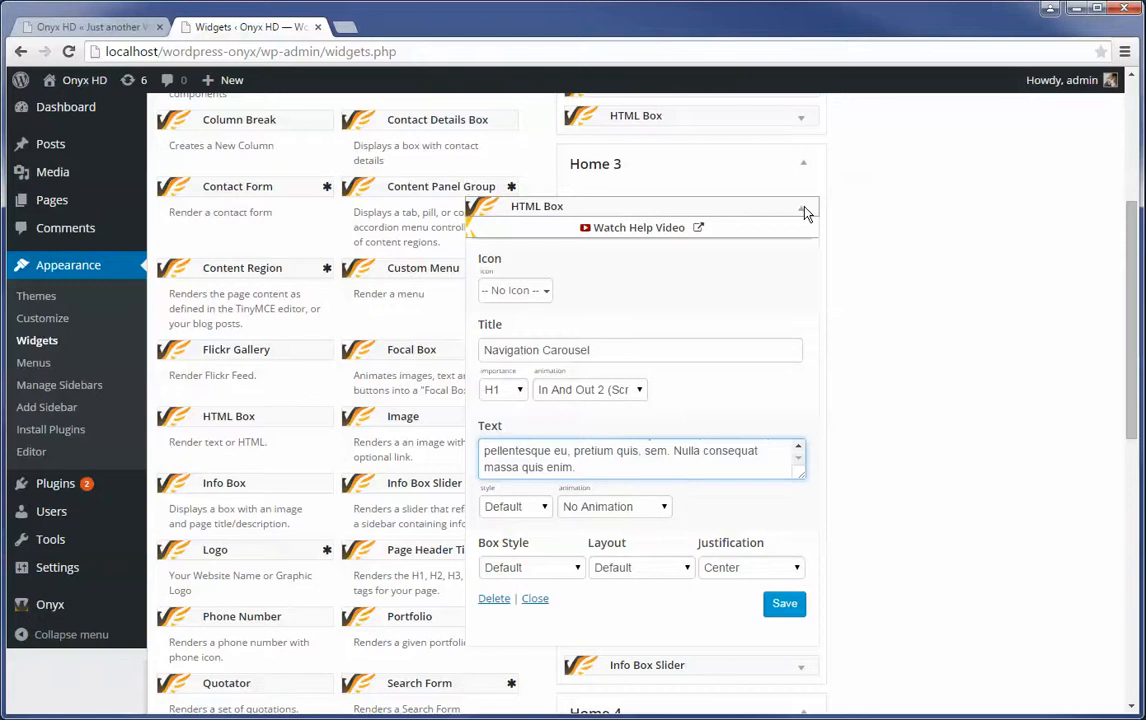
click(90, 28)
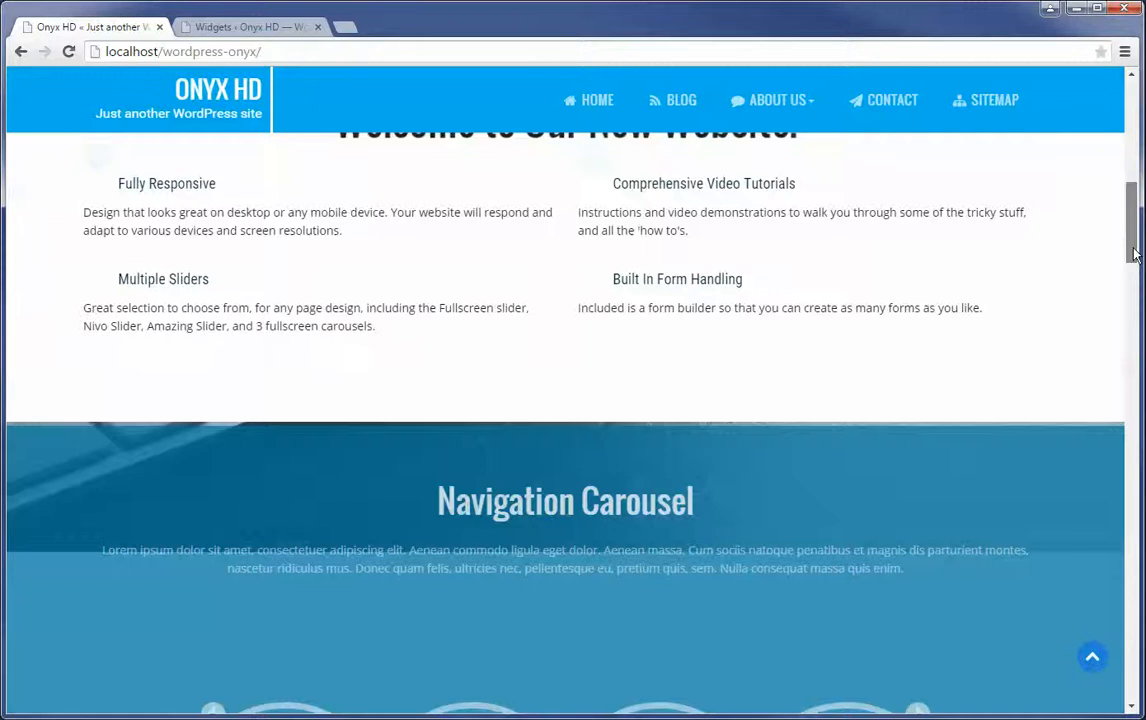
- Scroll the Onyx HD homepage to the Navigation Carousel section with its Info Box slides
scroll(up, 3)
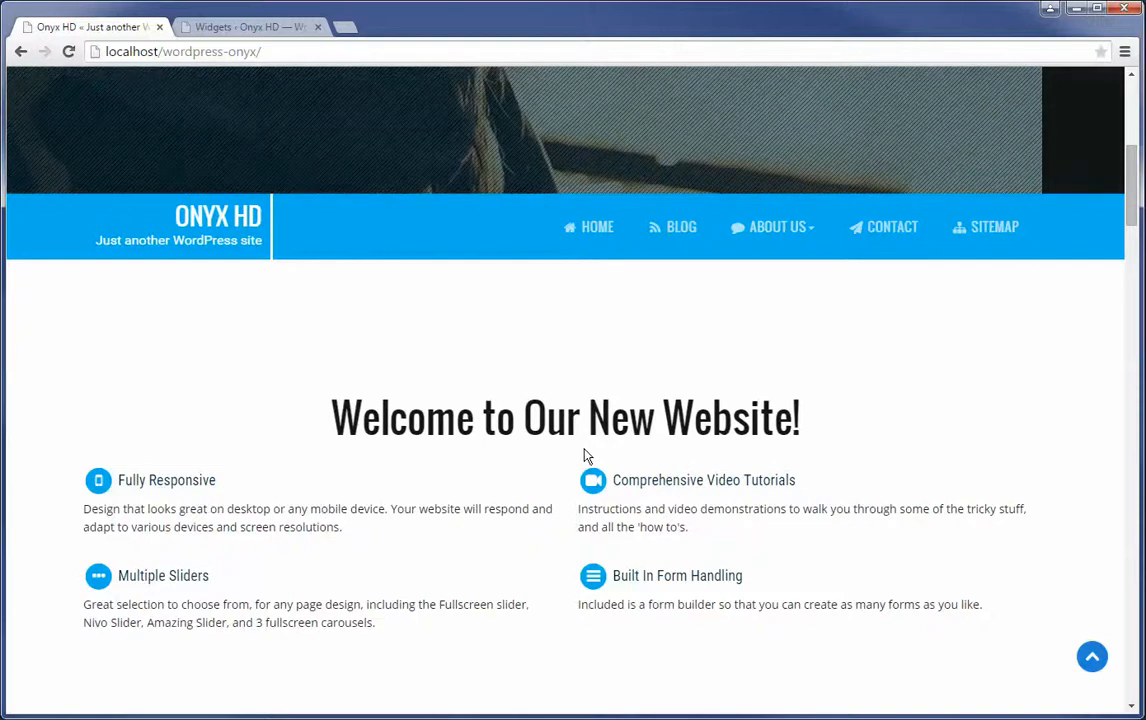
scroll(down, 3)
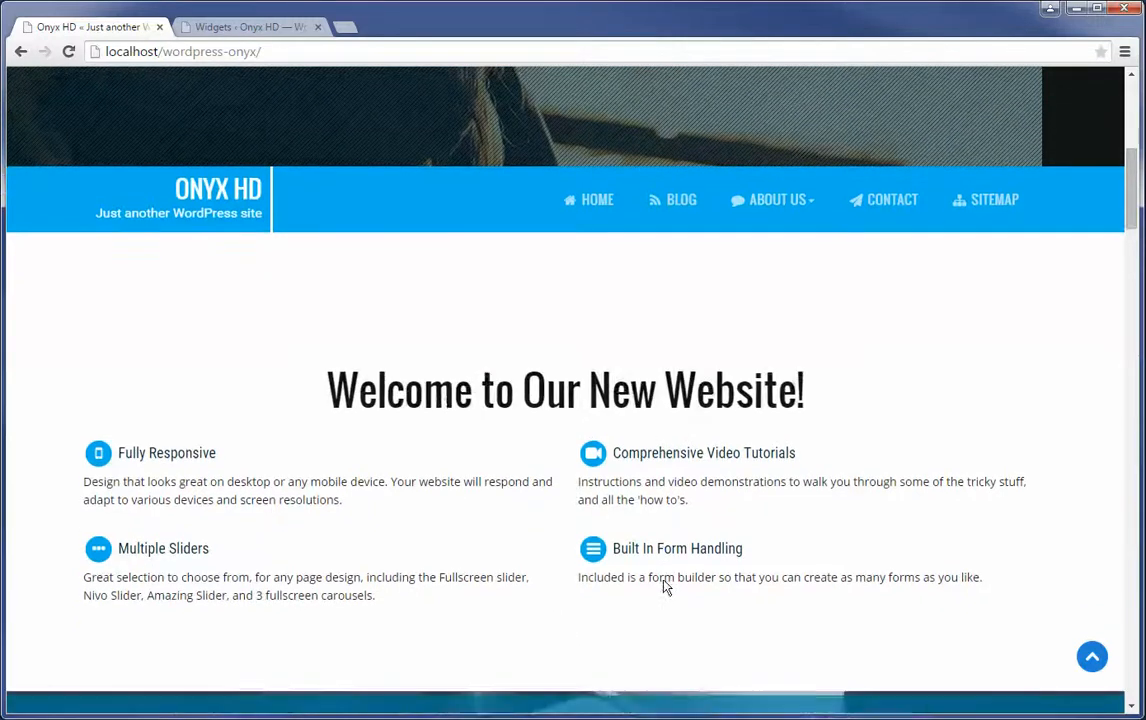
scroll(down, 3)
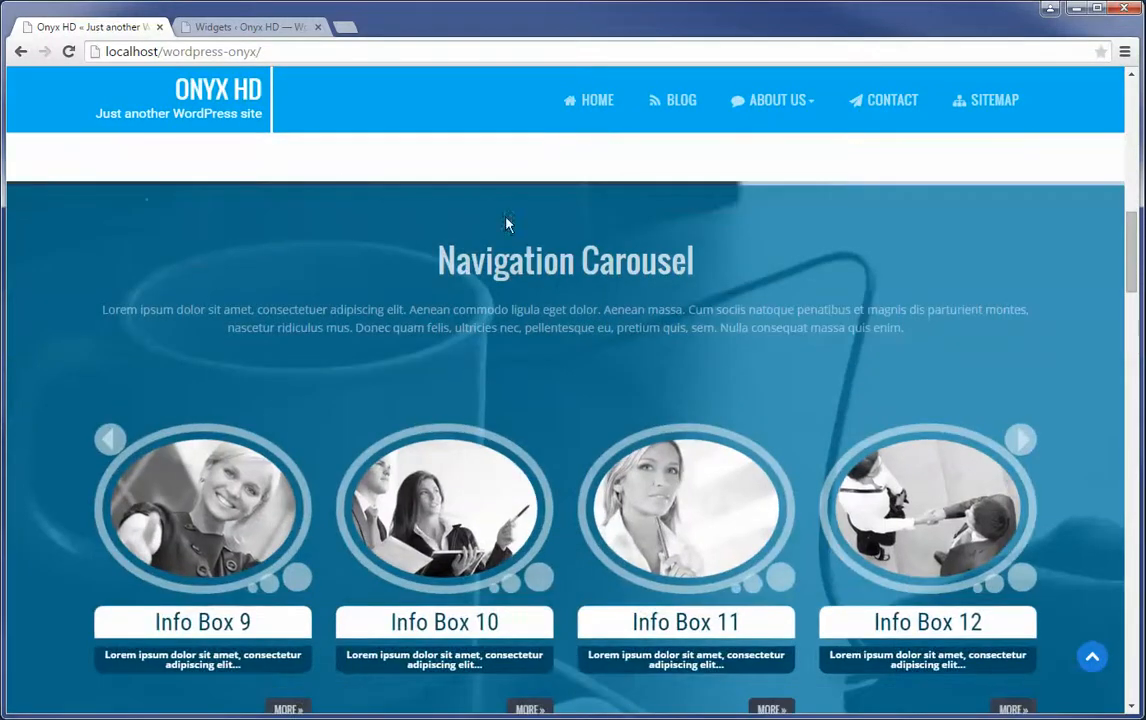
mouse_move(144, 352)
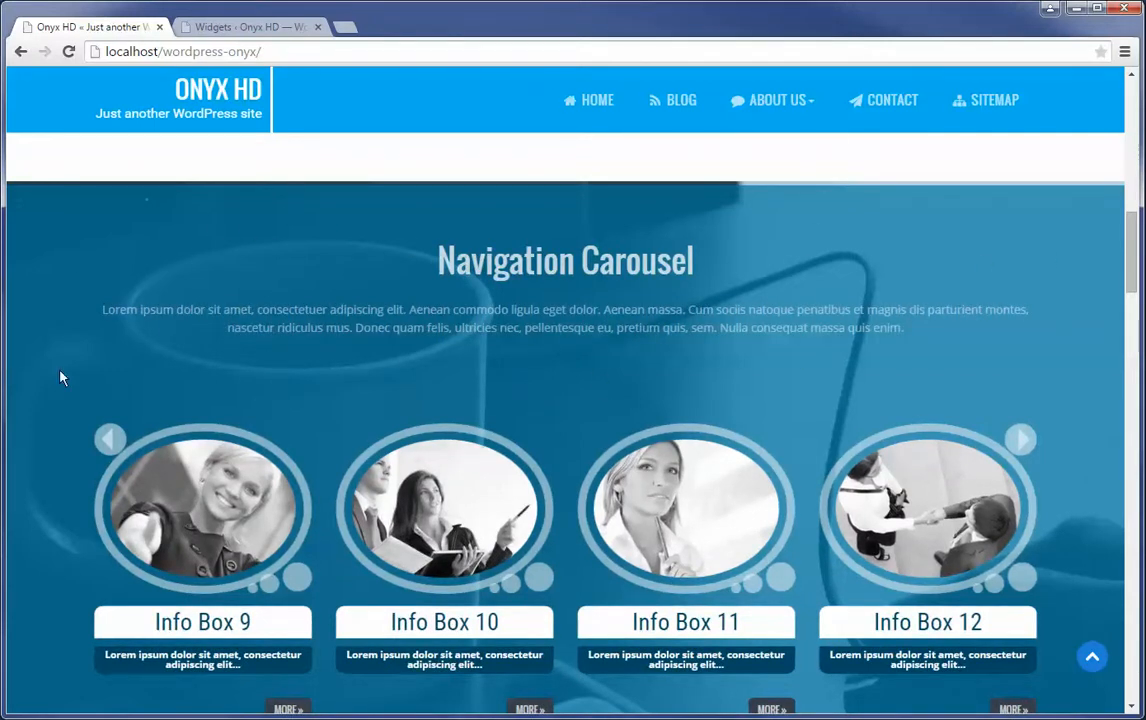
scroll(down, 3)
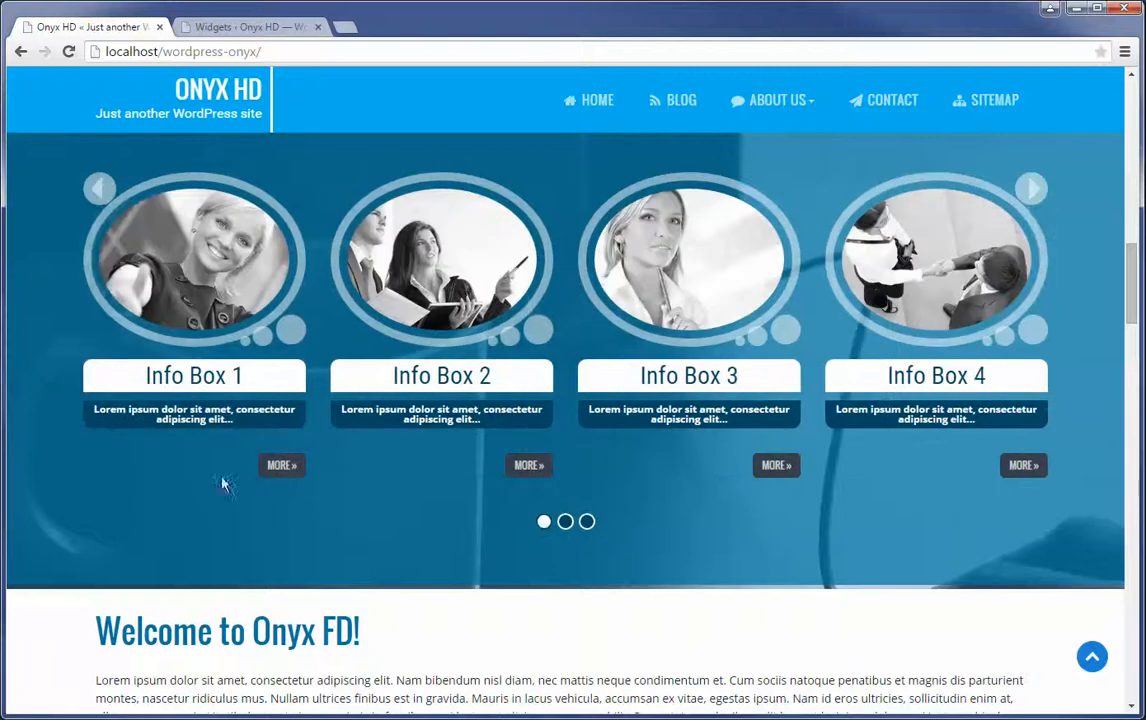
- Return to the live homepage and scroll past the client quotes to the Beautiful Portfolio Image Gallery
click(248, 28)
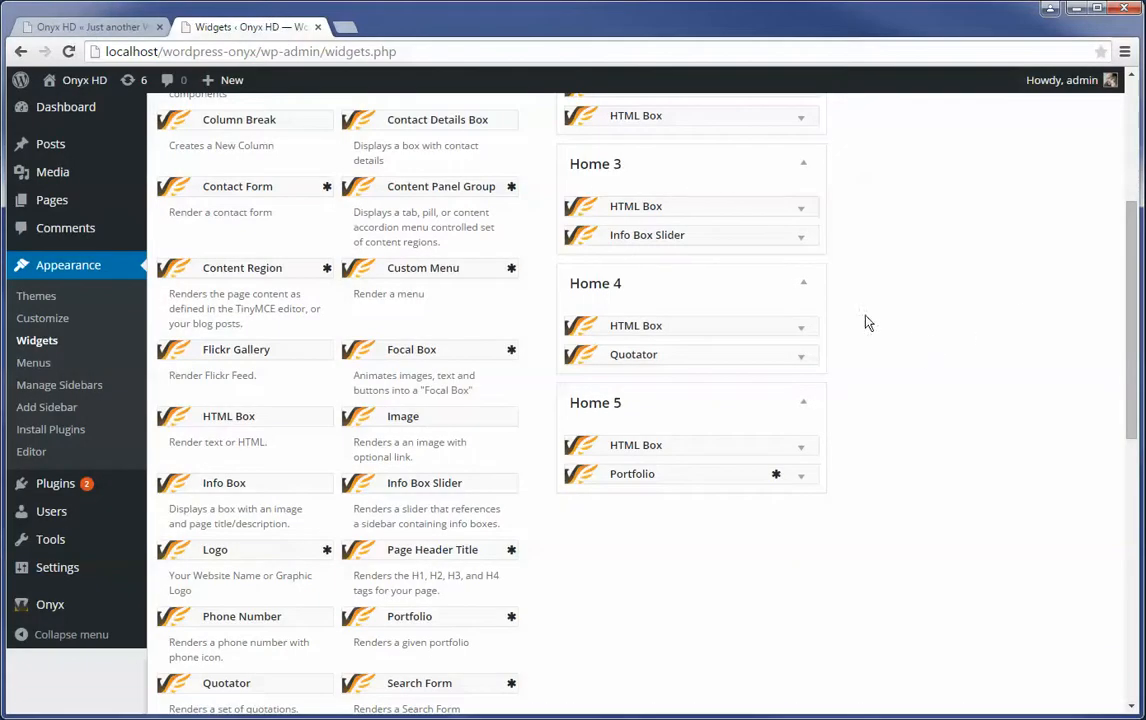
mouse_move(656, 234)
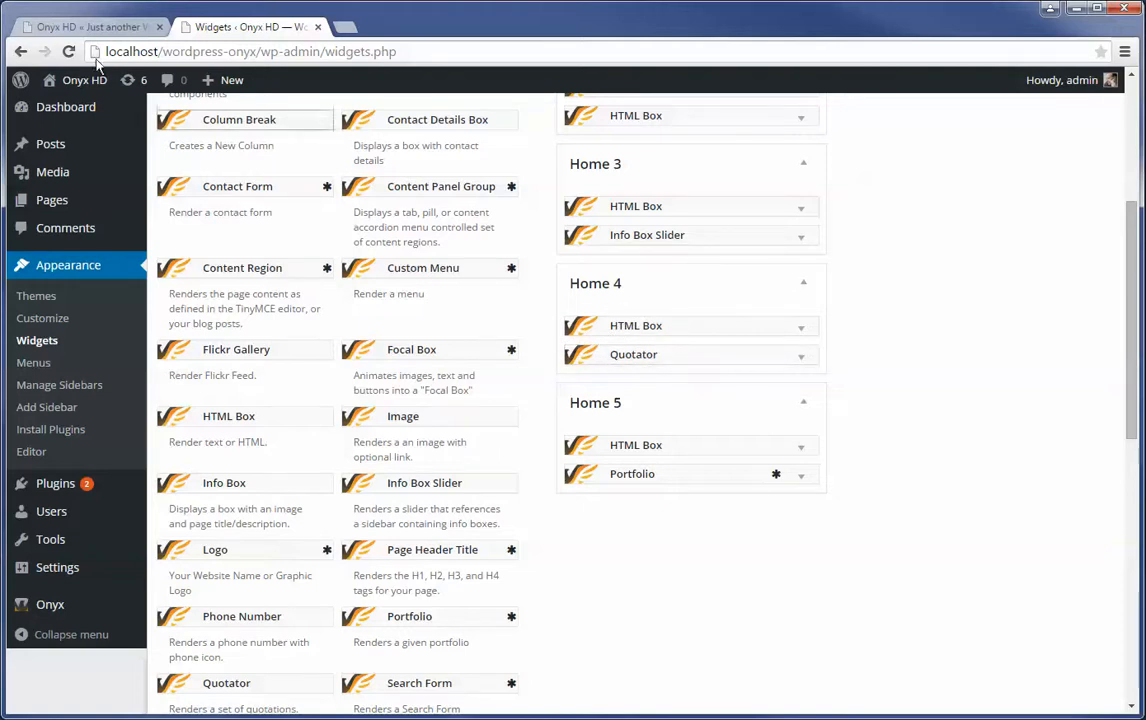
click(90, 28)
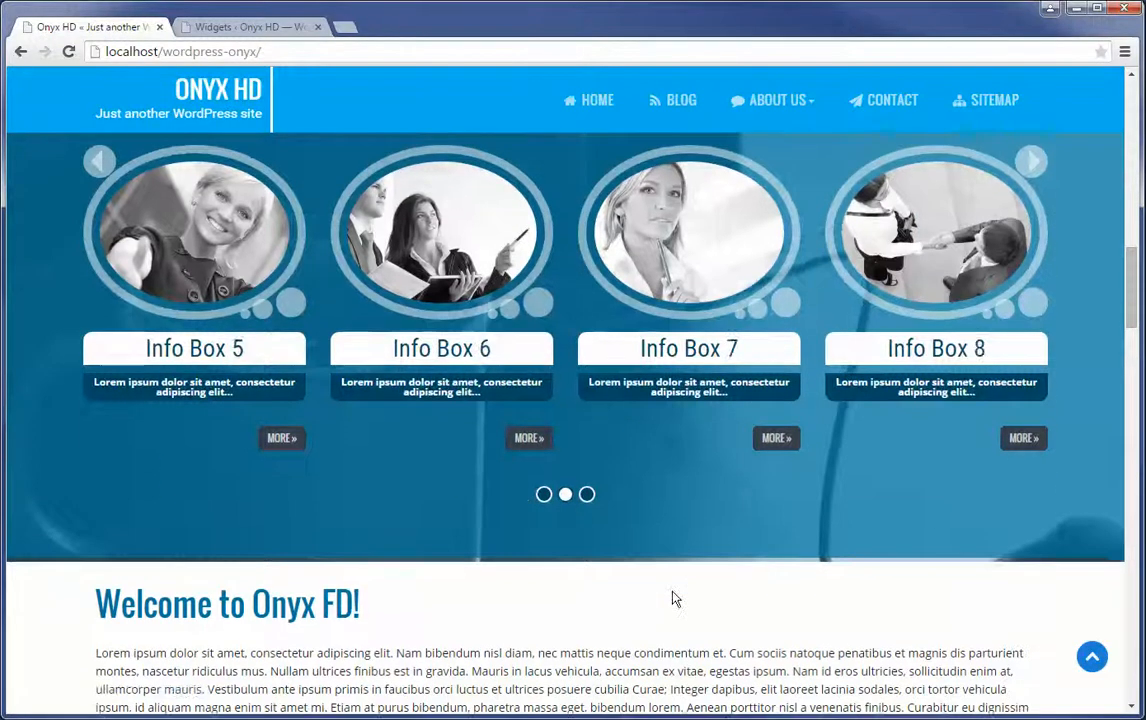
scroll(down, 3)
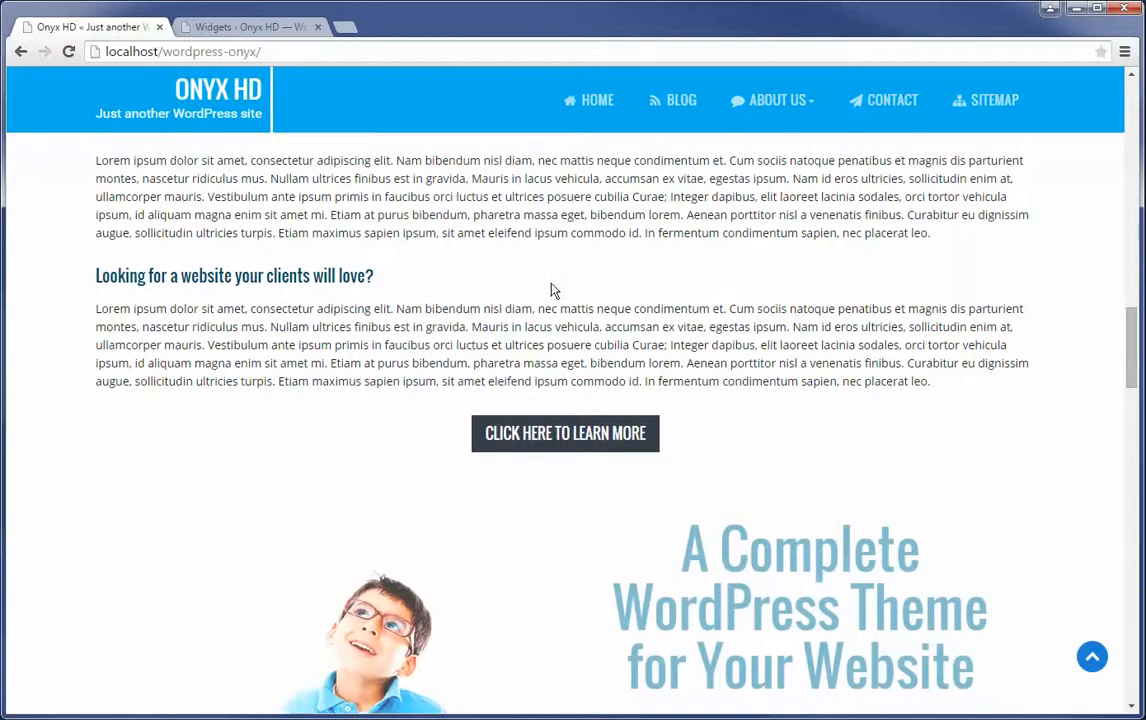
scroll(down, 3)
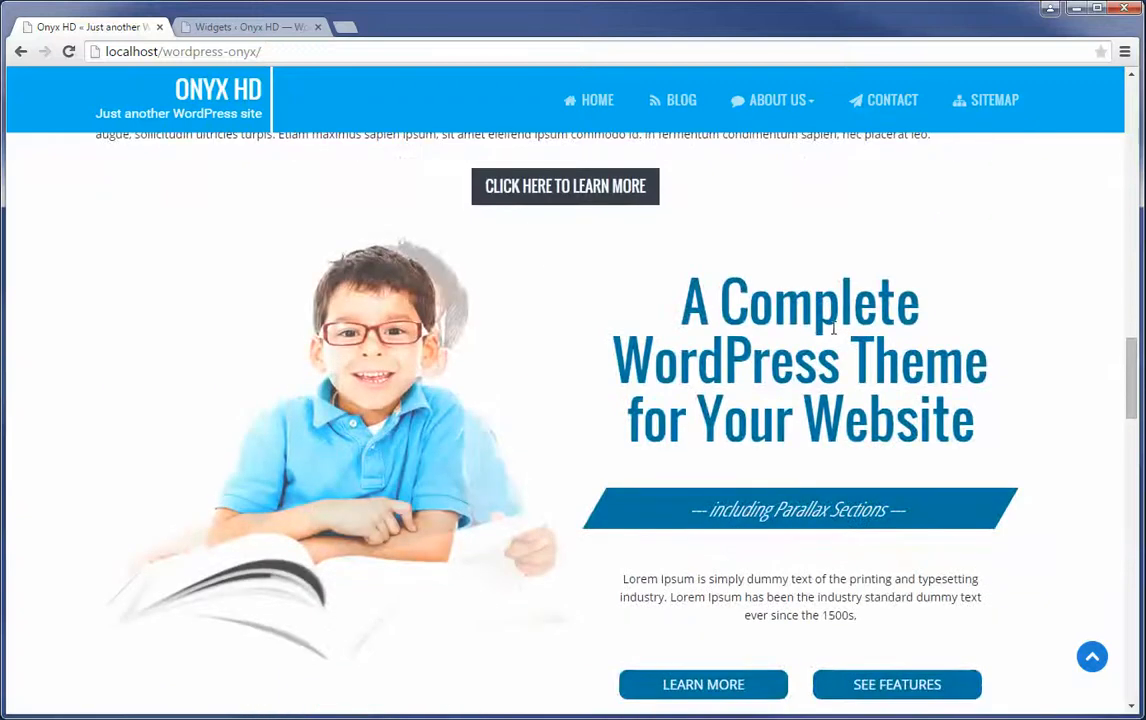
scroll(down, 3)
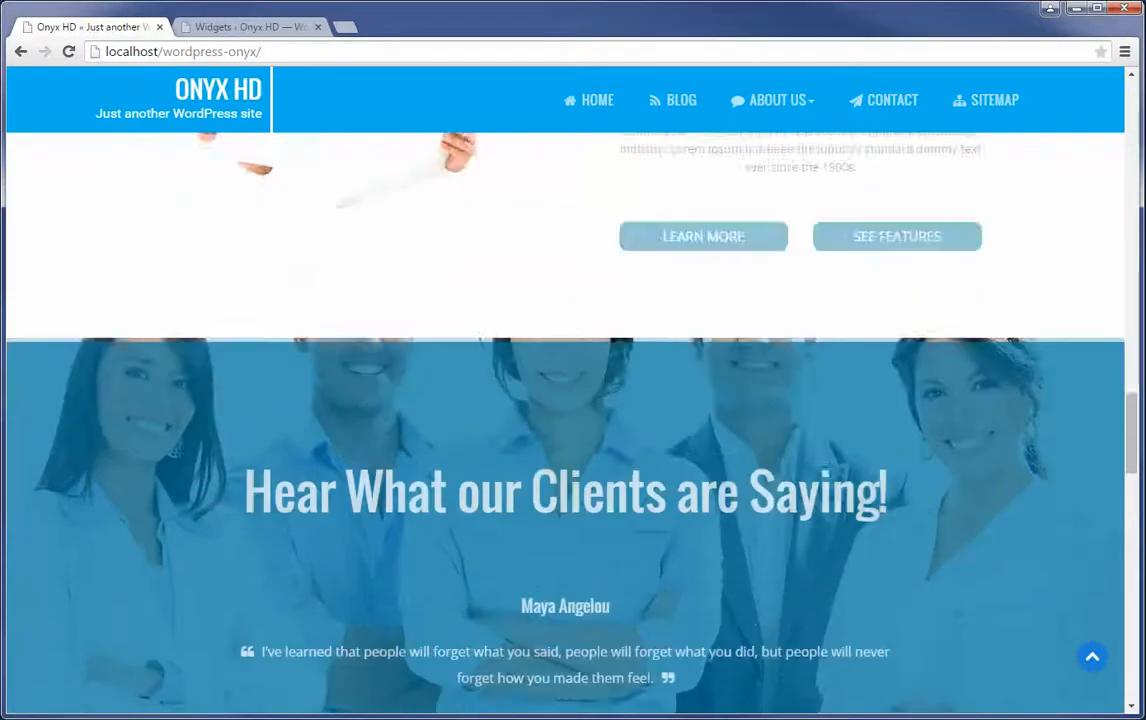
scroll(down, 3)
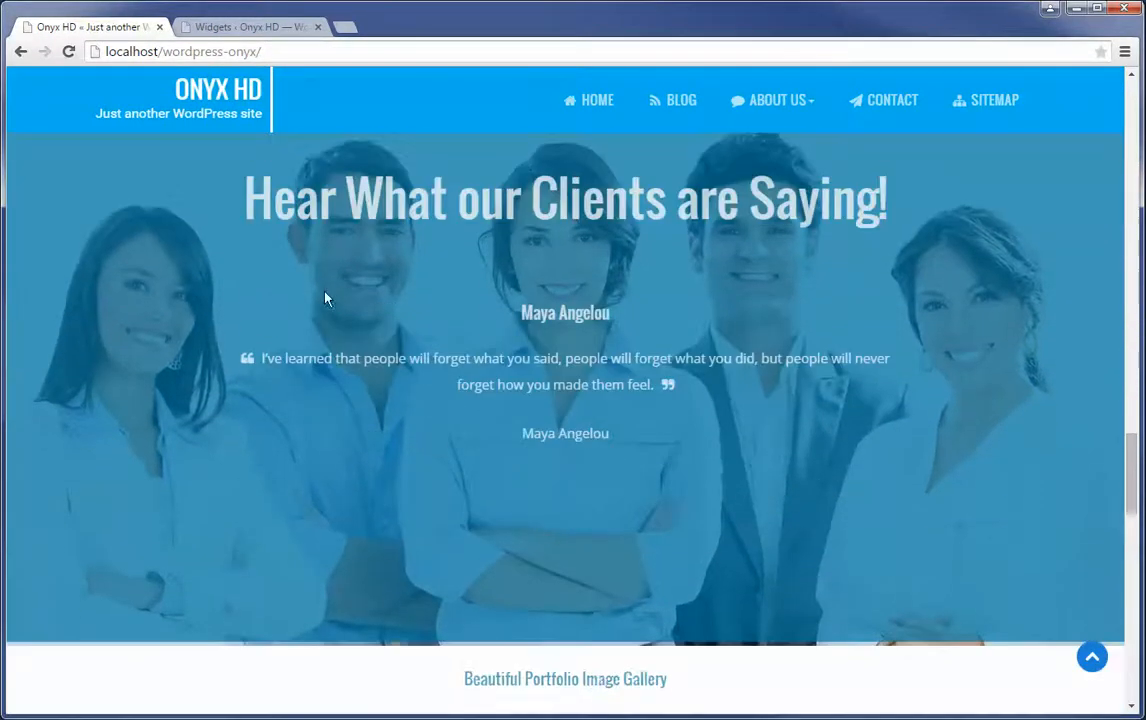
mouse_move(684, 478)
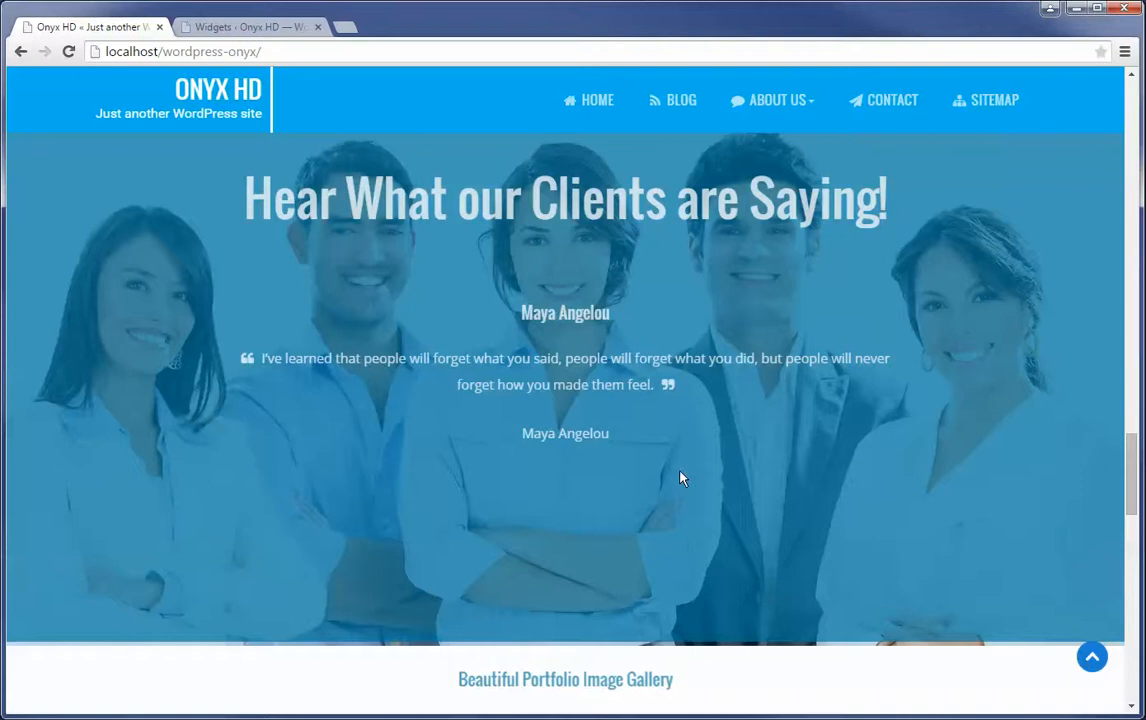
scroll(down, 3)
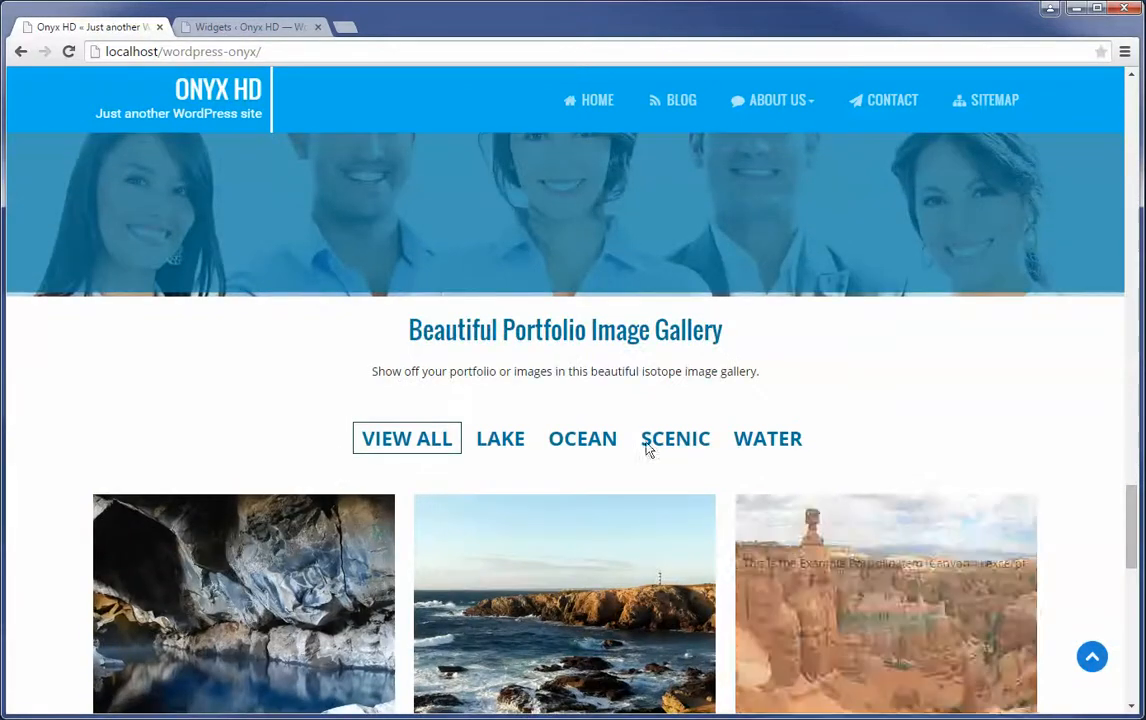
- View the site's contact form over the map and Website Name footer, then return to the Widgets page
click(250, 28)
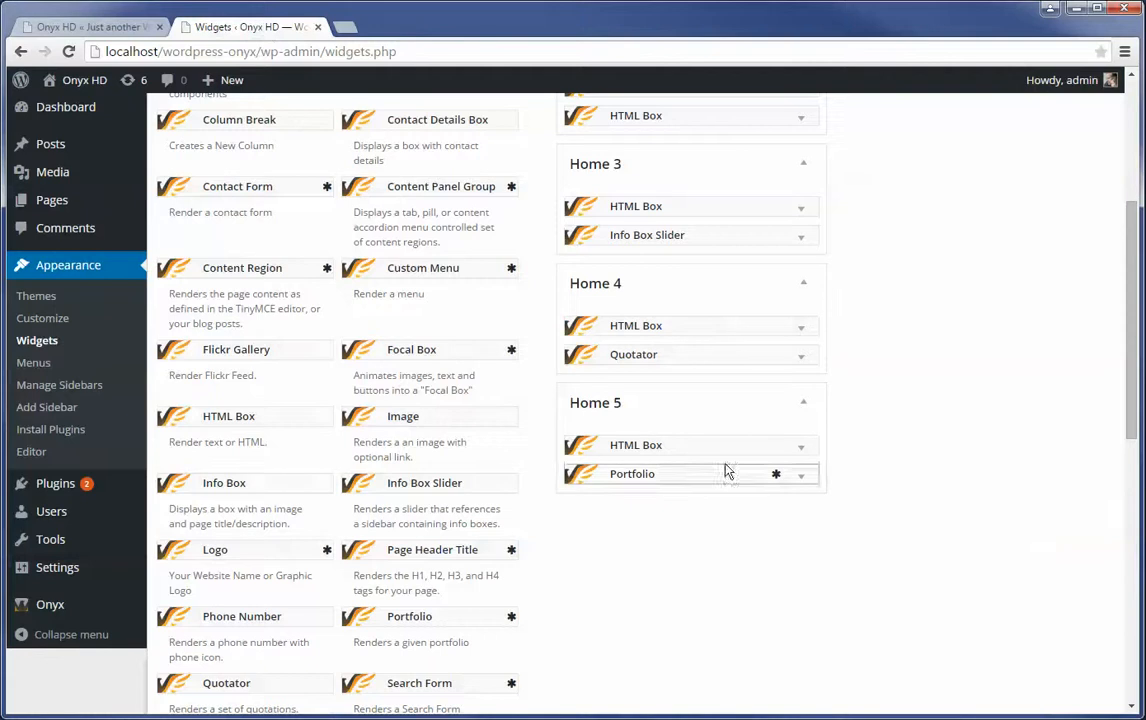
click(84, 28)
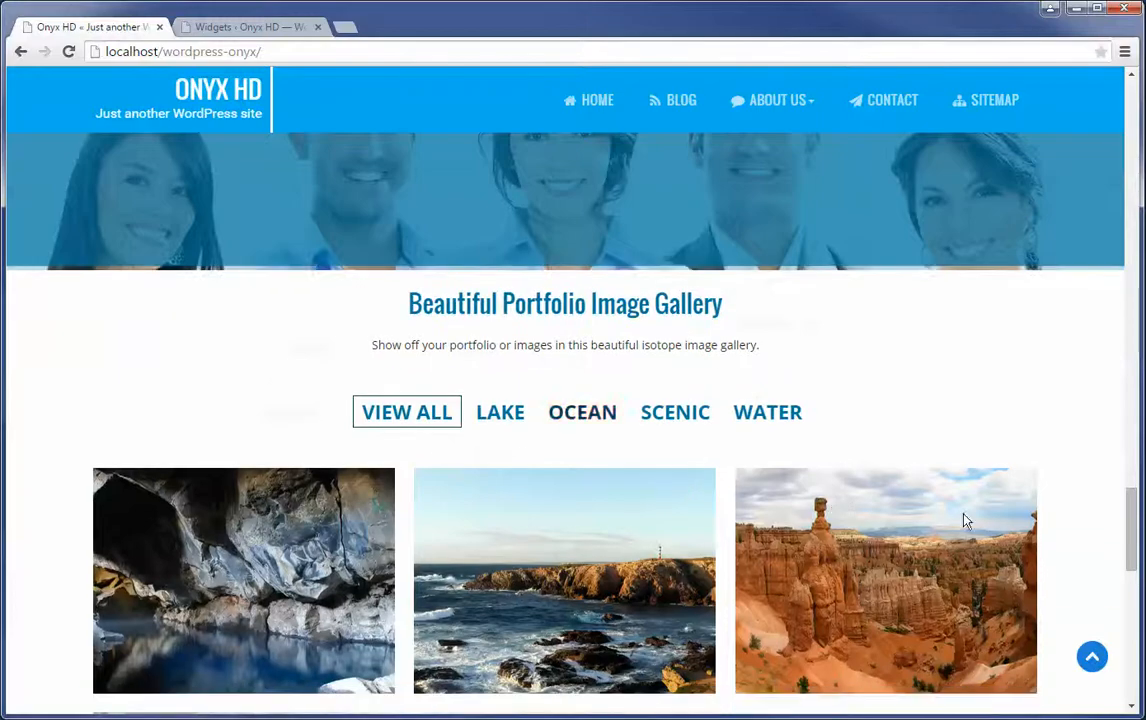
scroll(down, 3)
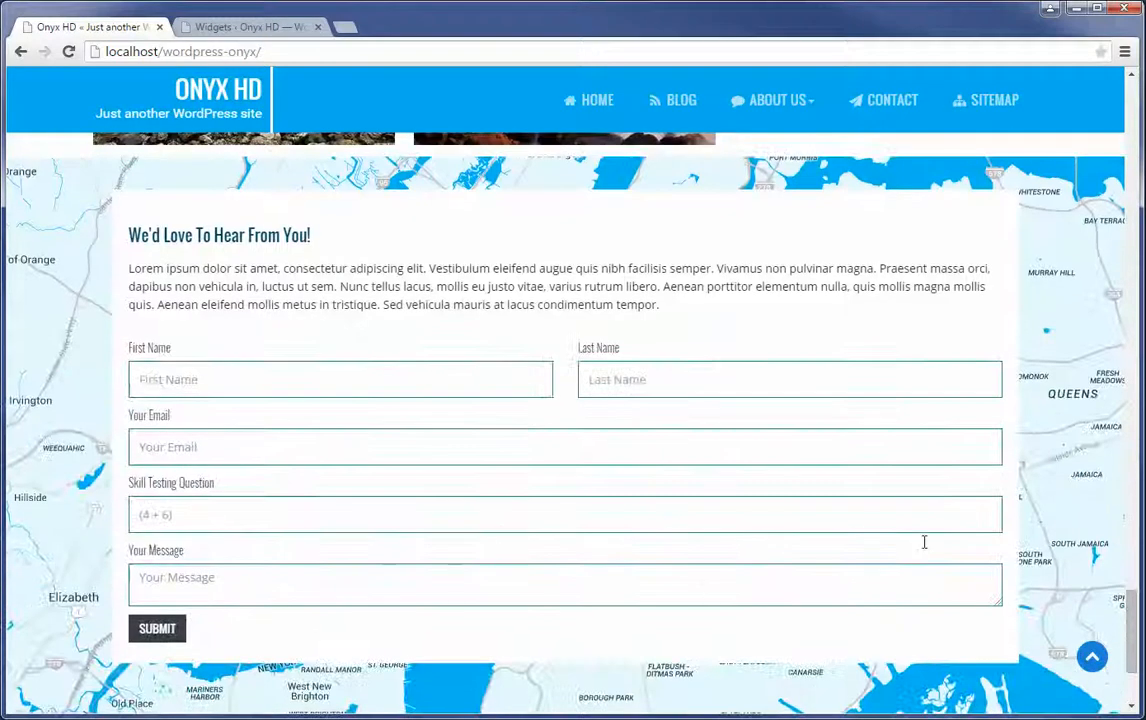
scroll(down, 3)
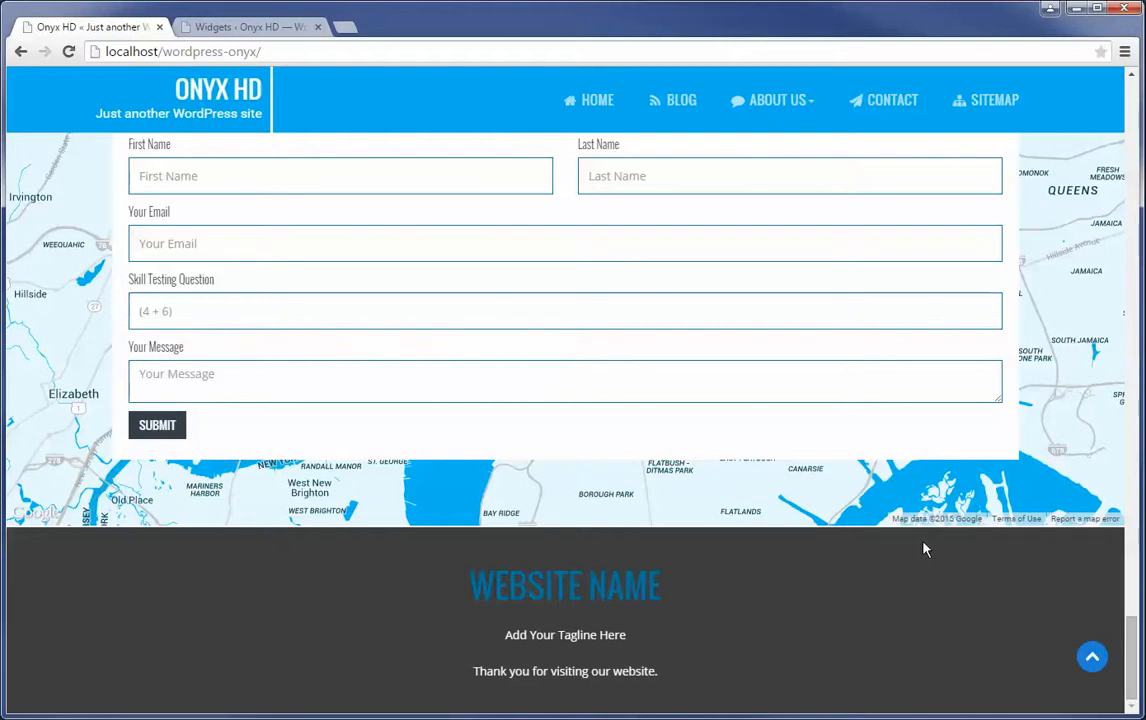
scroll(up, 3)
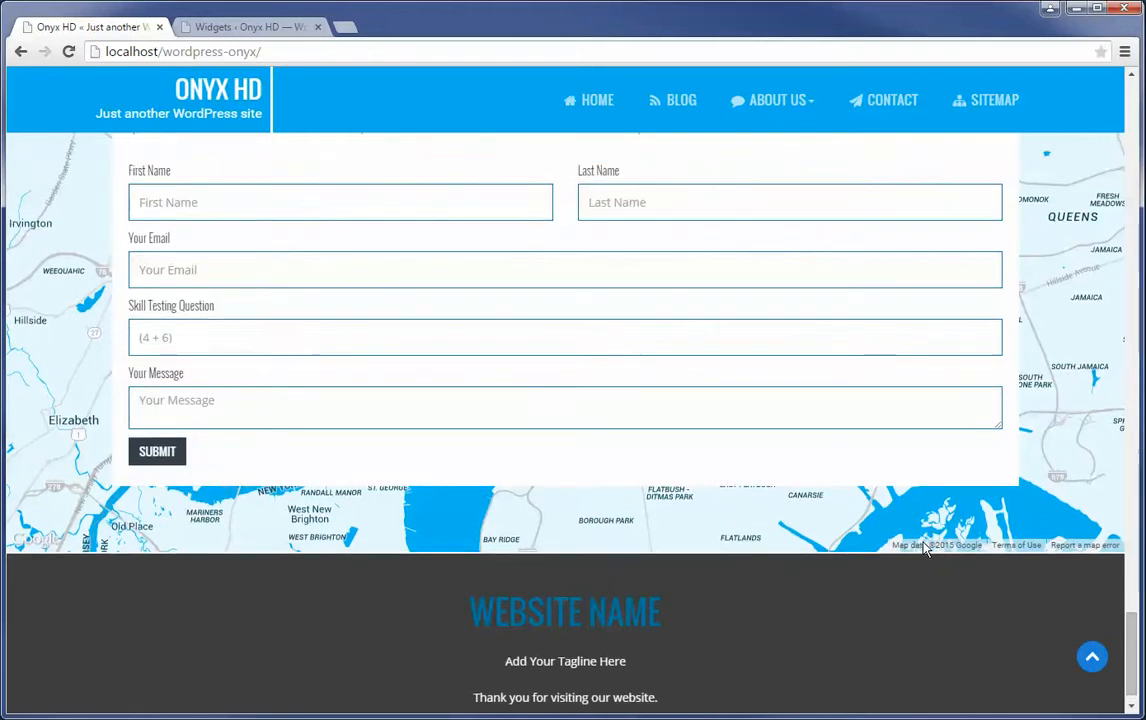
scroll(up, 3)
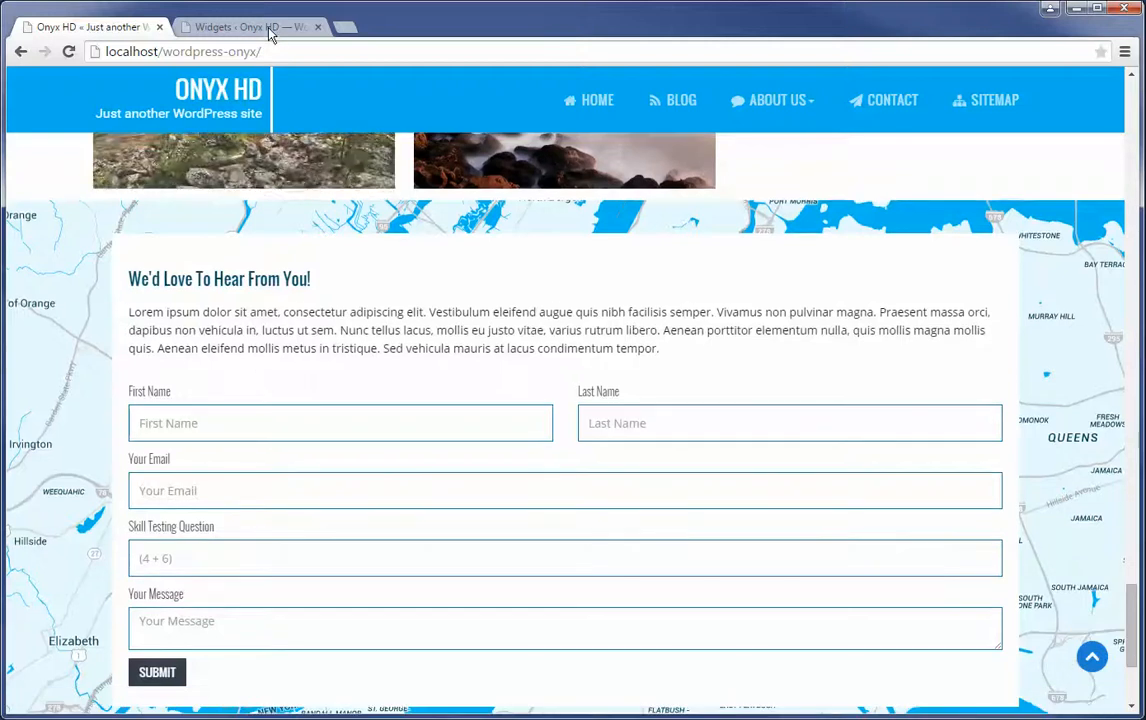
click(250, 28)
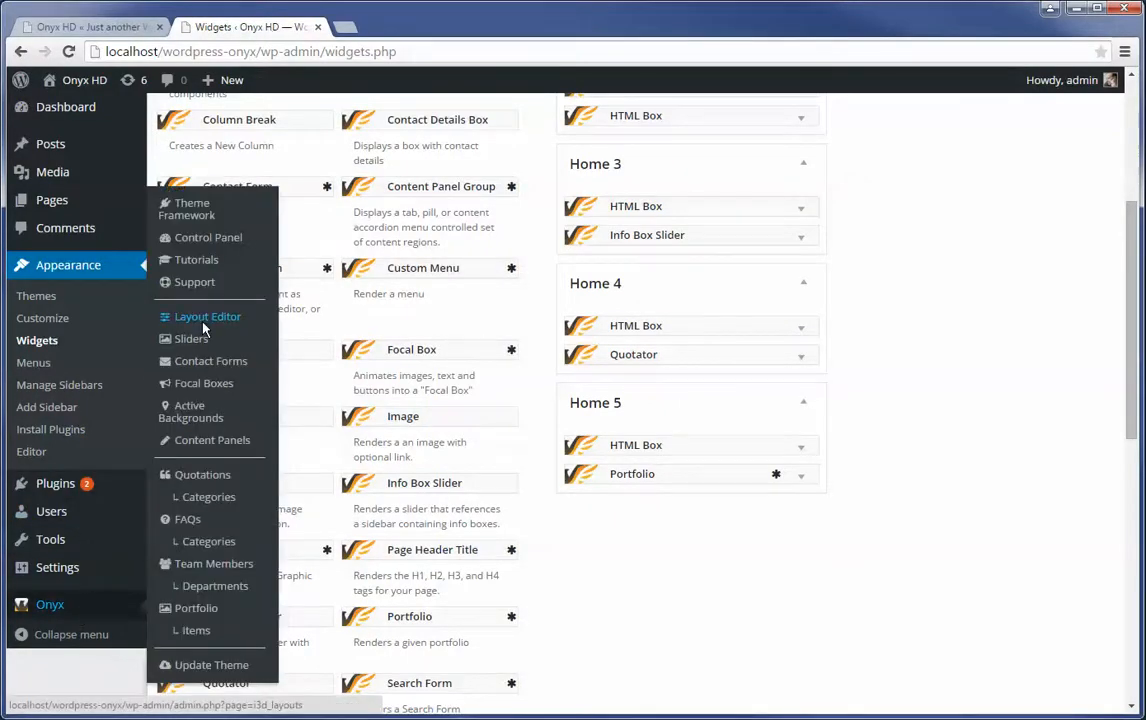
- Open the Onyx Layout Editor and start editing the Primary layout
click(208, 316)
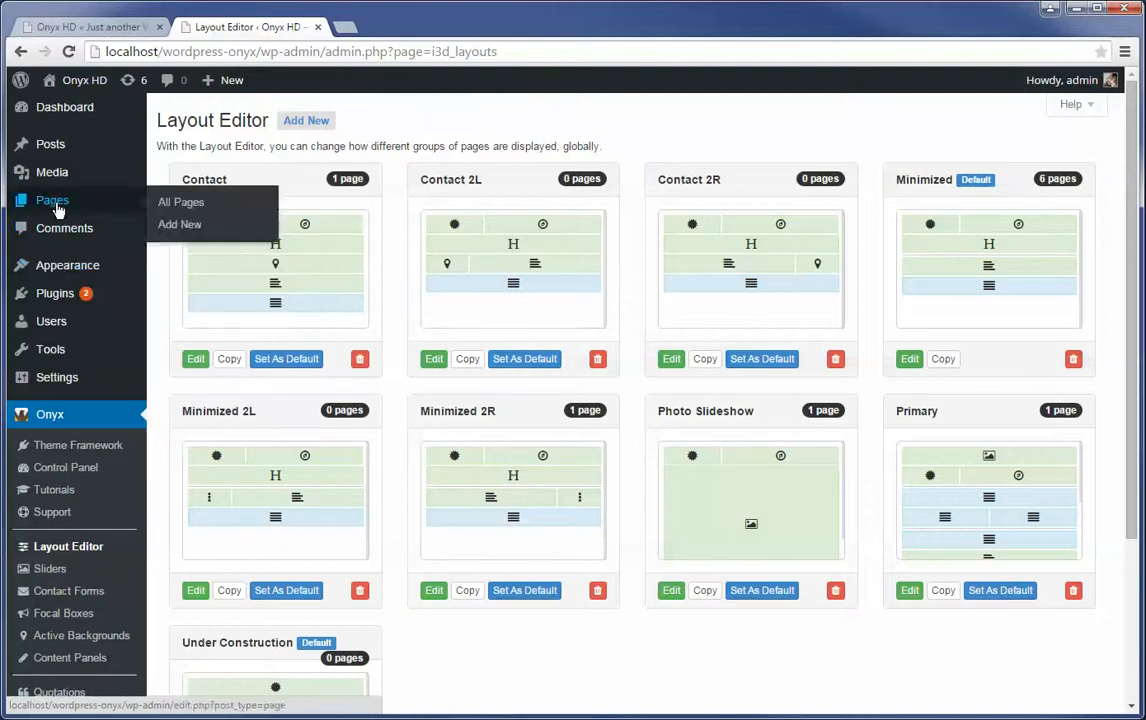
mouse_move(736, 668)
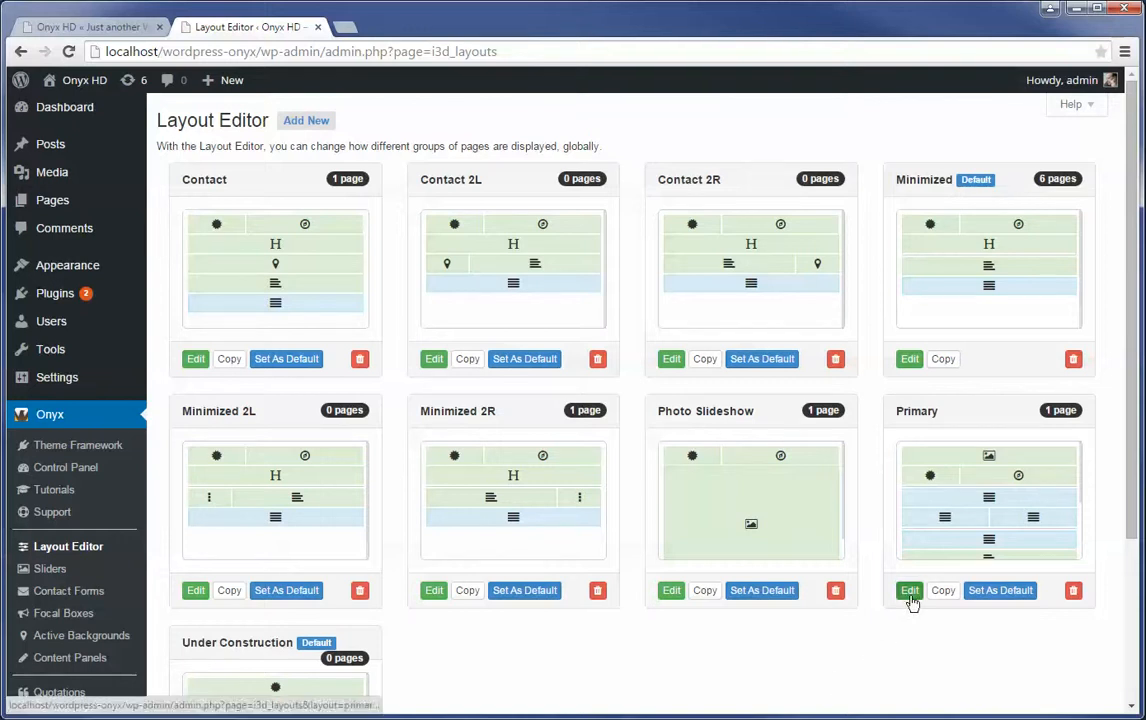
click(908, 590)
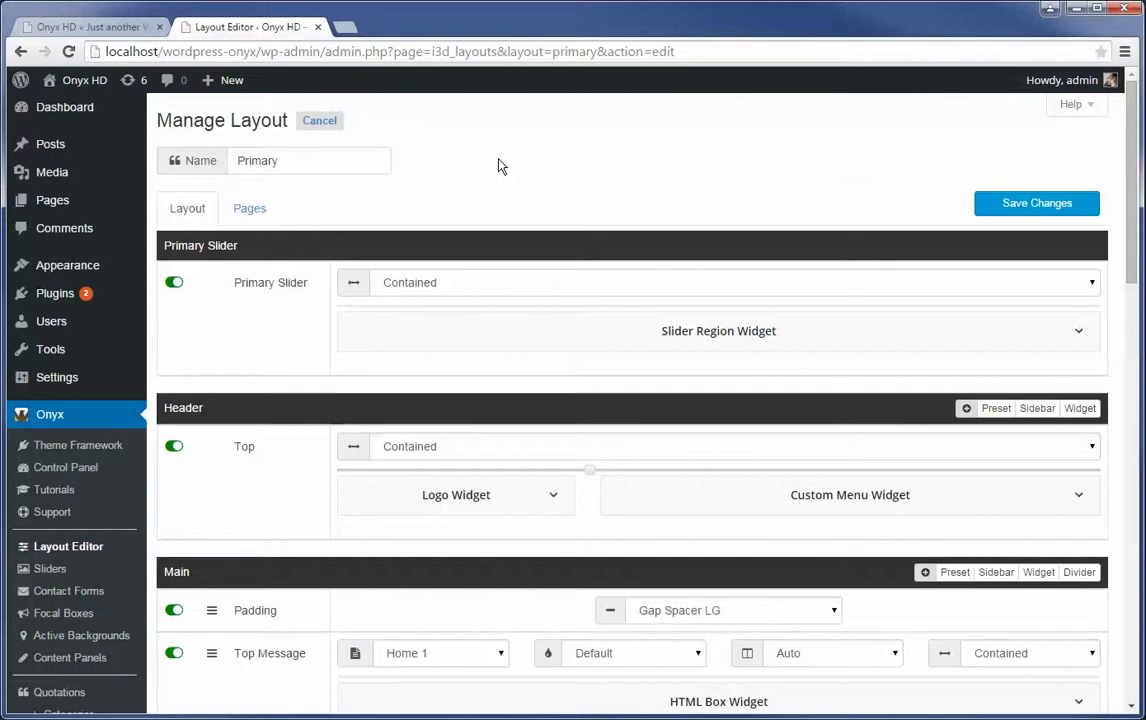
- Scroll through the Primary layout's slider, header and Main regions
scroll(down, 3)
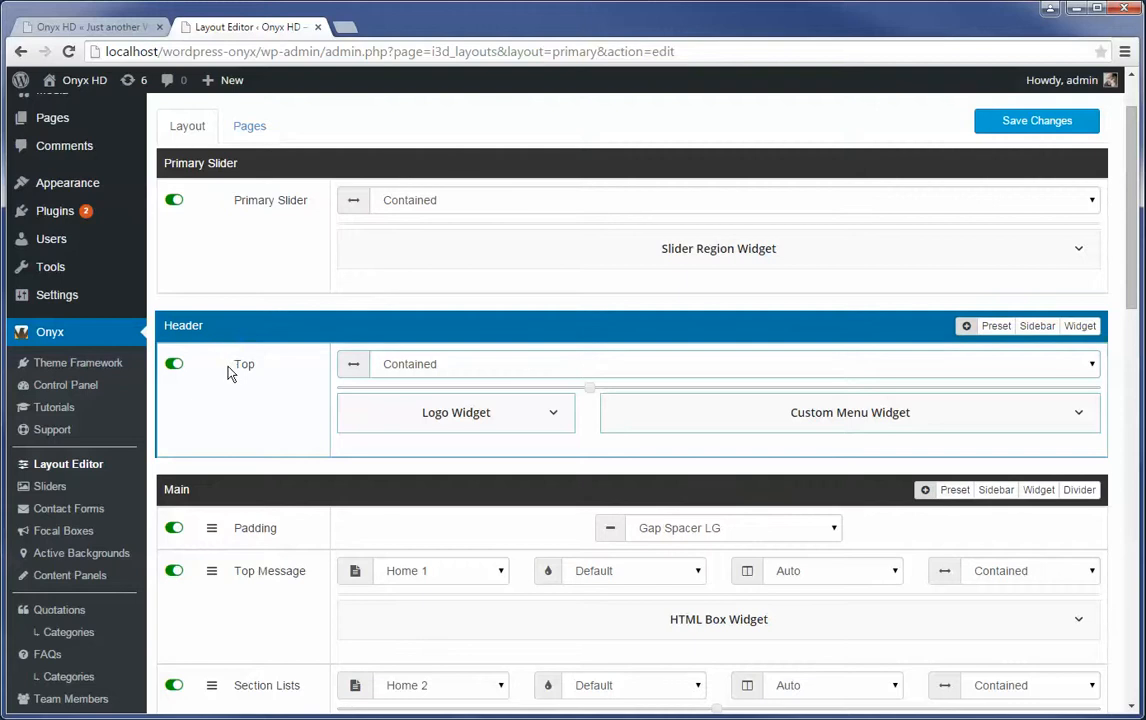
mouse_move(412, 412)
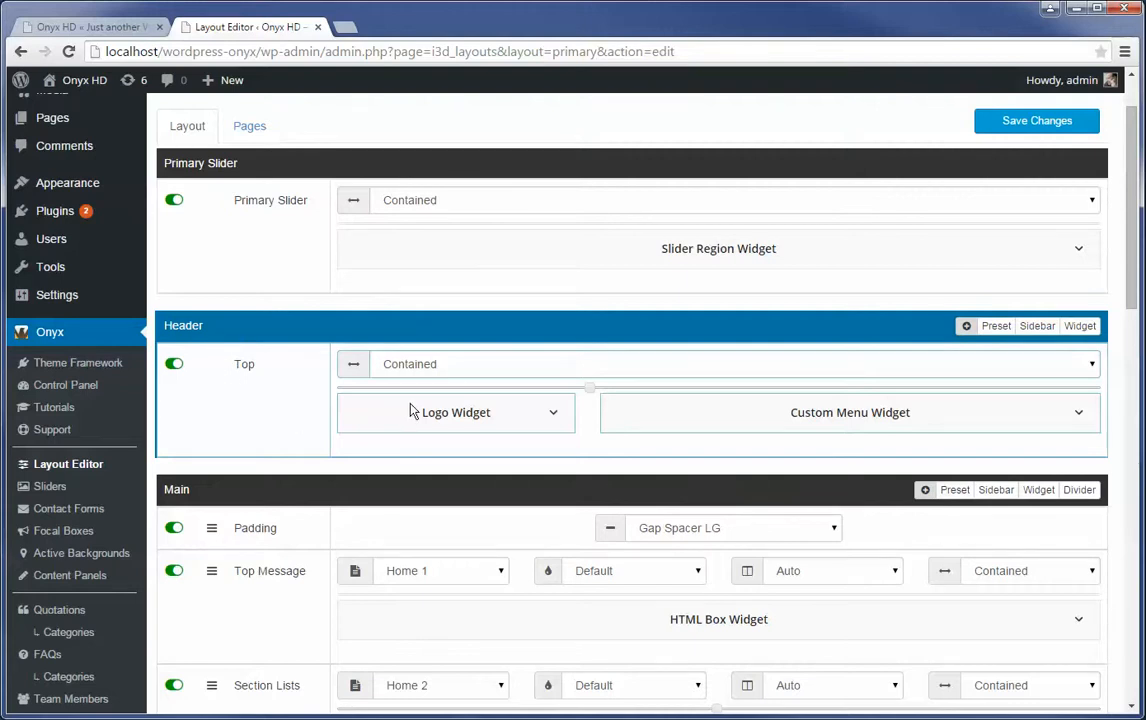
mouse_move(808, 410)
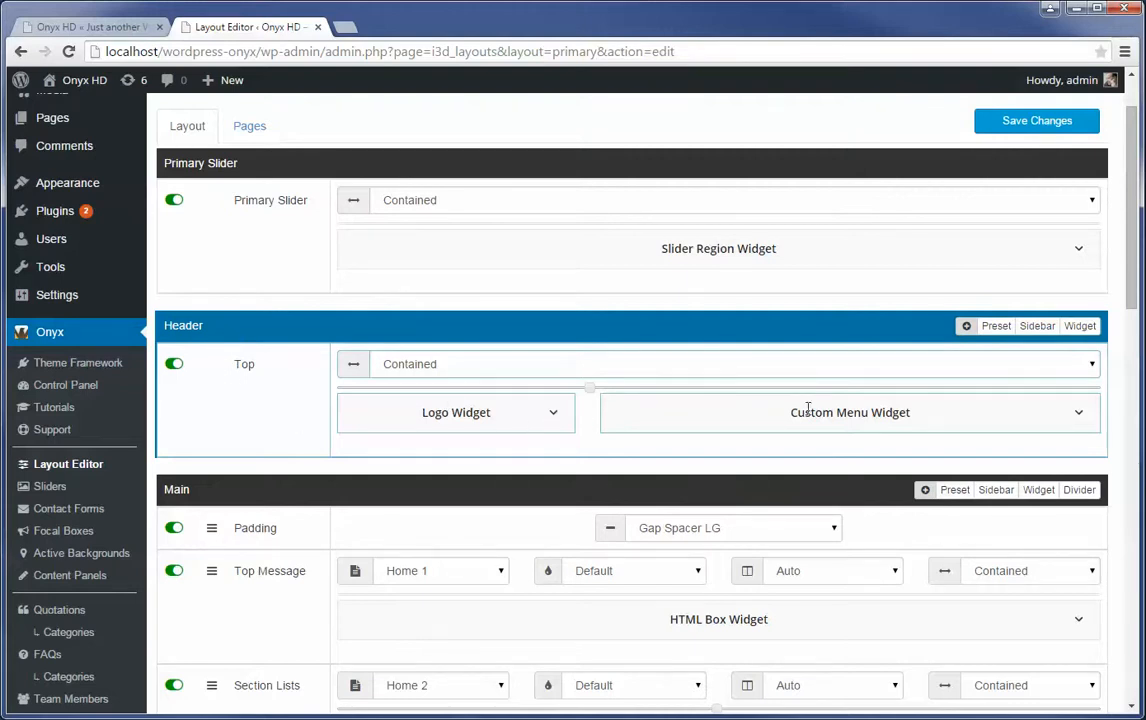
scroll(down, 3)
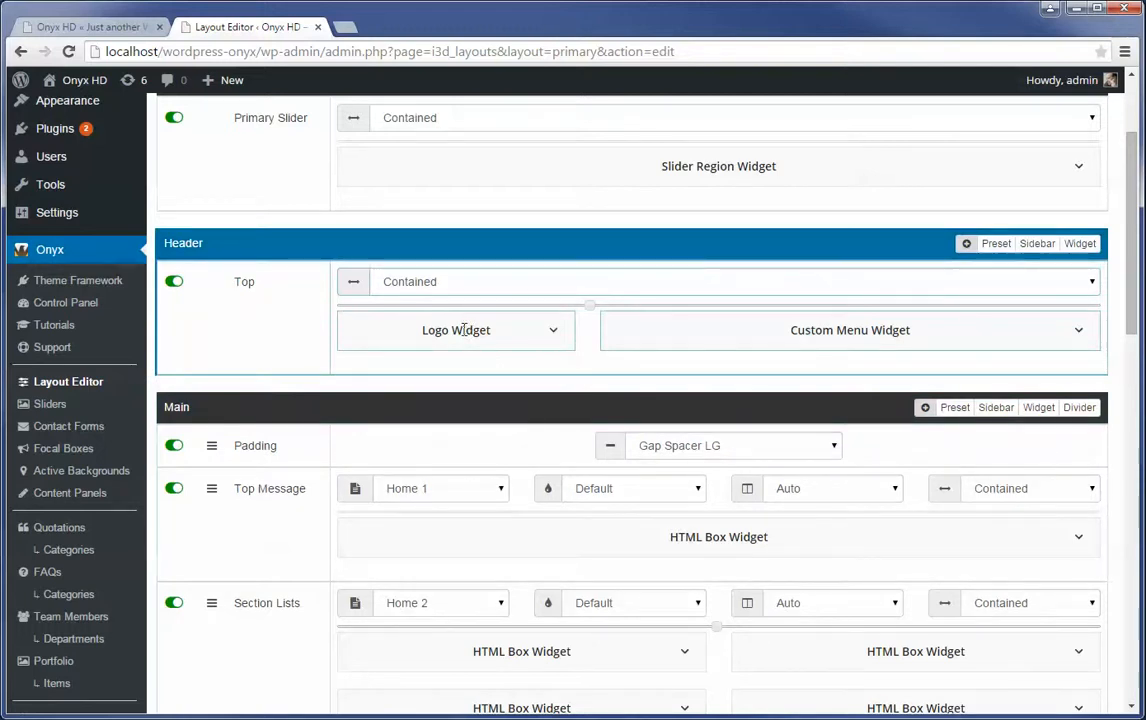
scroll(down, 3)
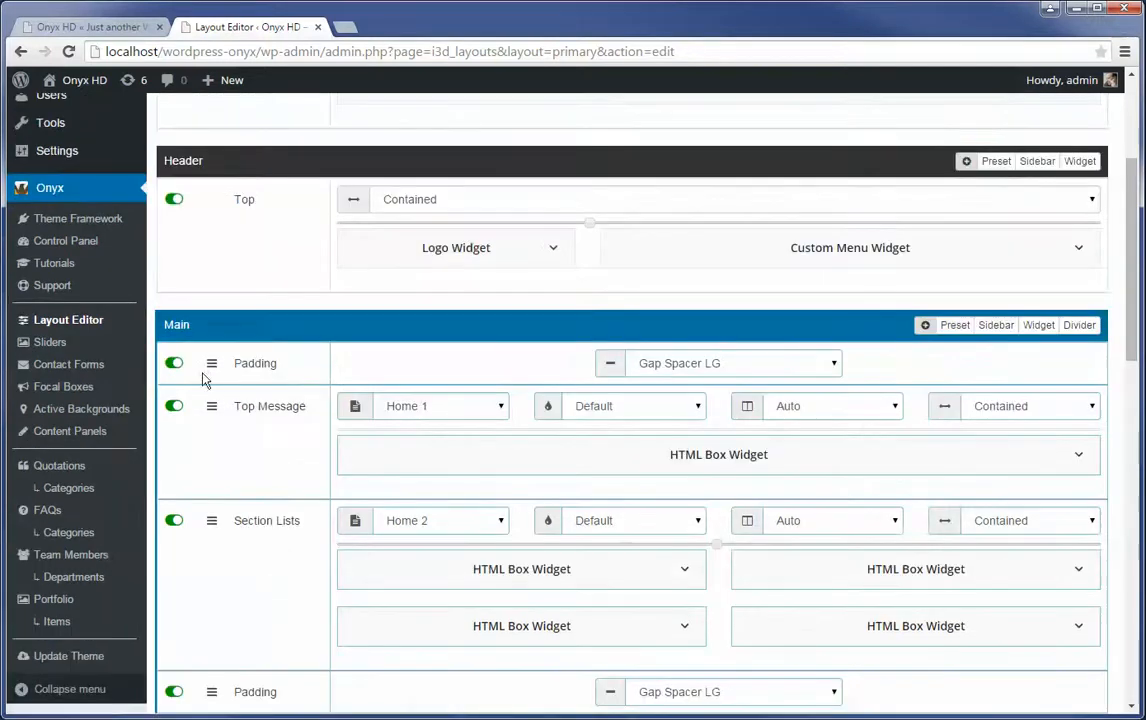
scroll(down, 3)
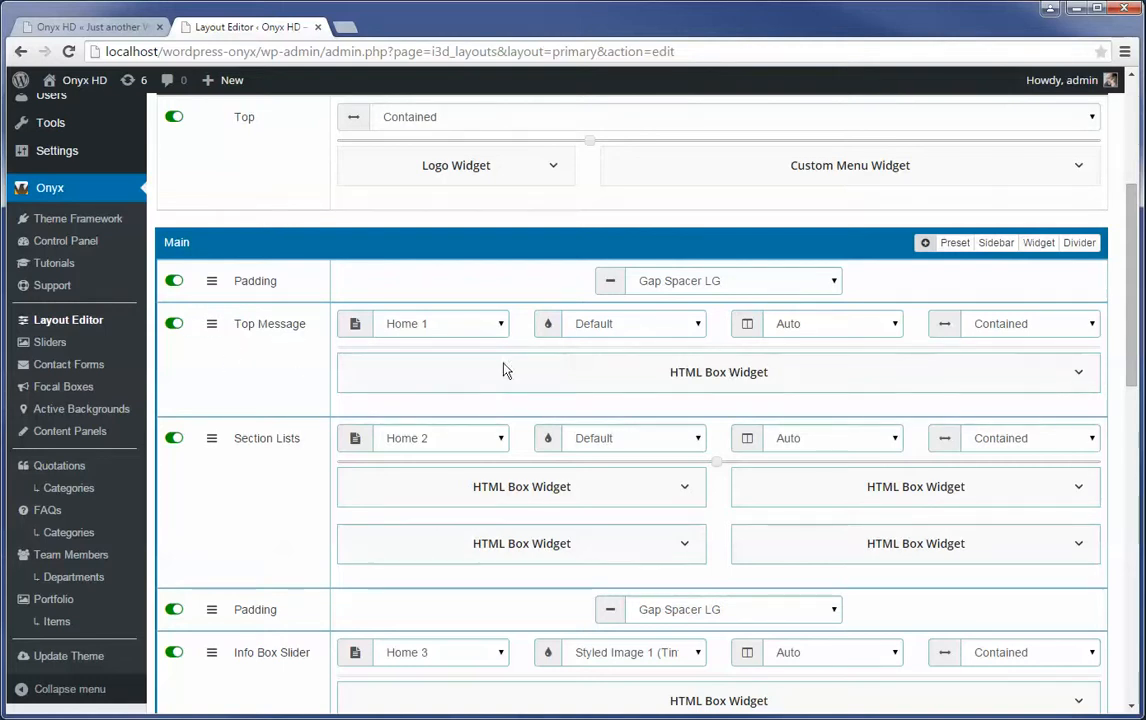
- Inspect Top Message's Sidebar and Background Style choices, keeping the Default background
click(440, 324)
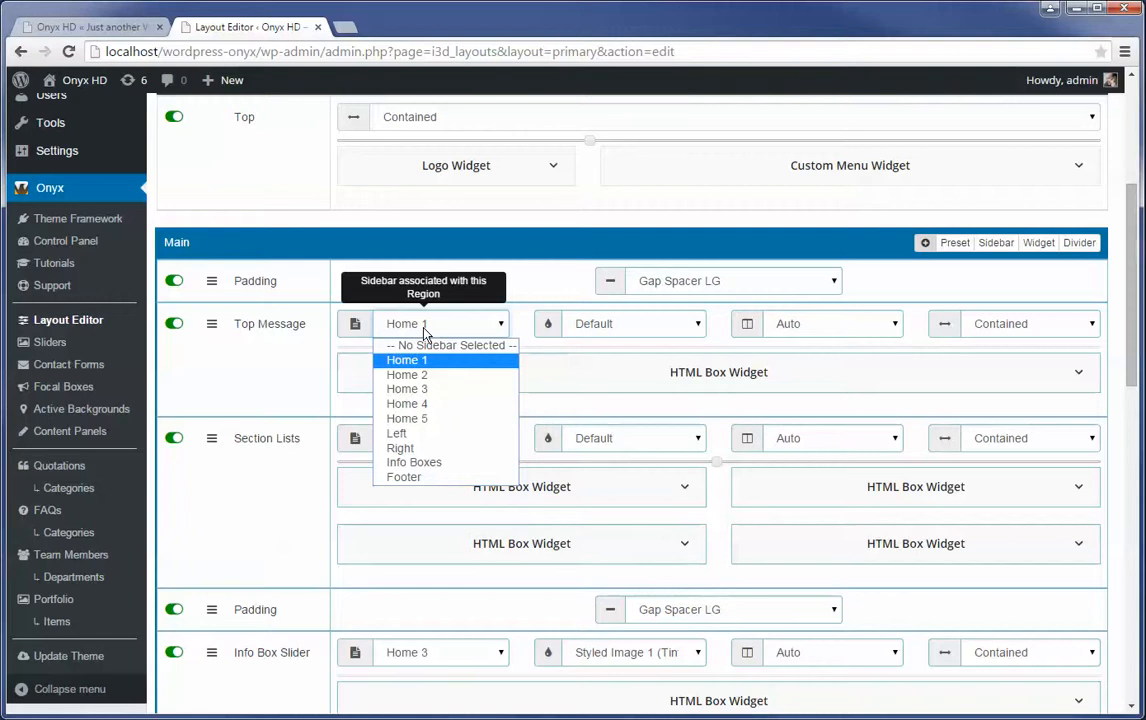
mouse_move(406, 374)
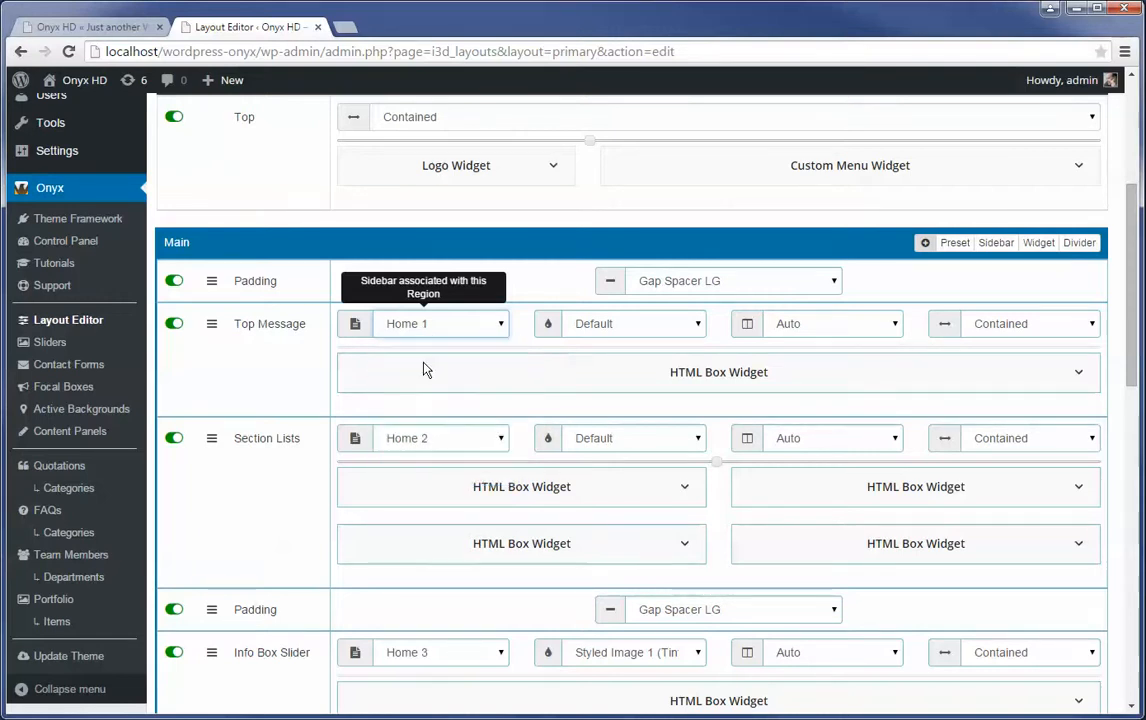
click(636, 324)
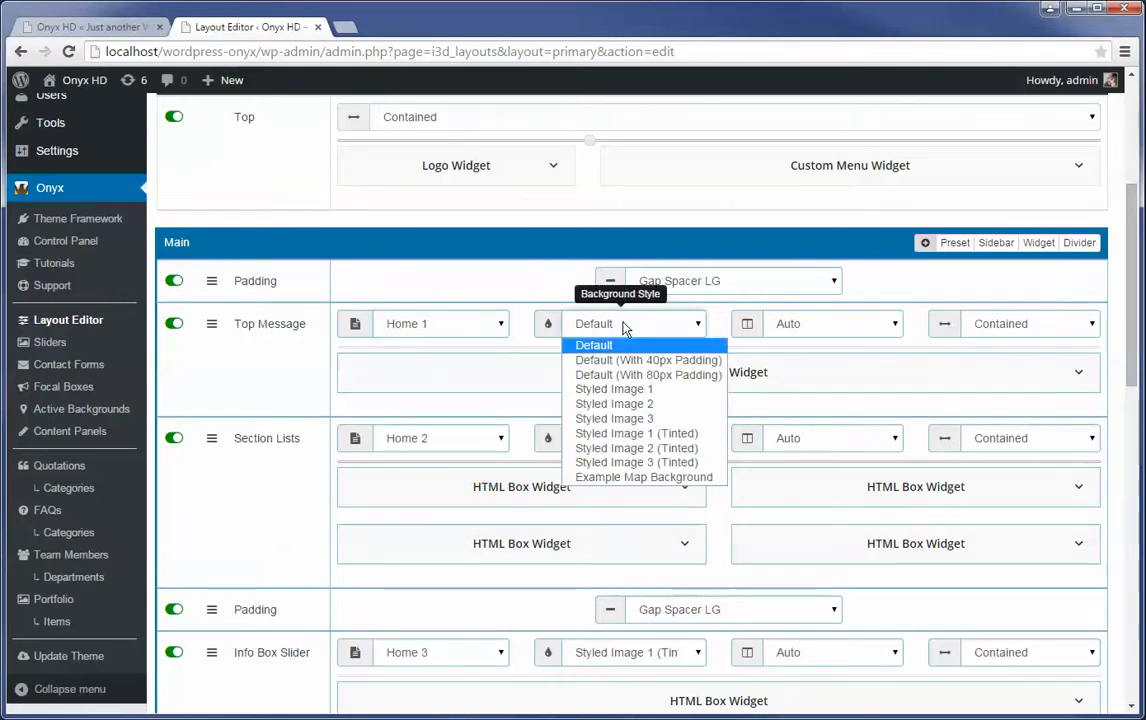
click(594, 344)
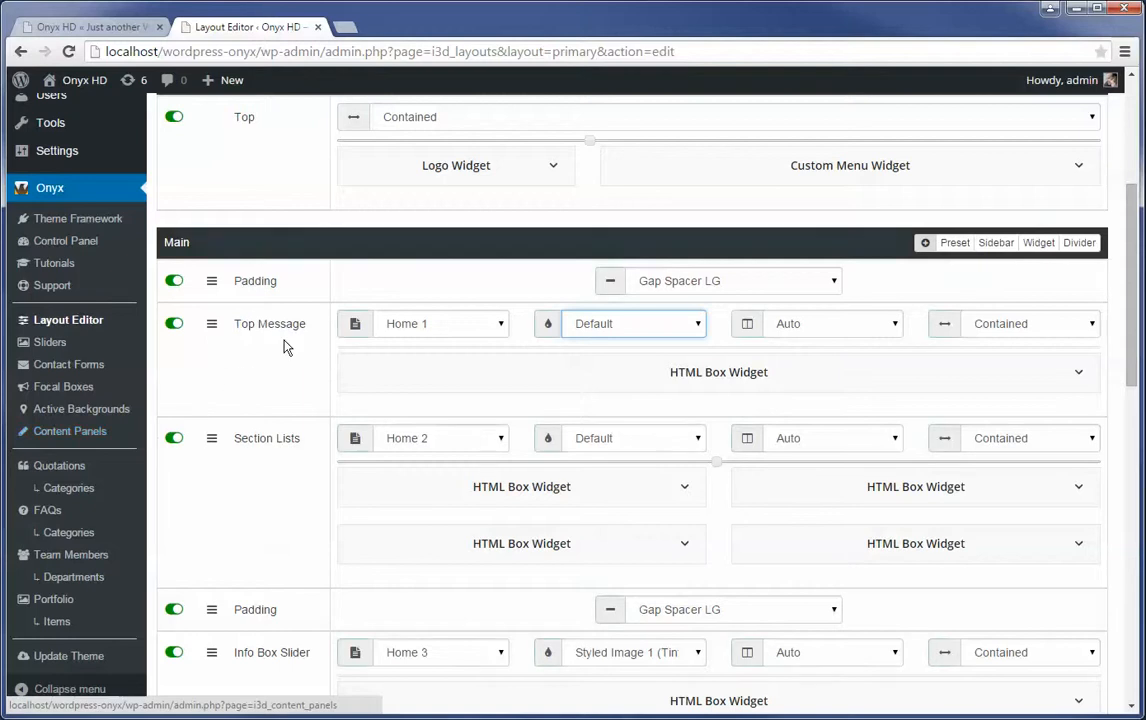
click(440, 324)
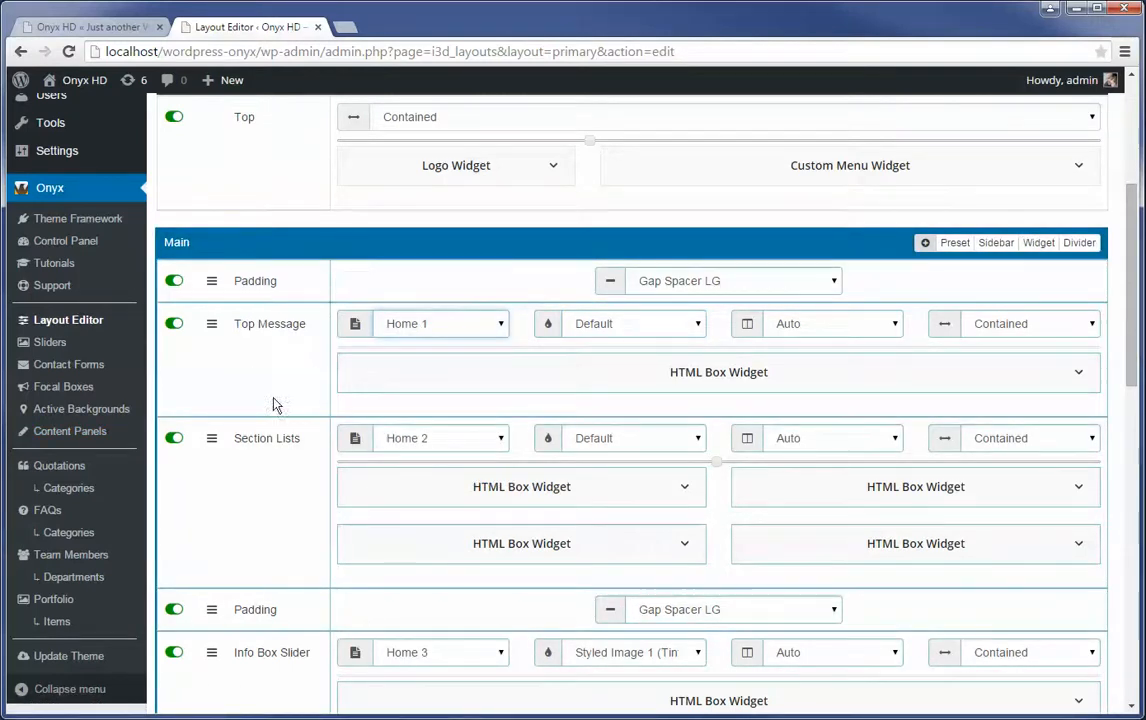
scroll(down, 3)
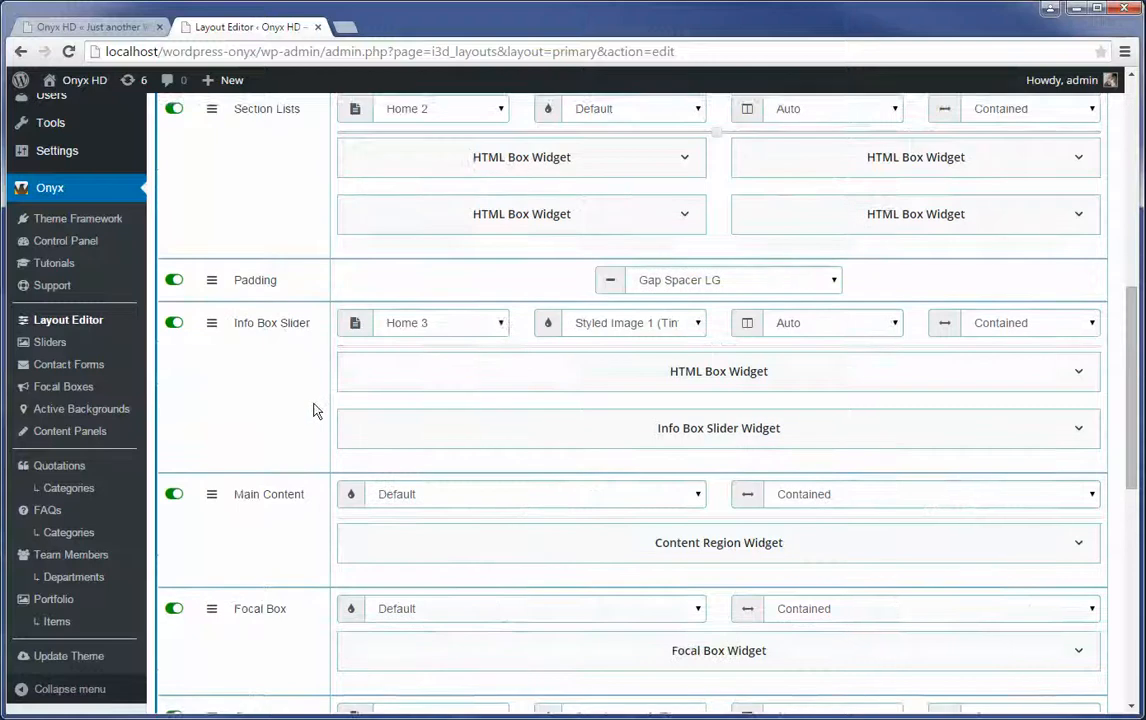
scroll(down, 3)
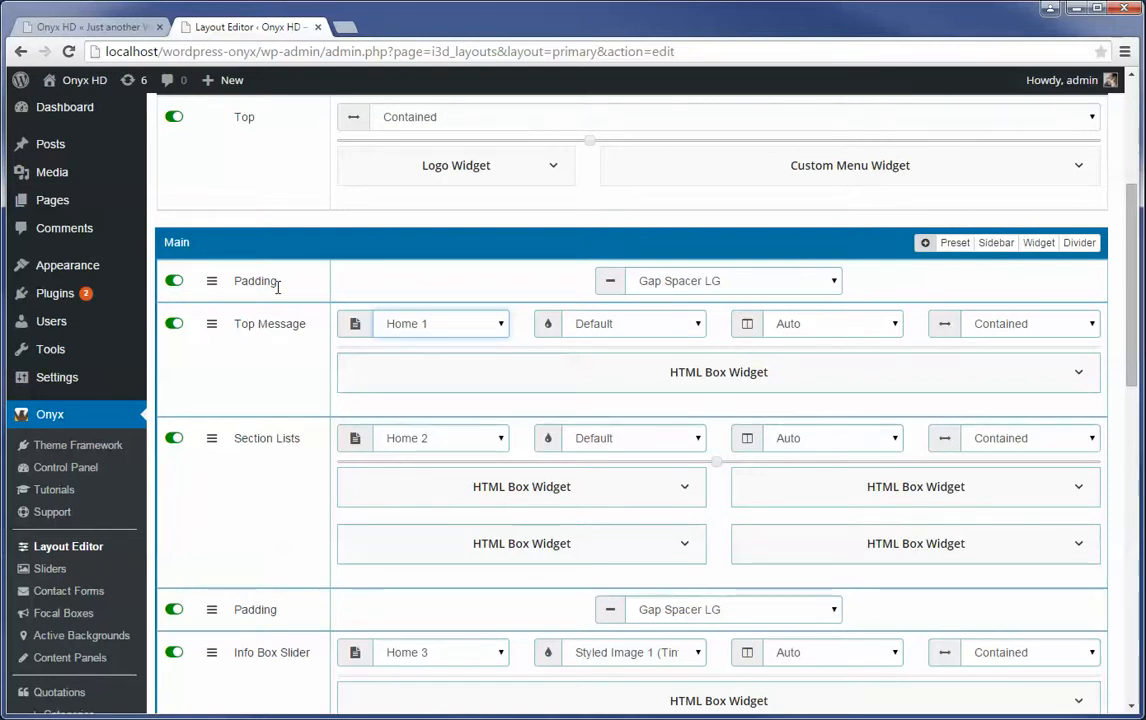
mouse_move(1040, 244)
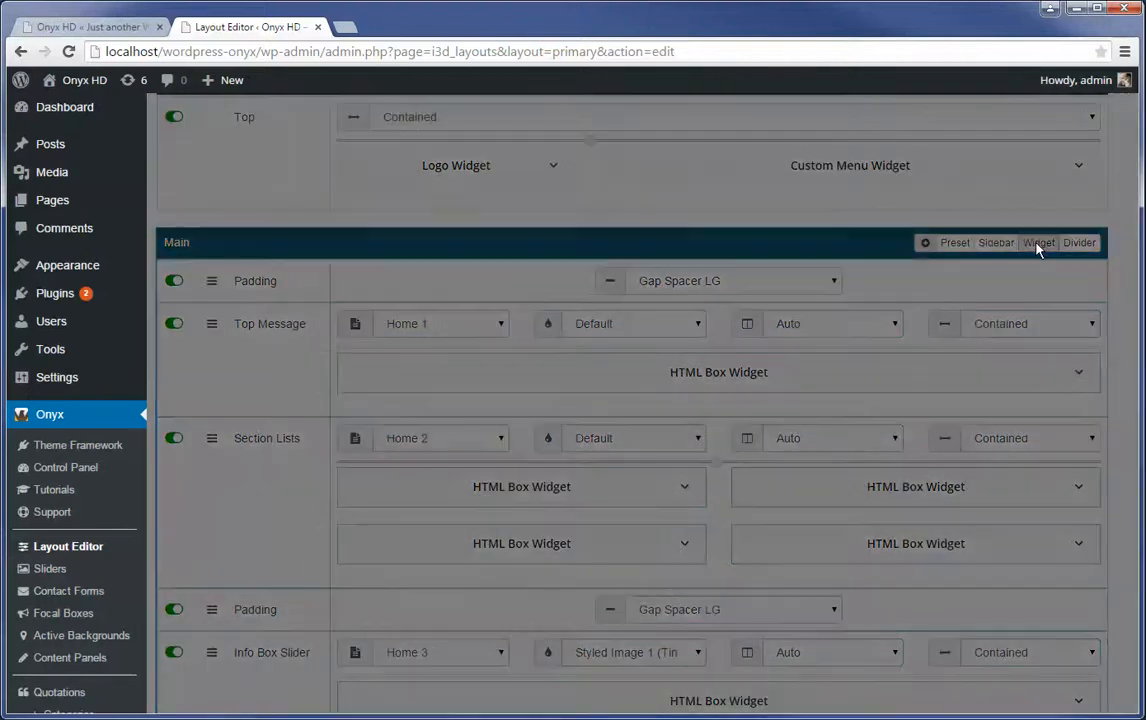
click(1038, 244)
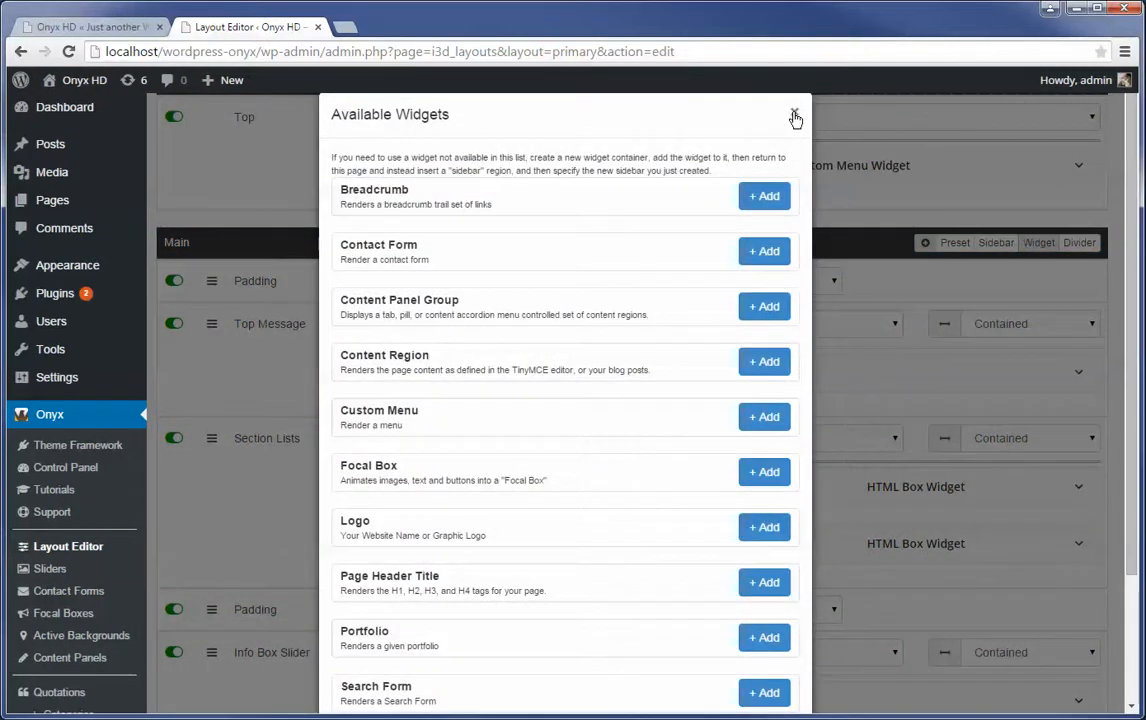
scroll(down, 3)
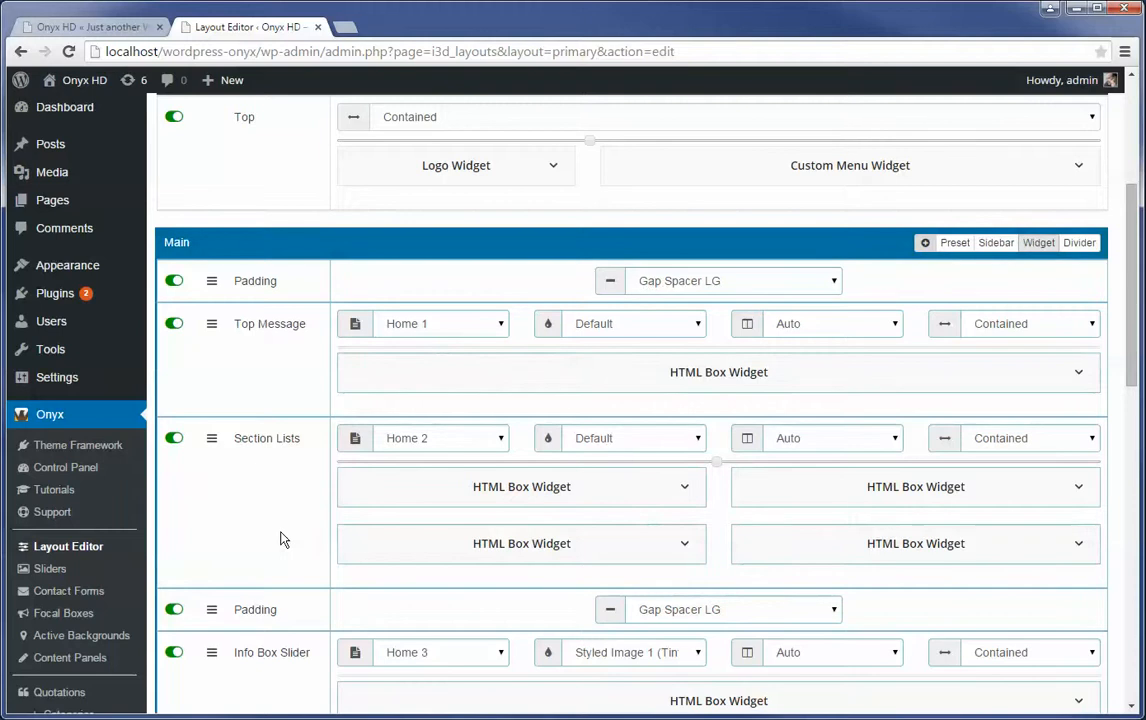
mouse_move(460, 500)
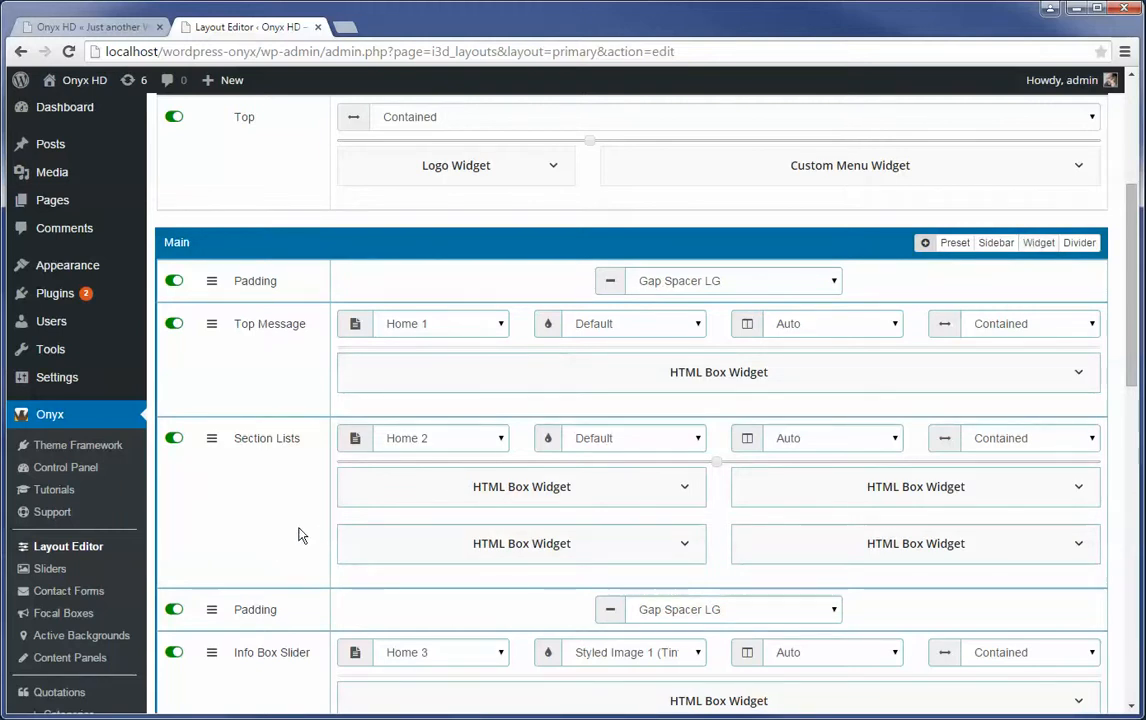
- Expand the Focal Box Widget's settings in the Main region and collapse them again
scroll(down, 3)
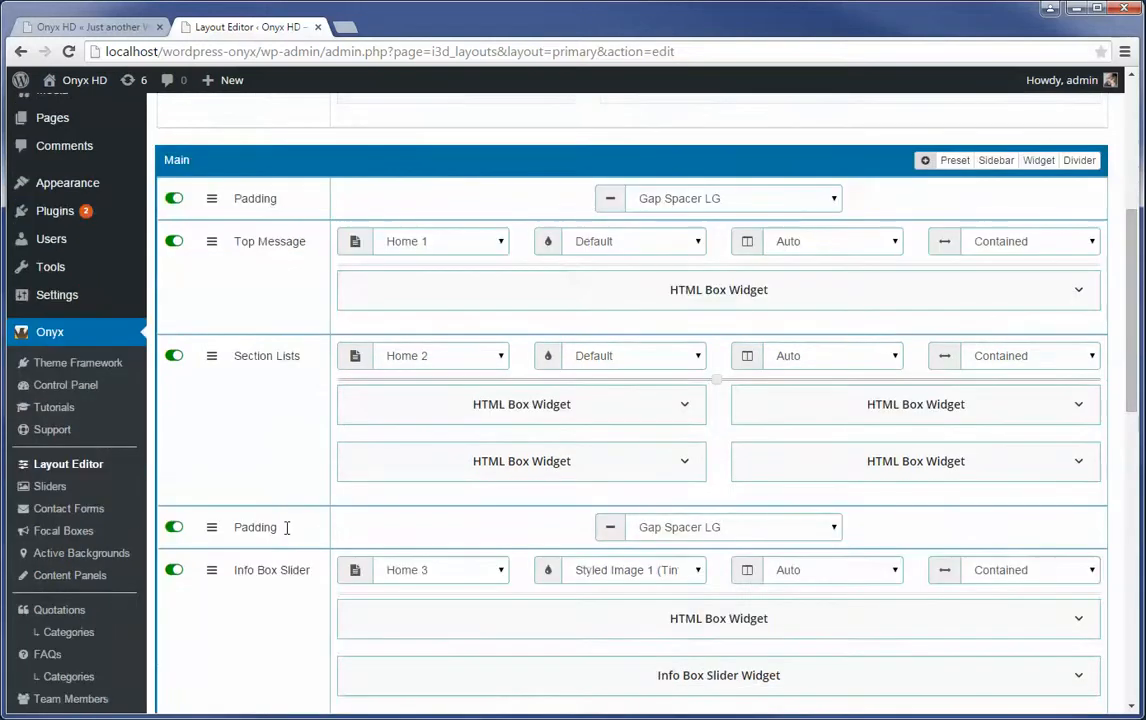
scroll(down, 3)
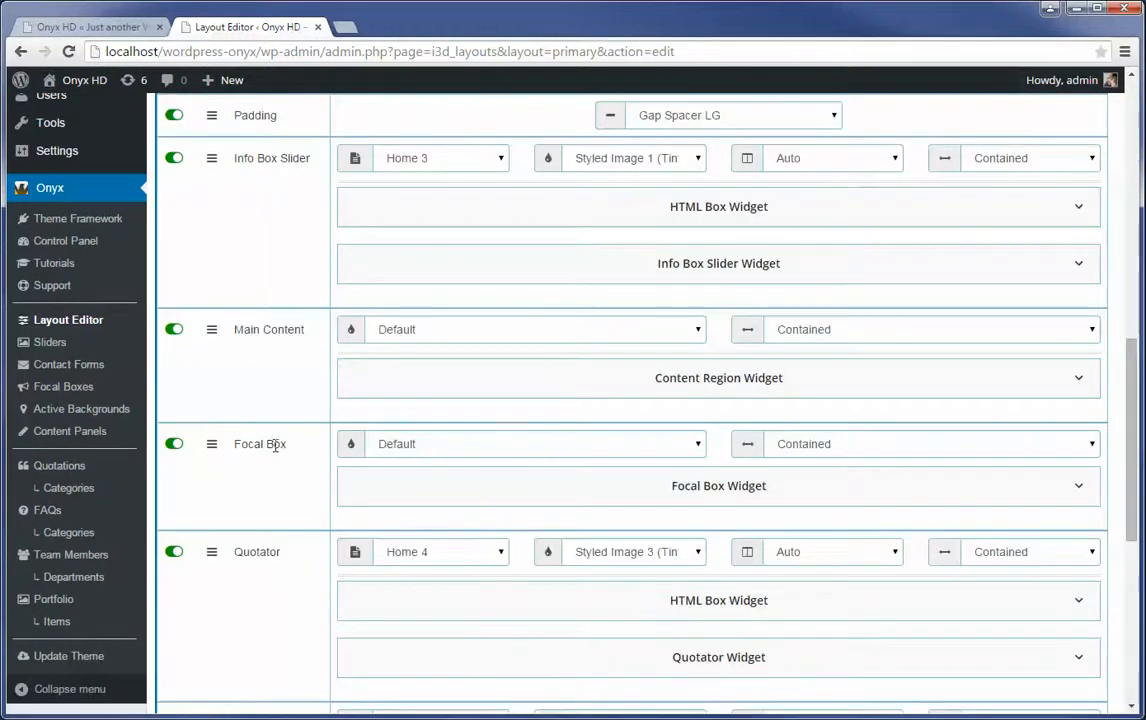
scroll(down, 3)
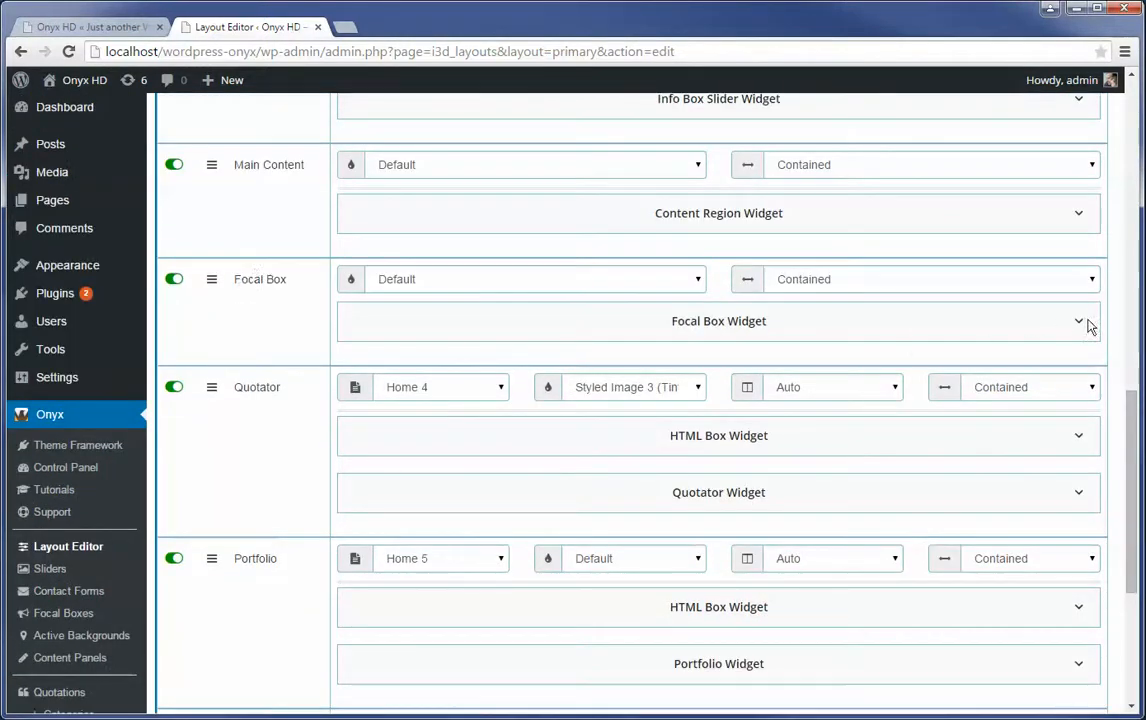
click(1078, 320)
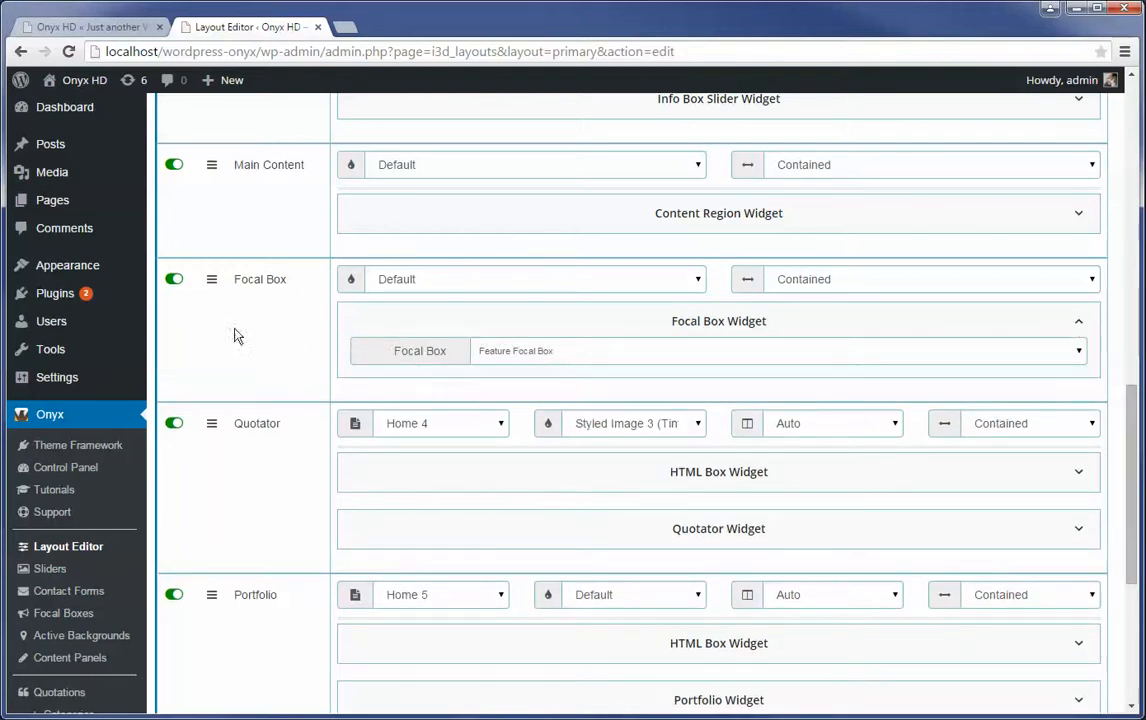
mouse_move(984, 374)
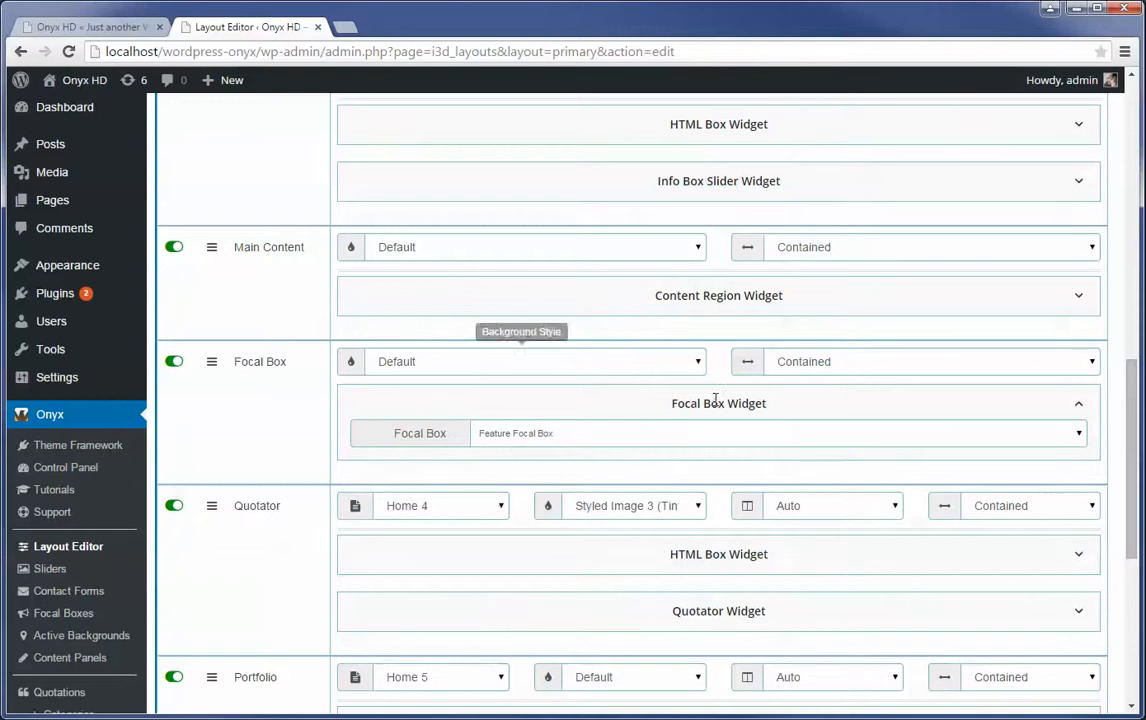
click(1078, 404)
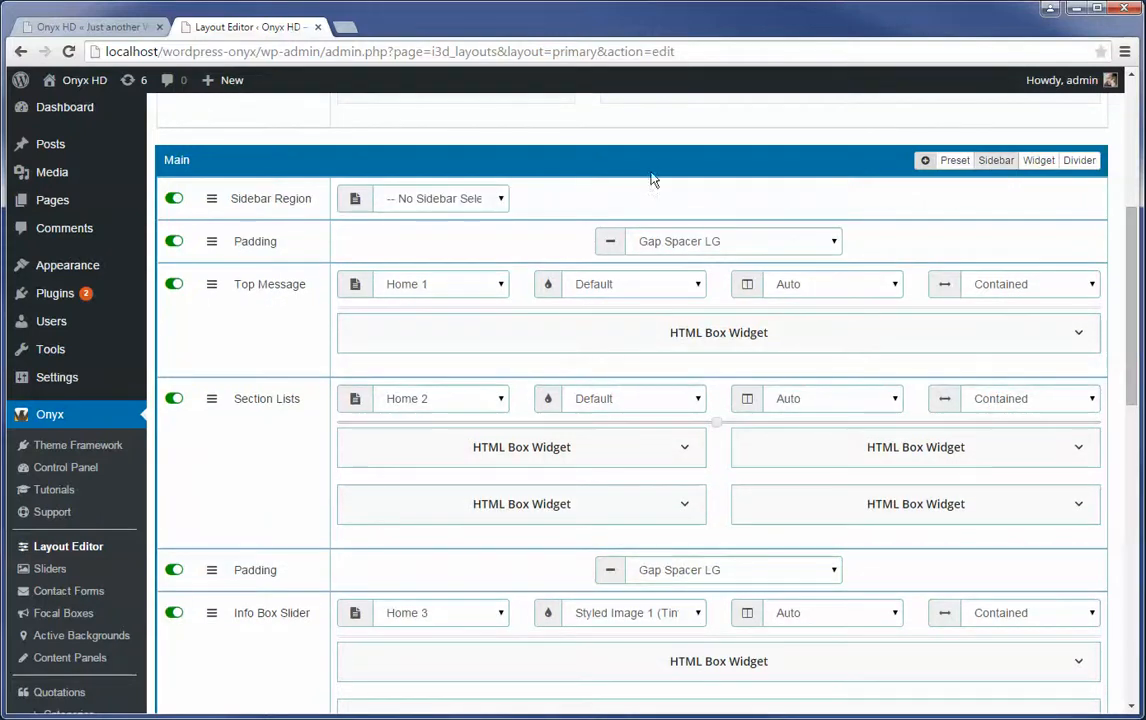
- Set the new Sidebar Region row to the Home 2 sidebar with its four HTML Boxes
click(440, 198)
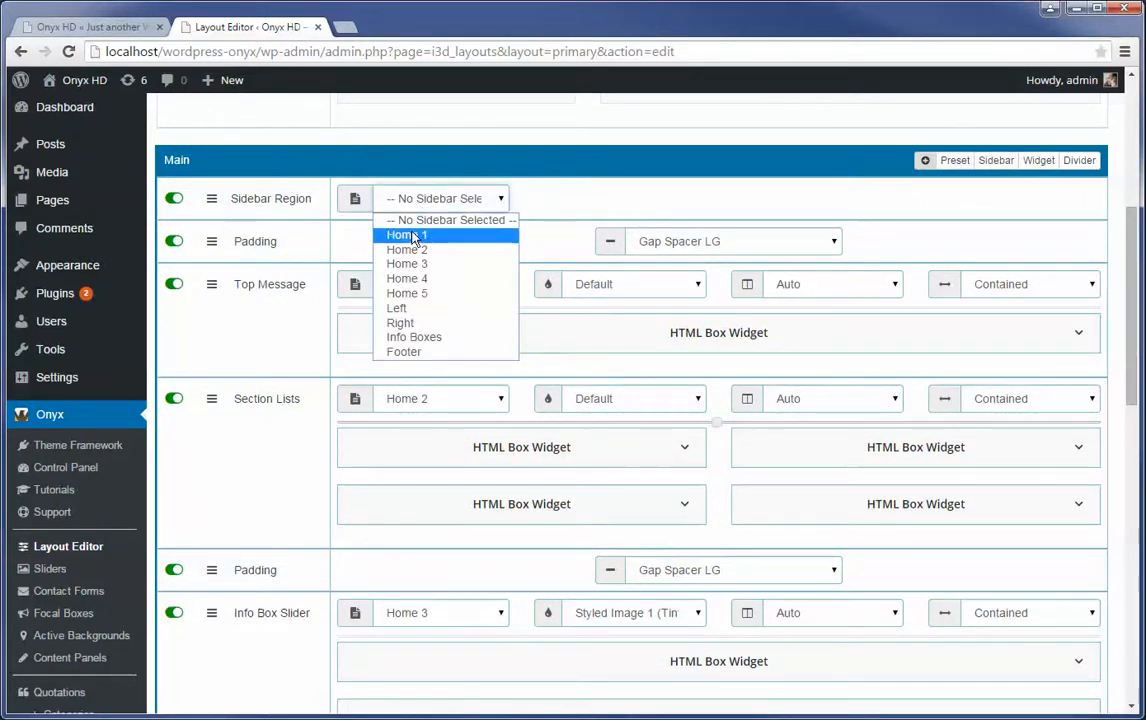
click(406, 248)
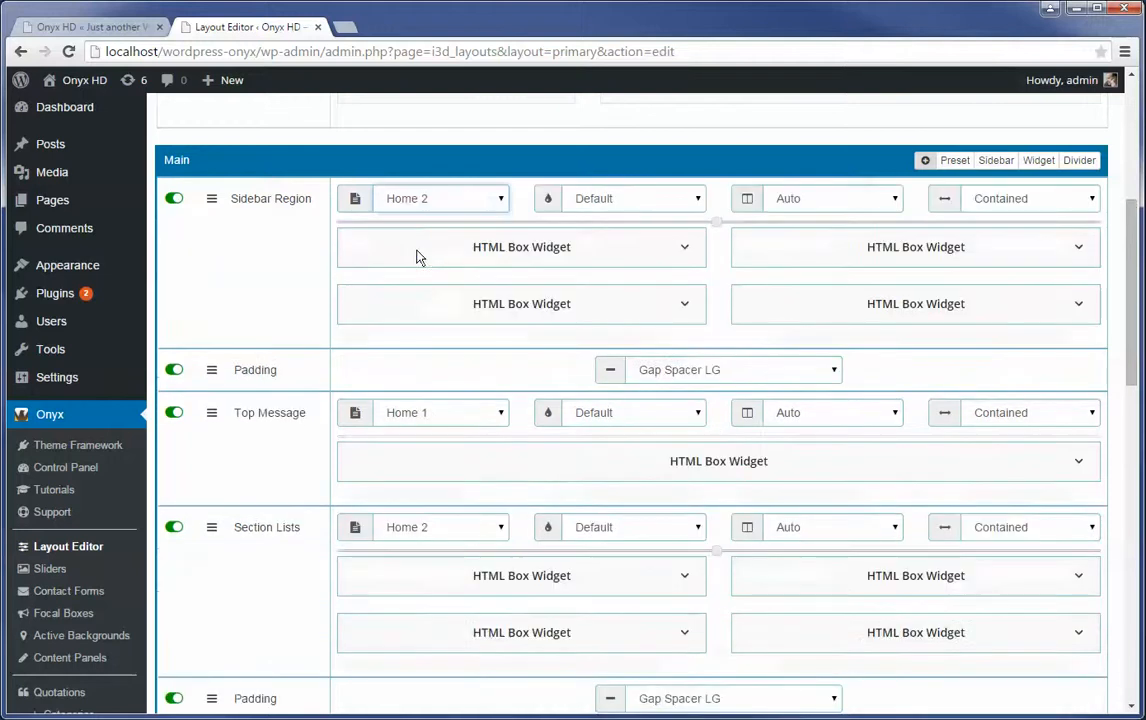
mouse_move(508, 624)
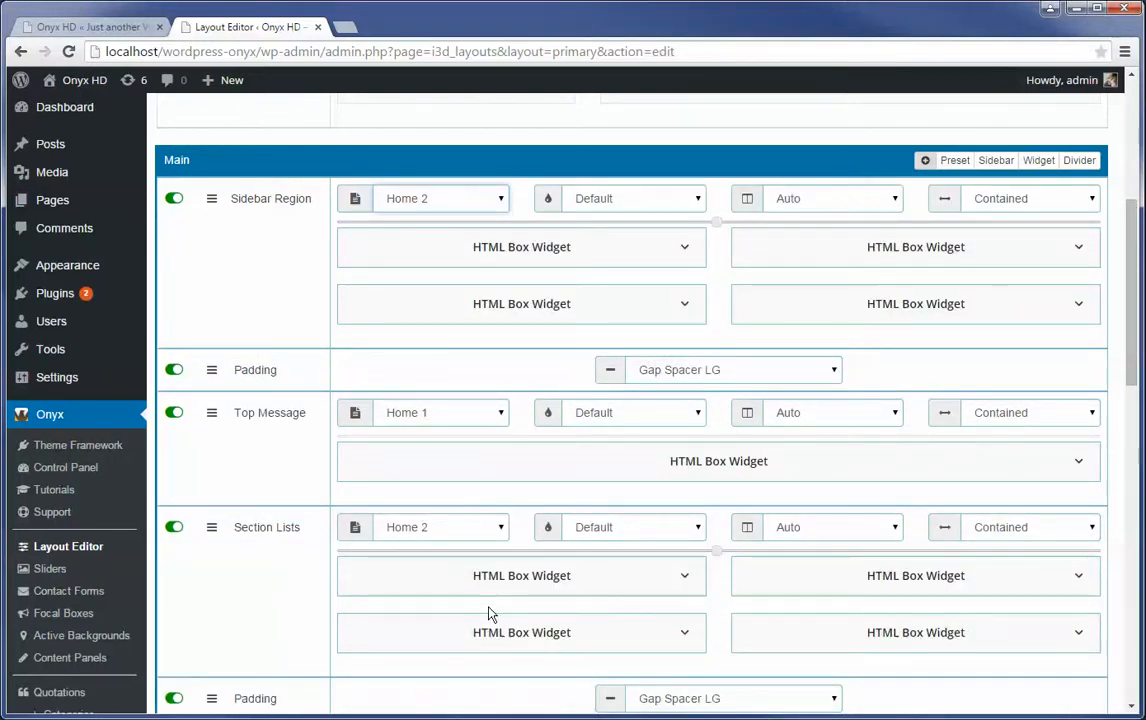
mouse_move(320, 272)
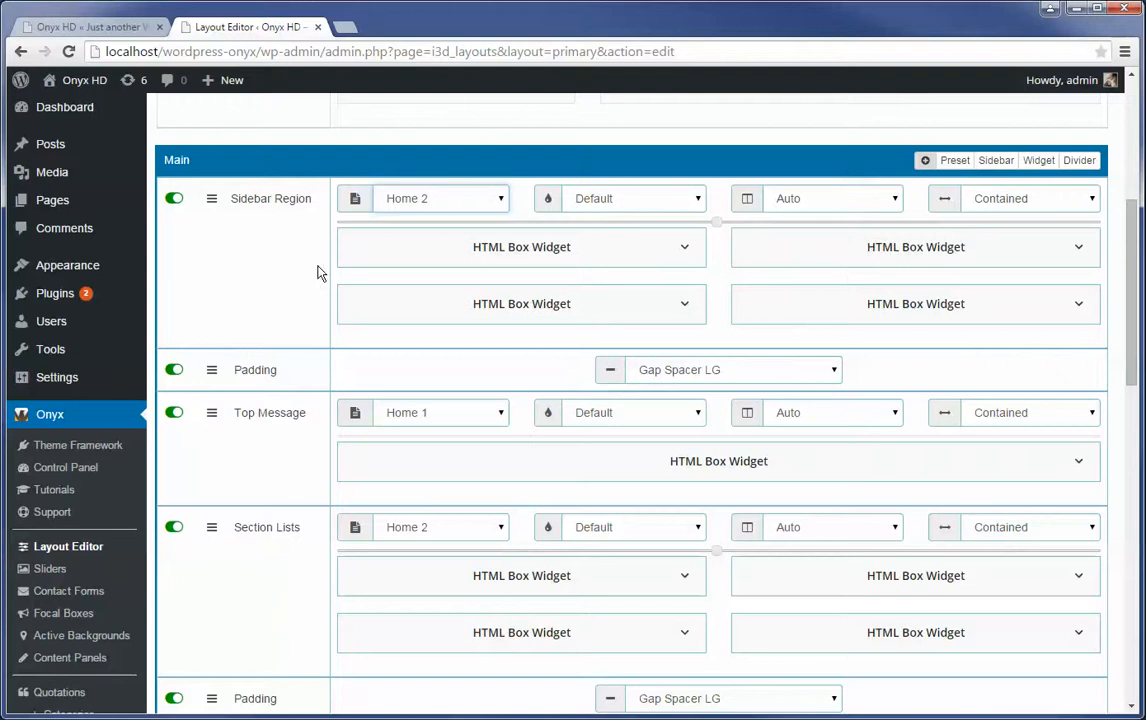
mouse_move(1032, 374)
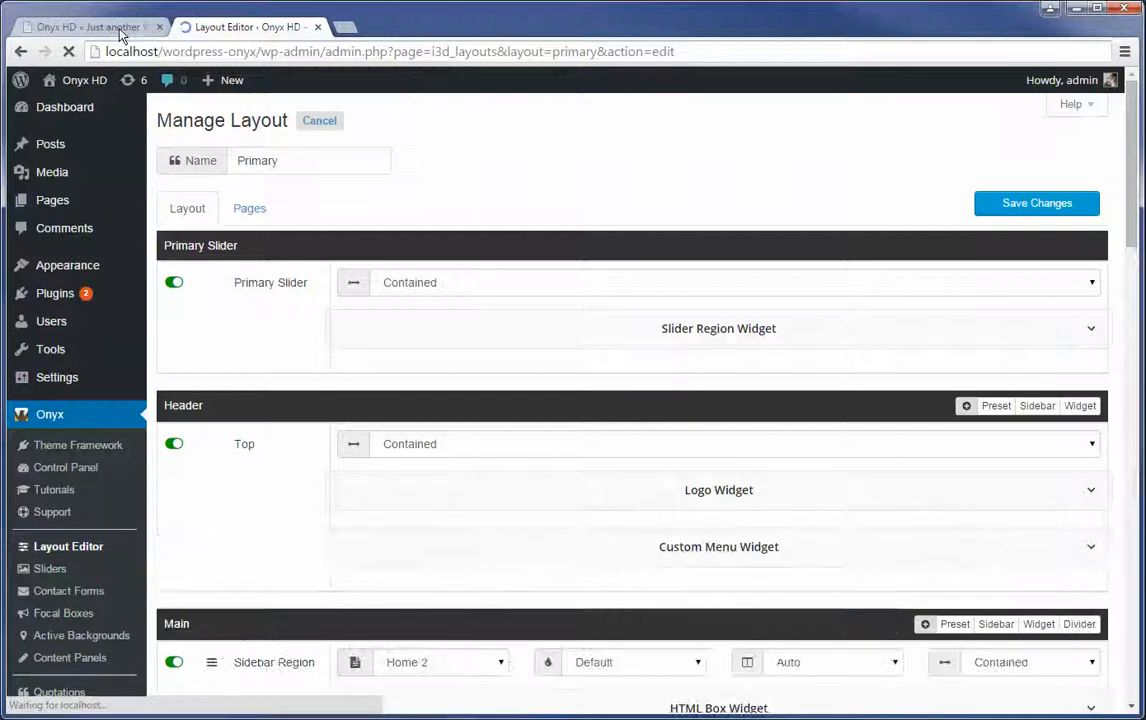
click(90, 28)
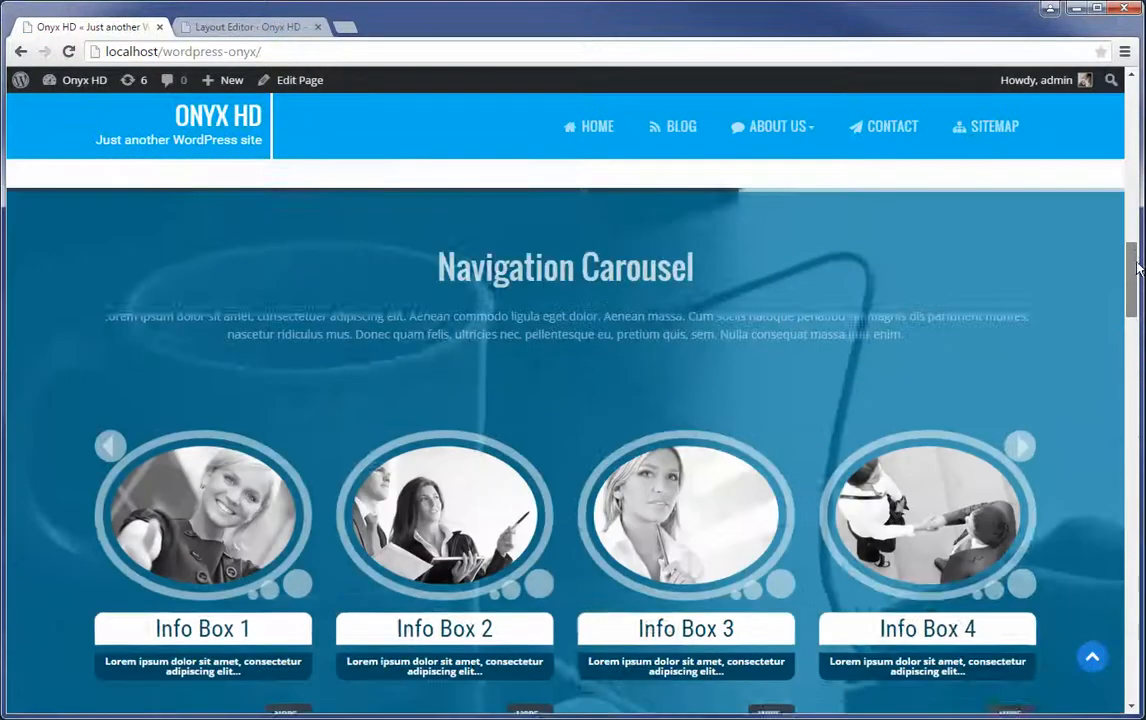
scroll(down, 3)
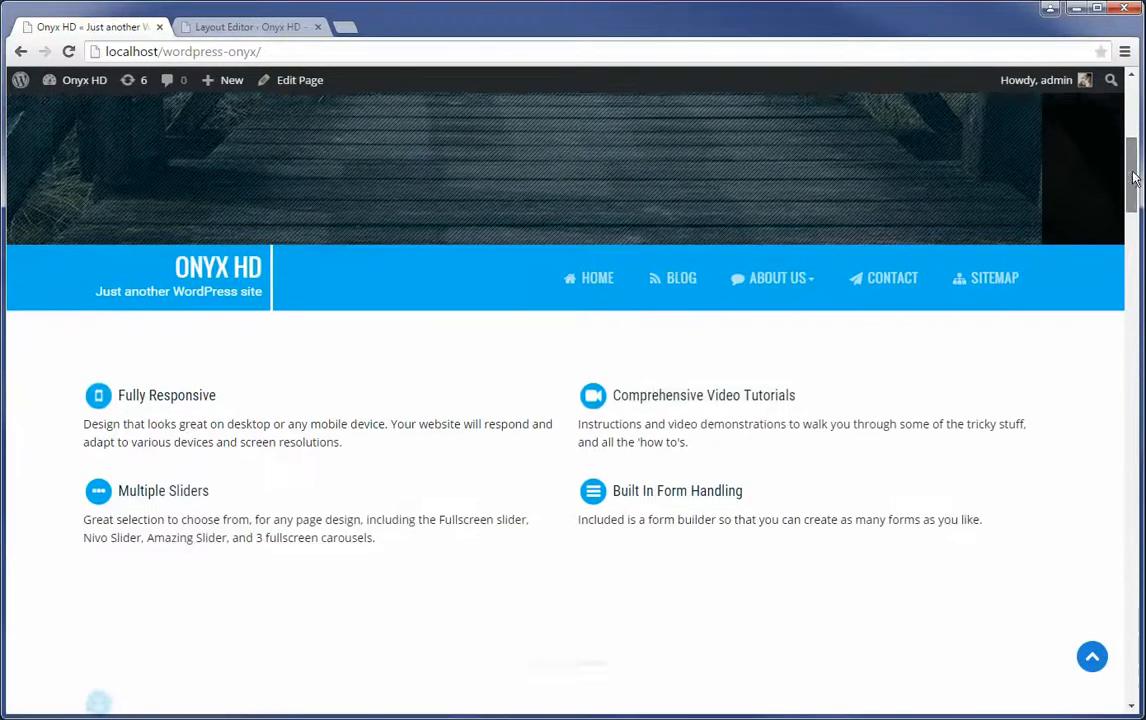
scroll(down, 3)
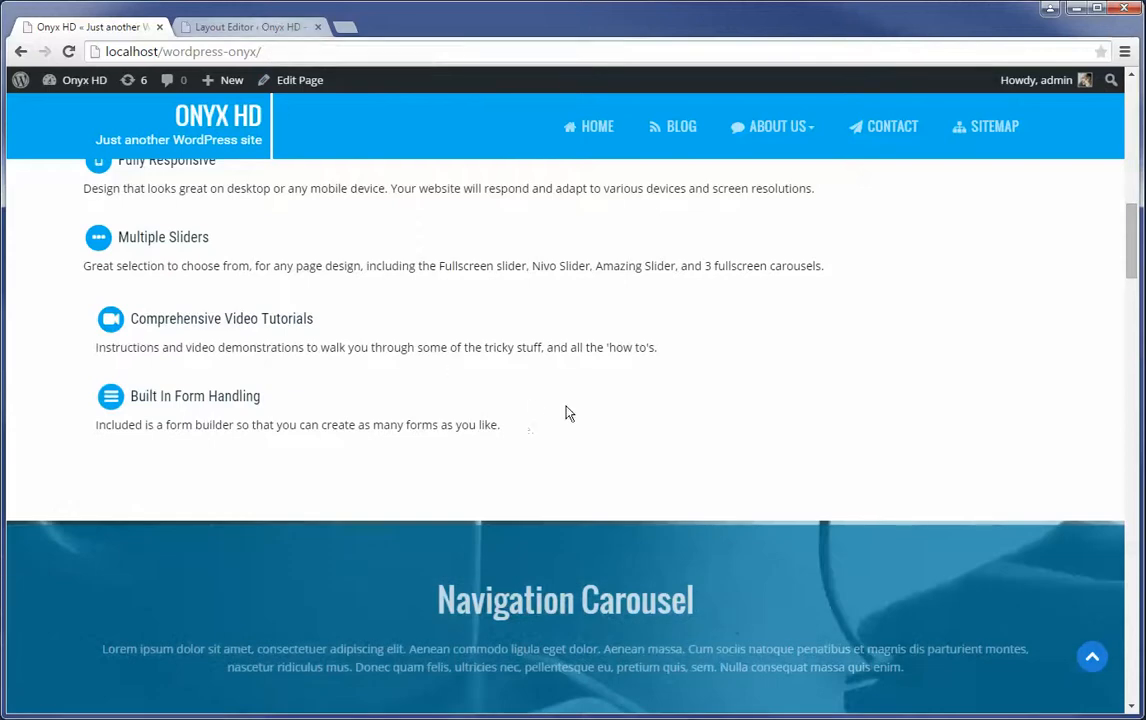
scroll(down, 3)
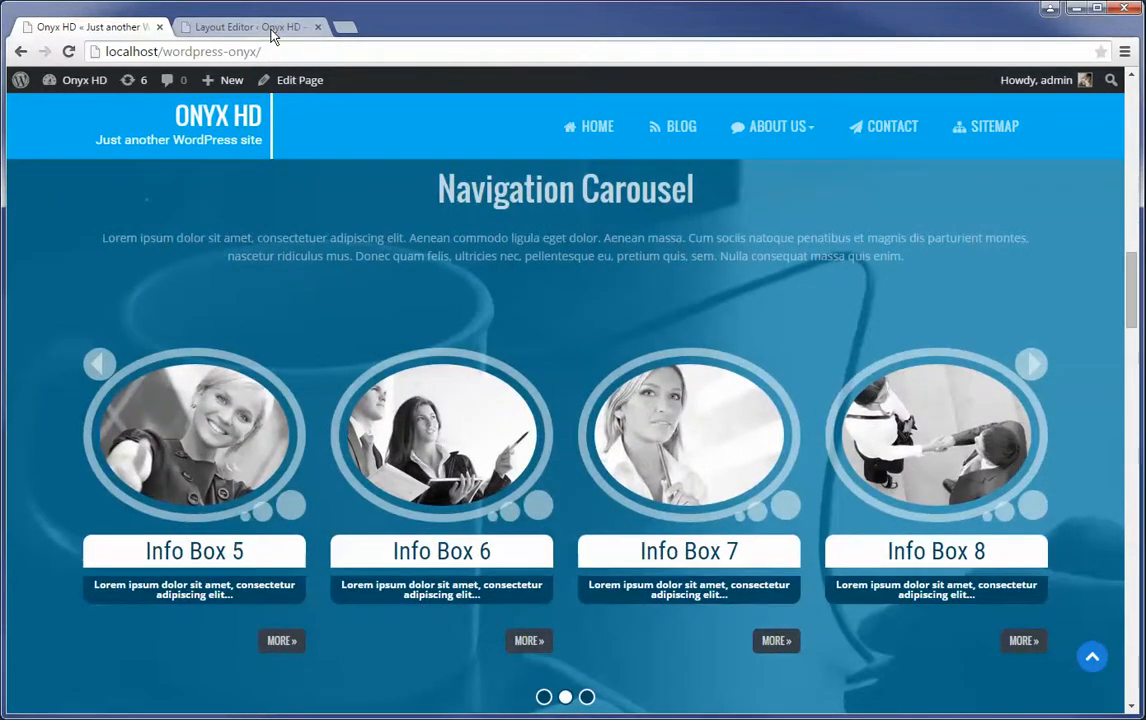
click(248, 28)
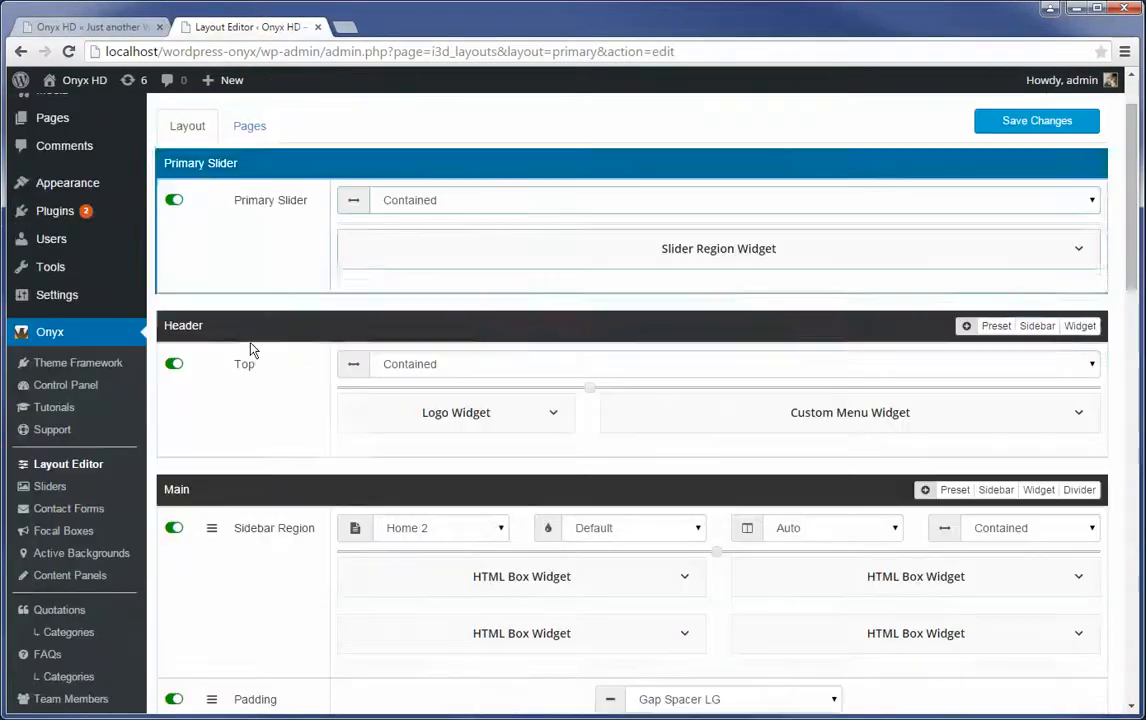
- Scroll the Layout Editor to confirm Main now begins with Padding and Top Message
scroll(down, 3)
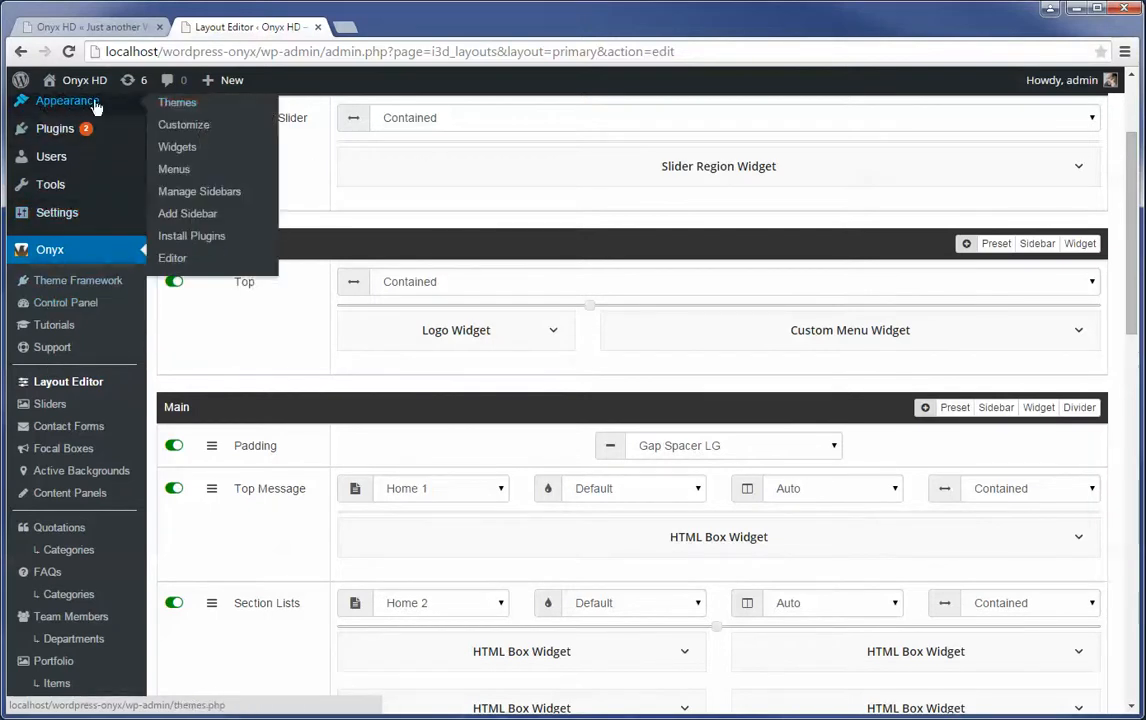
- Open the Widgets page from the Appearance menu and review the widget list with its sidebars
click(176, 148)
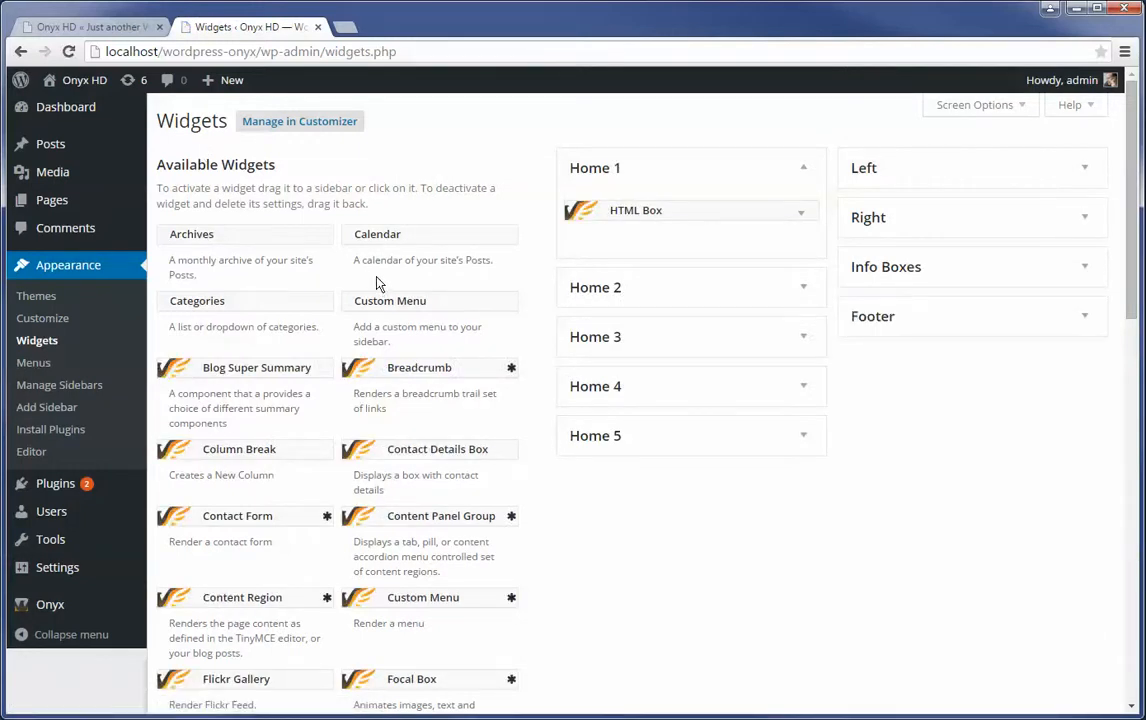
mouse_move(44, 572)
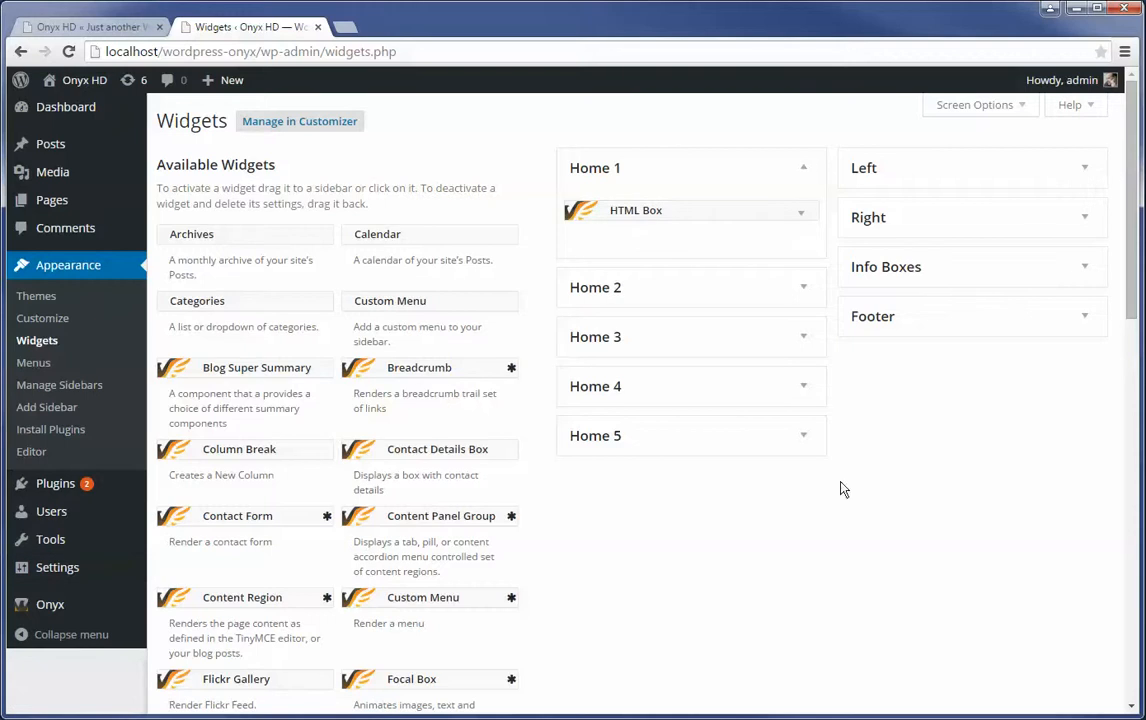
mouse_move(512, 376)
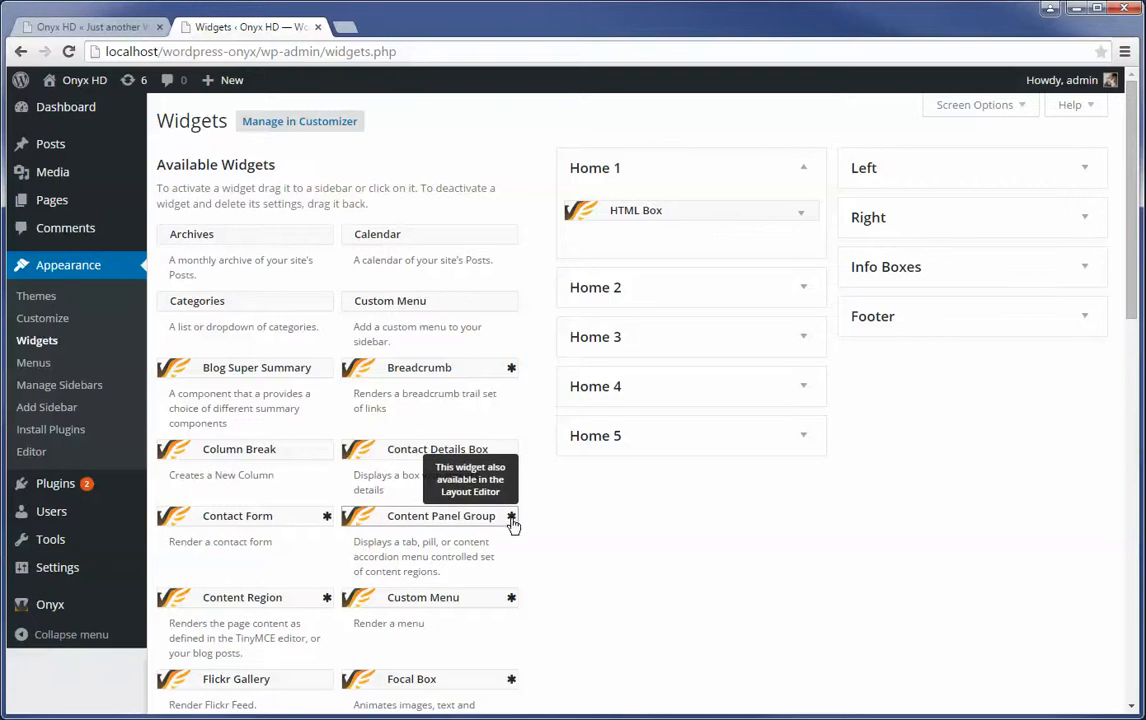
mouse_move(900, 514)
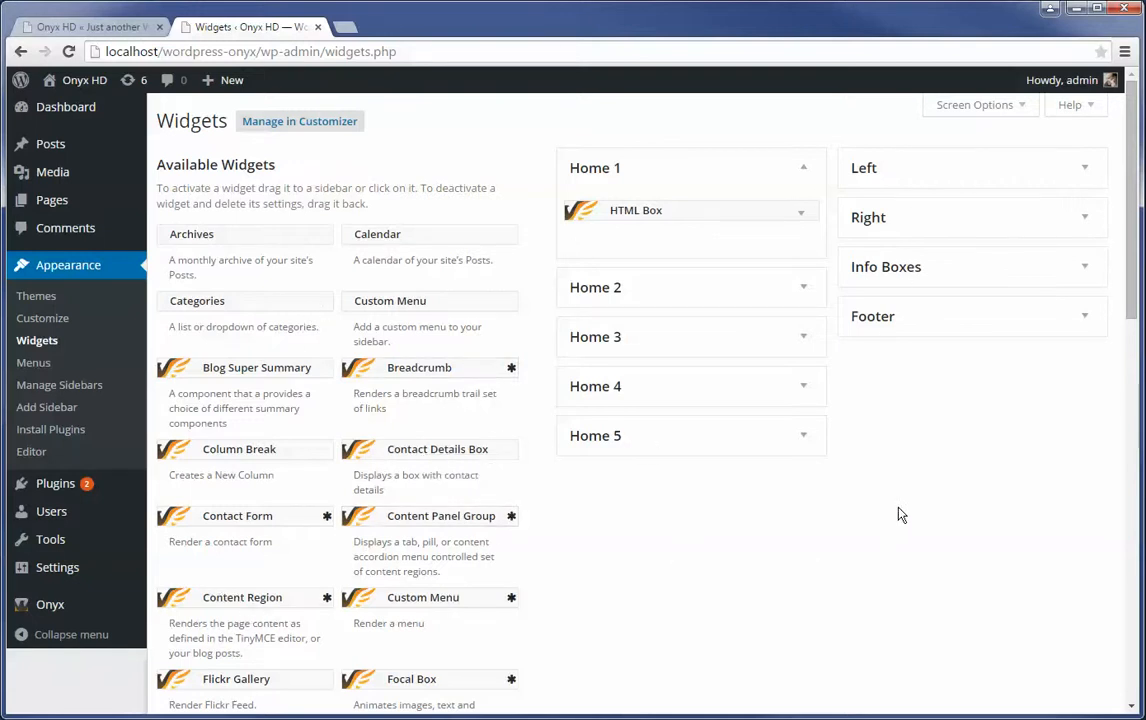
mouse_move(692, 556)
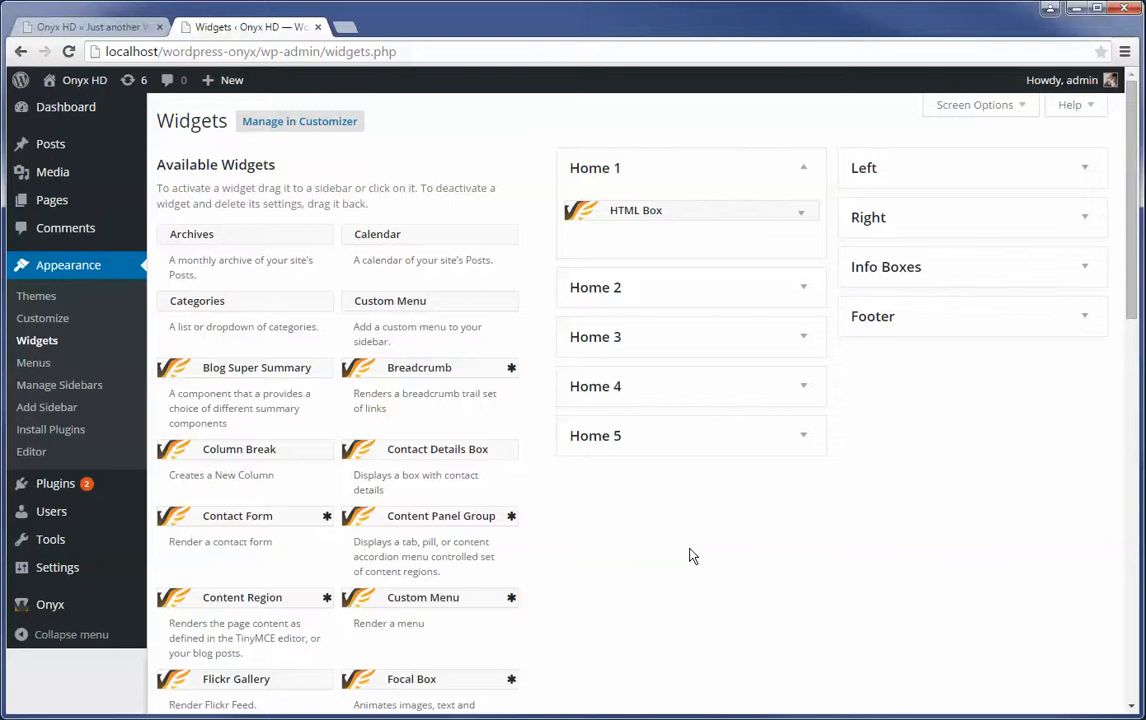
scroll(down, 3)
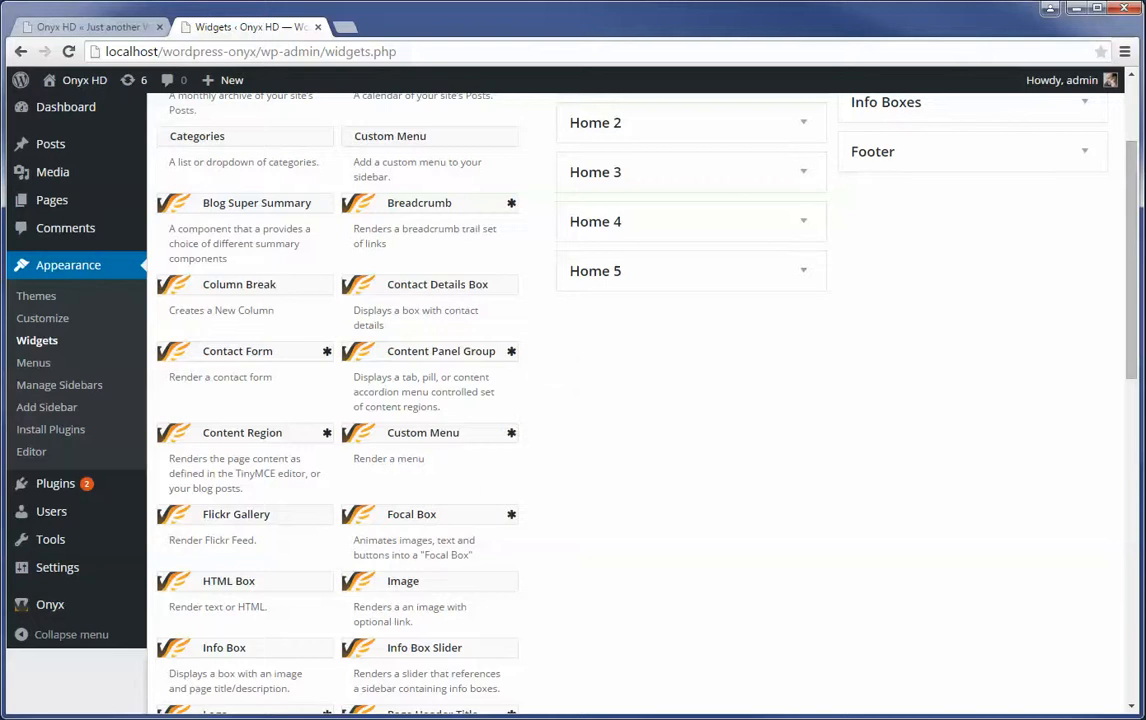
mouse_move(968, 378)
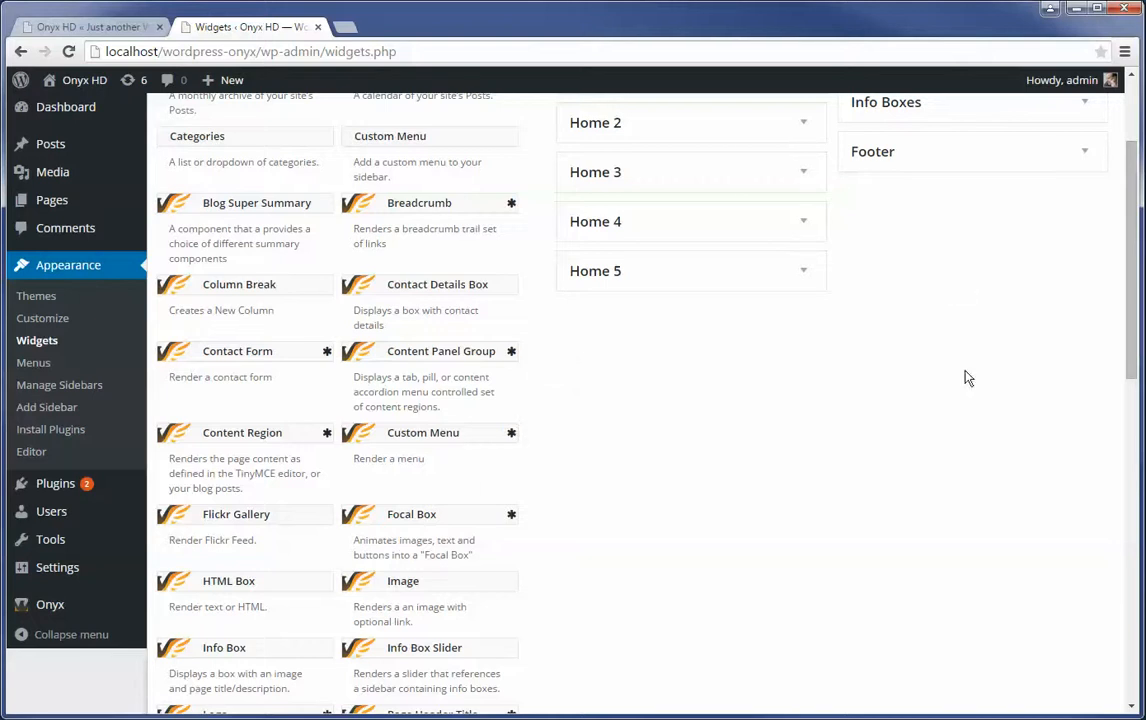